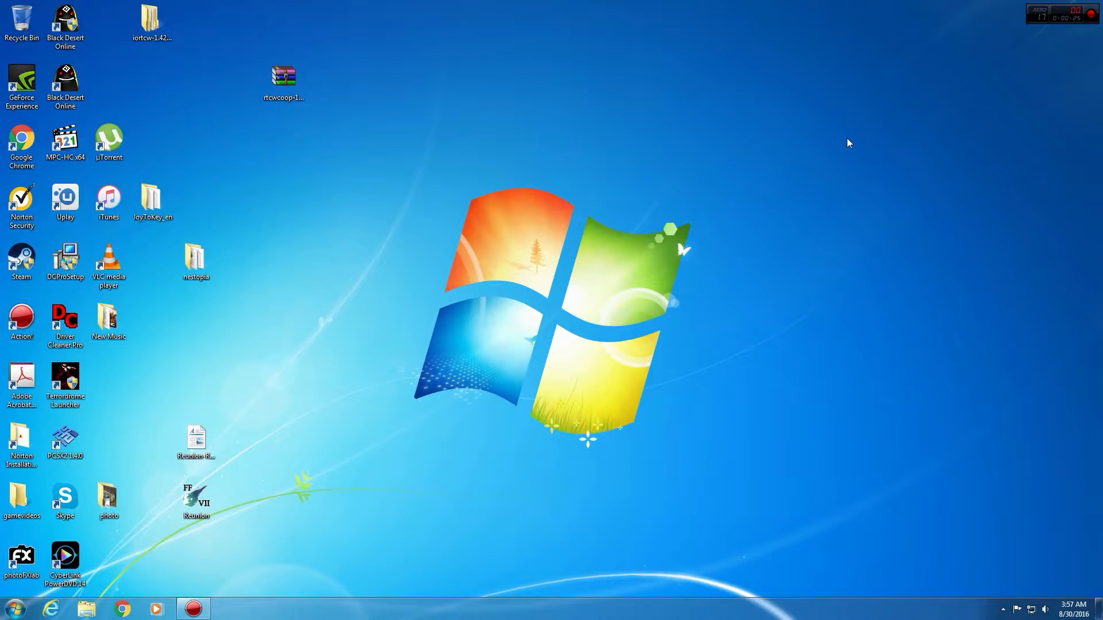
{"action": "mouse_move", "coordinate": [476, 258]}
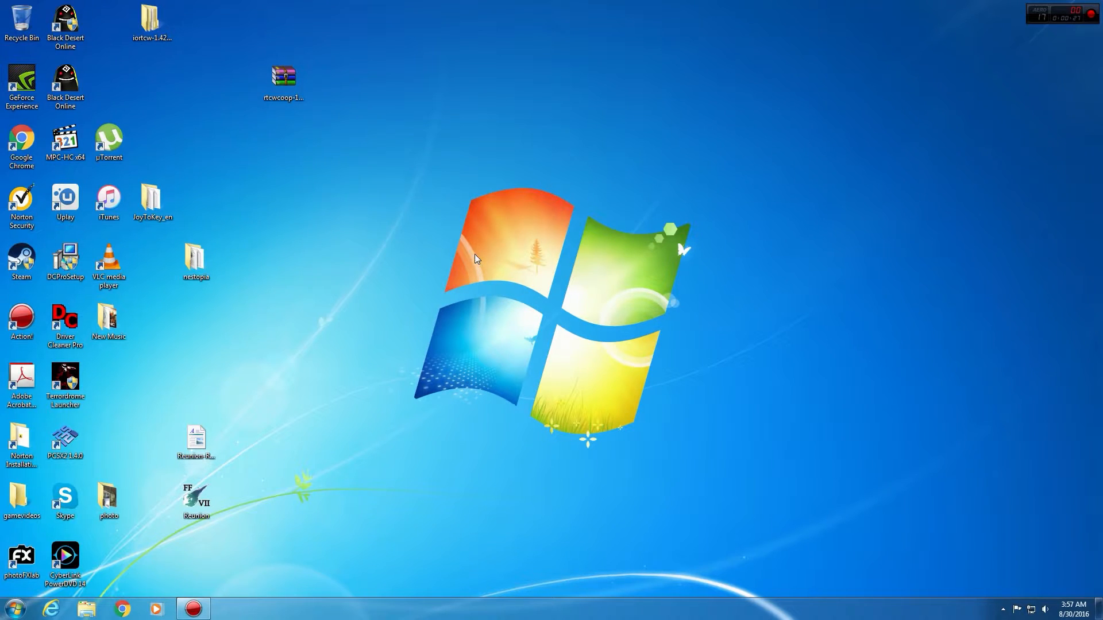
{"action": "mouse_move", "coordinate": [469, 122]}
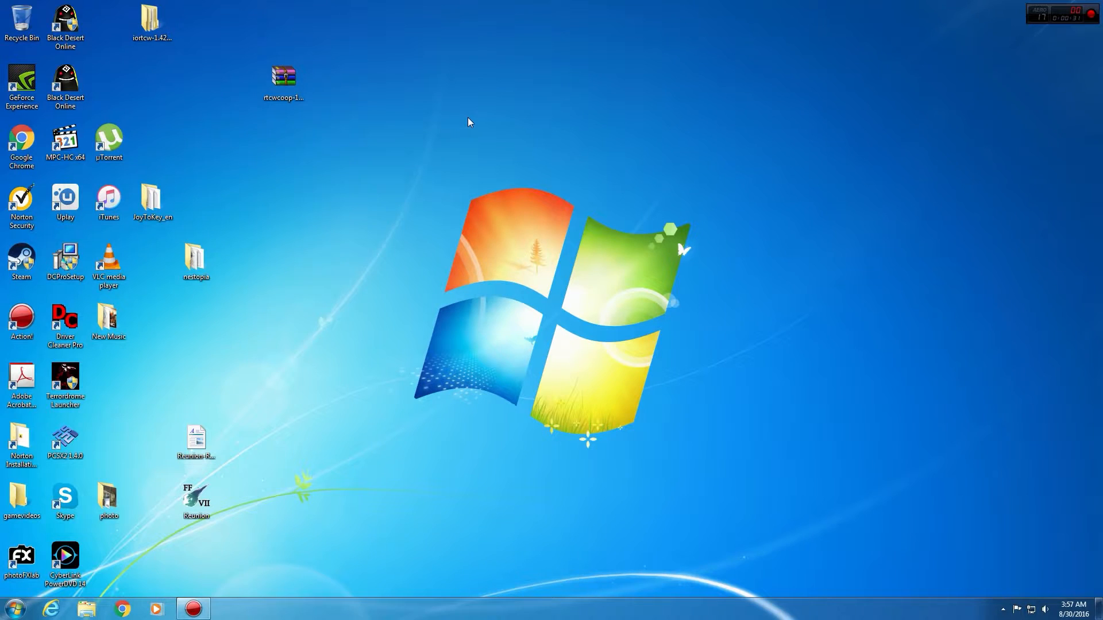
{"action": "mouse_move", "coordinate": [430, 157]}
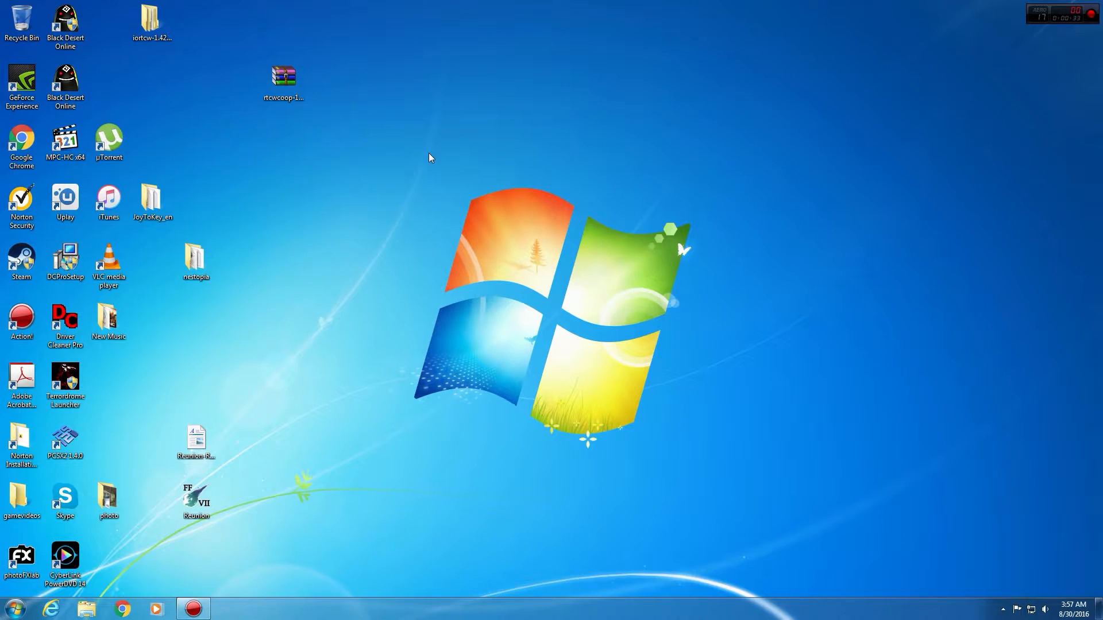
{"action": "mouse_move", "coordinate": [167, 75]}
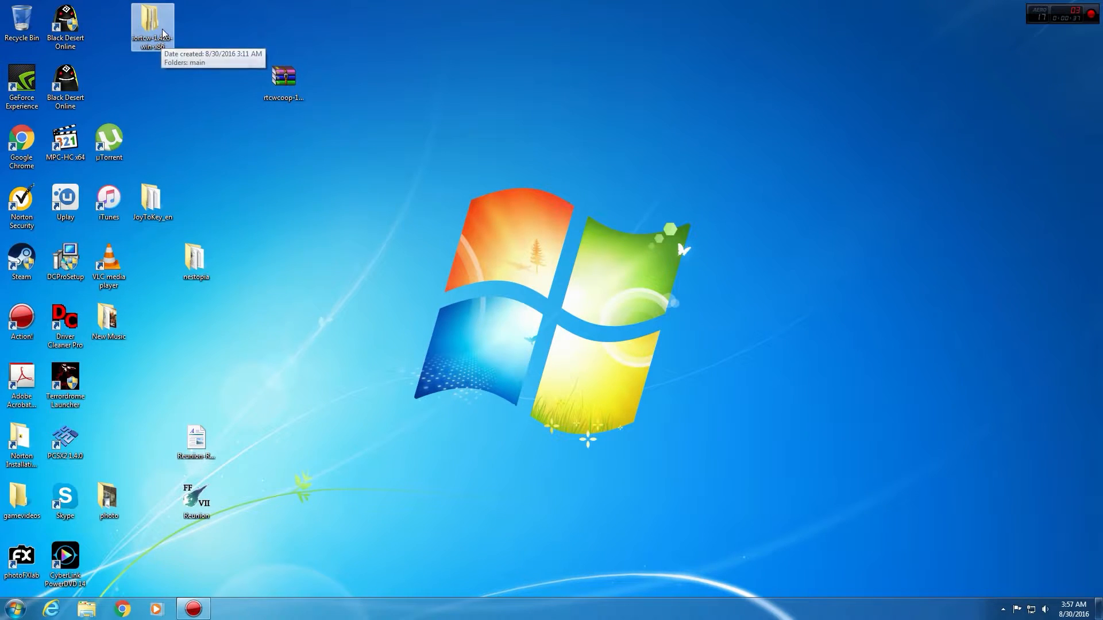
{"action": "mouse_move", "coordinate": [165, 41]}
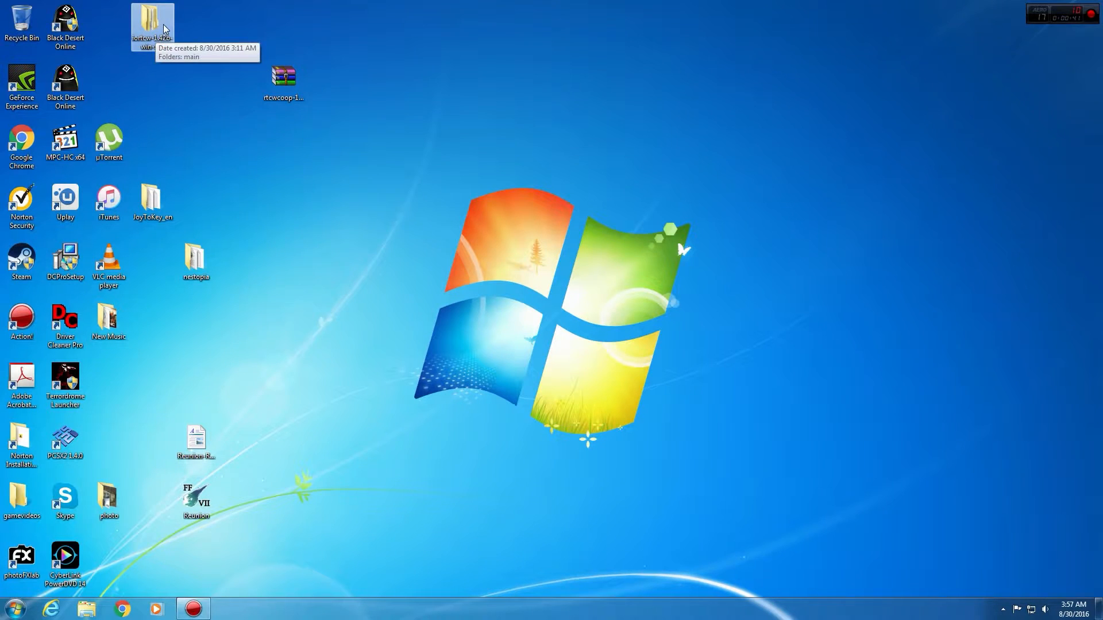
{"action": "mouse_move", "coordinate": [320, 341]}
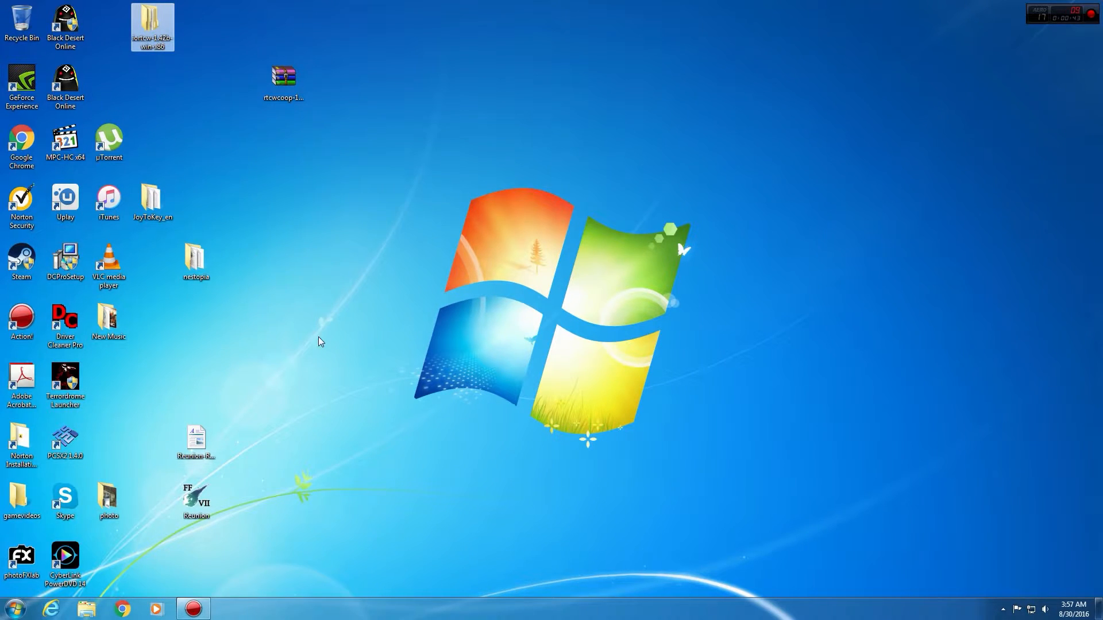
Browse Computer > Local Disk (C:) > Program Files (x86) to the Return to Castle Wolfenstein folder.
{"action": "left_click", "coordinate": [13, 608]}
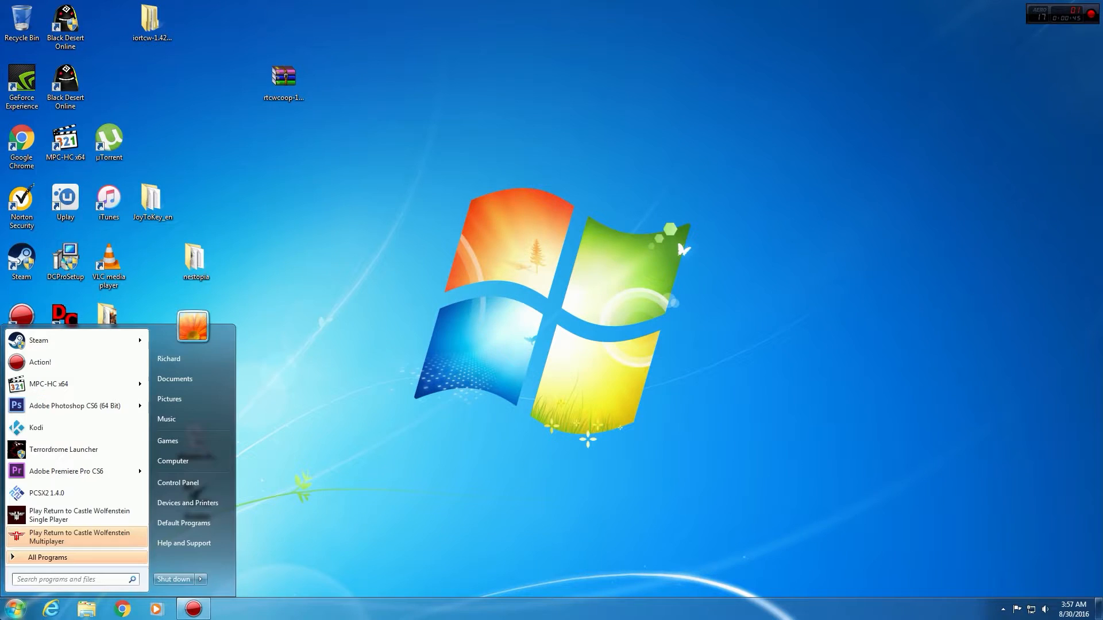
{"action": "left_click", "coordinate": [173, 460]}
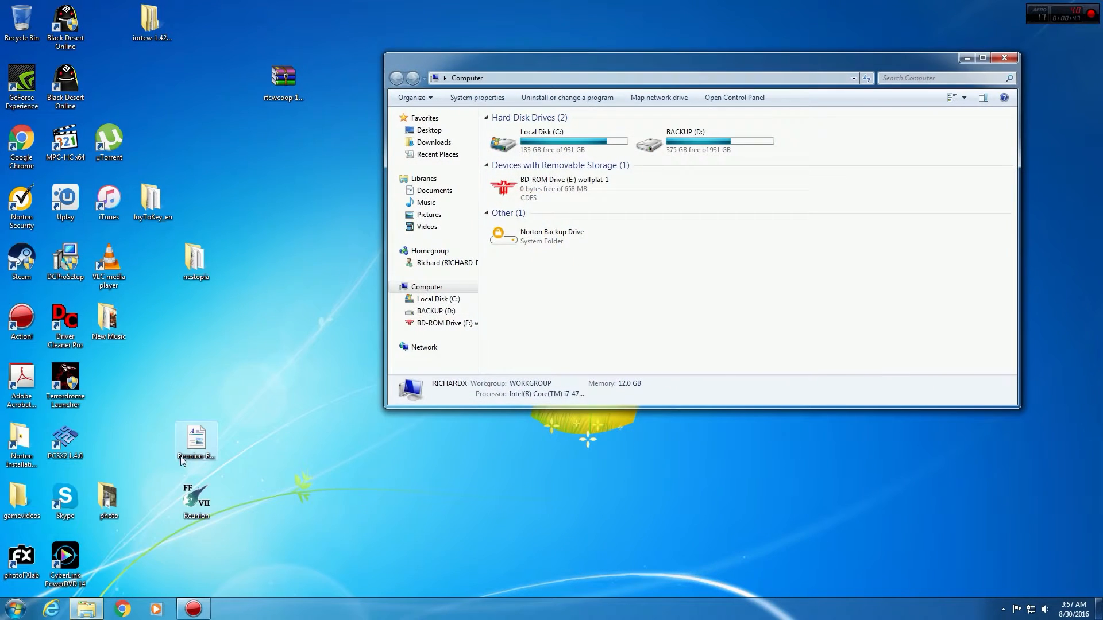
{"action": "double_click", "coordinate": [542, 141]}
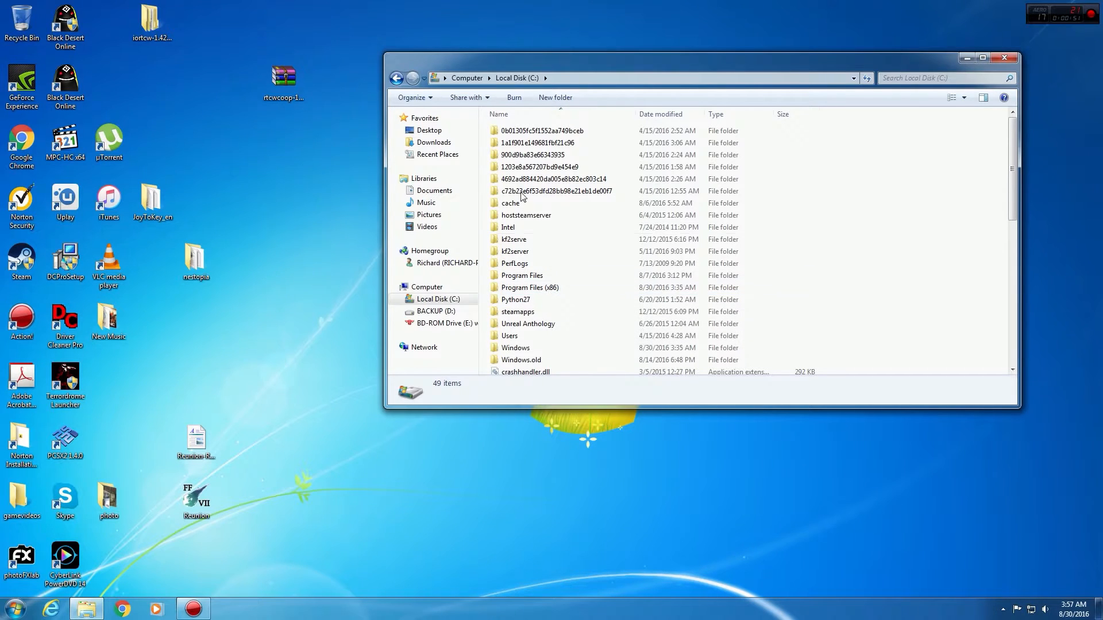
{"action": "left_click", "coordinate": [397, 78]}
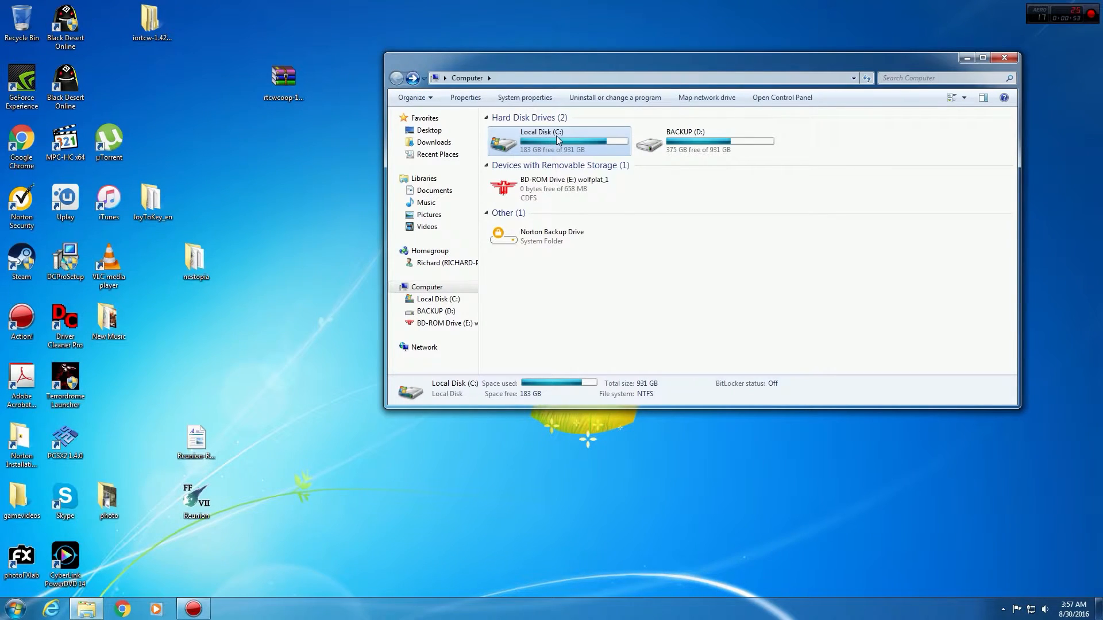
{"action": "mouse_move", "coordinate": [558, 140]}
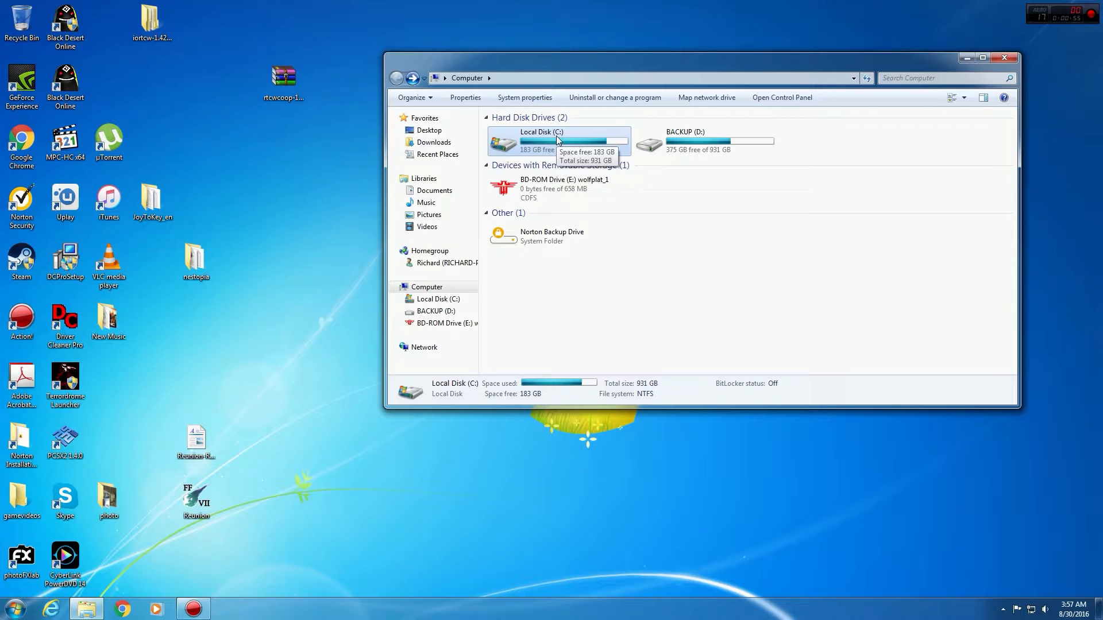
{"action": "double_click", "coordinate": [556, 141]}
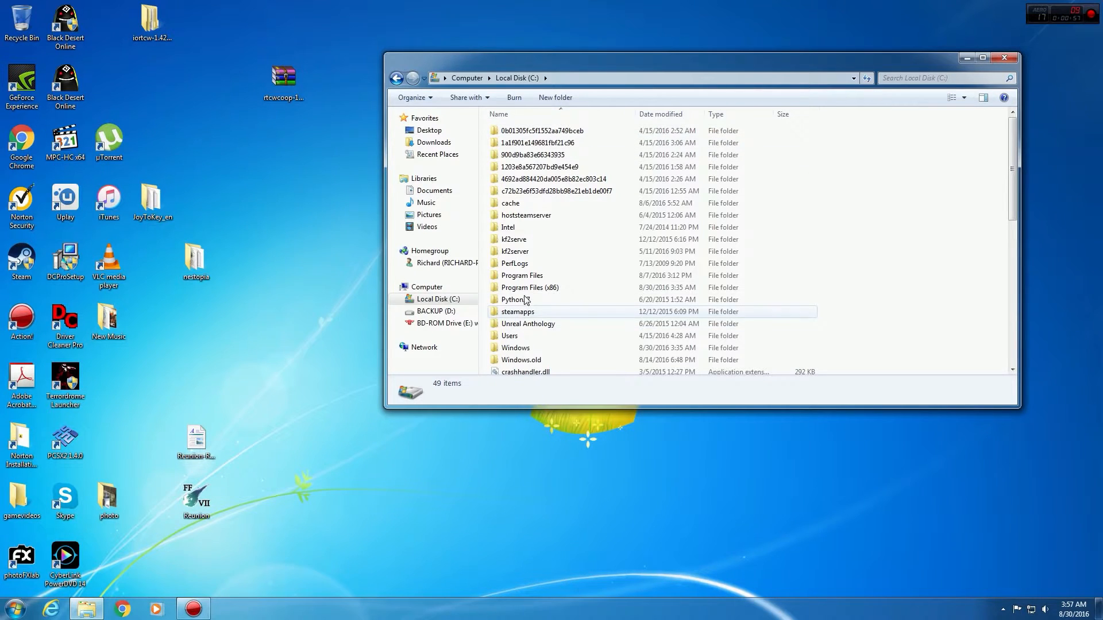
{"action": "left_click", "coordinate": [529, 287]}
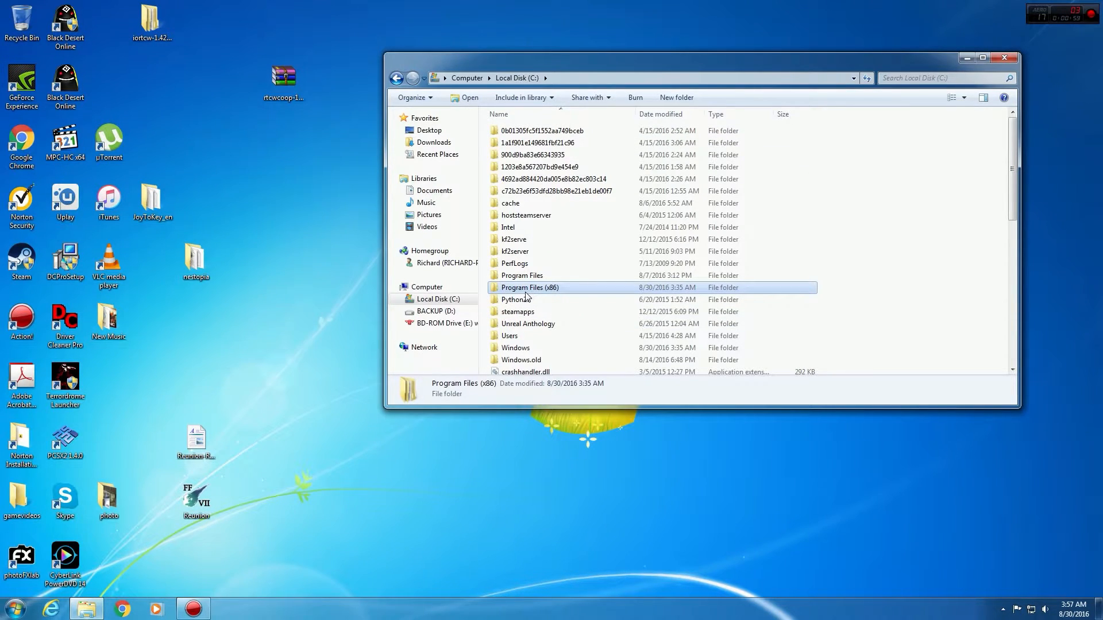
{"action": "double_click", "coordinate": [529, 287]}
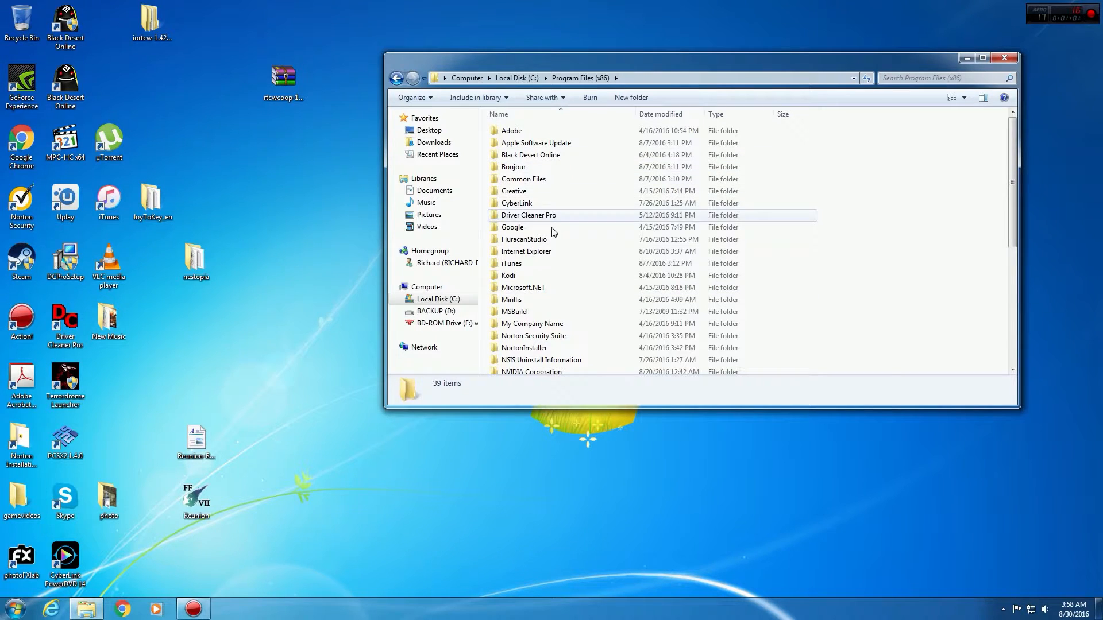
{"action": "scroll", "scroll_direction": "down", "scroll_amount": 3}
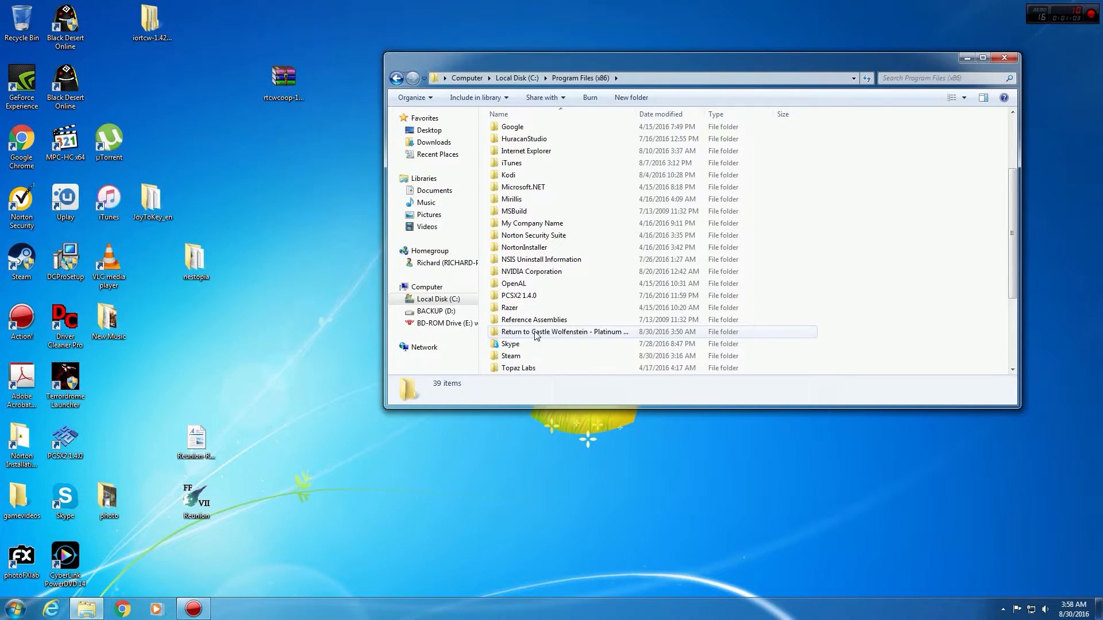
{"action": "double_click", "coordinate": [563, 331]}
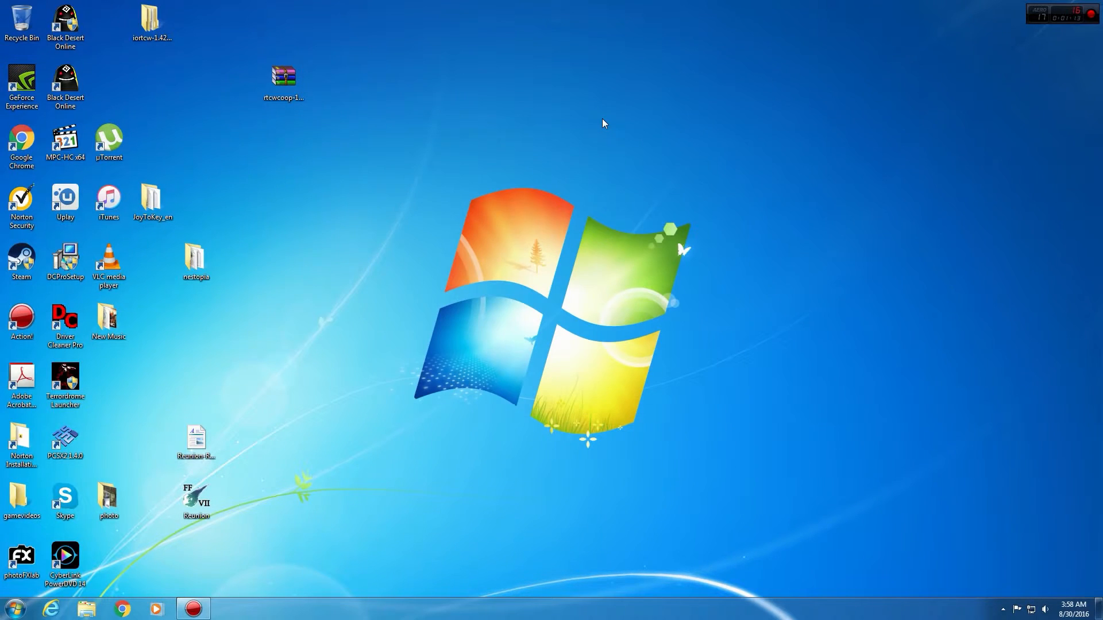
{"action": "mouse_move", "coordinate": [496, 169]}
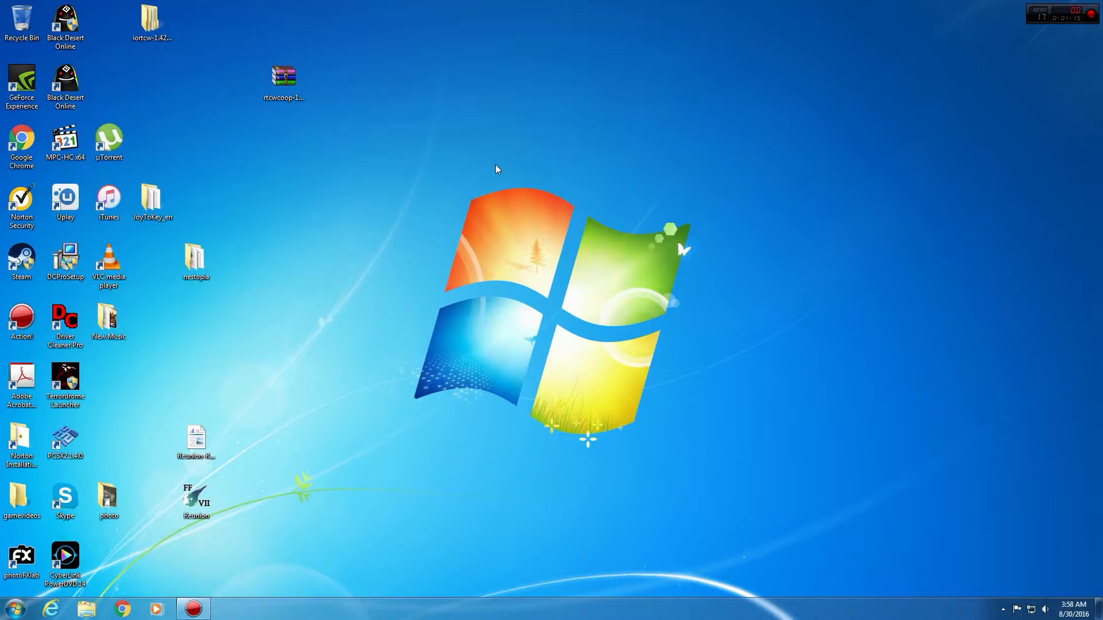
{"action": "left_click", "coordinate": [283, 78]}
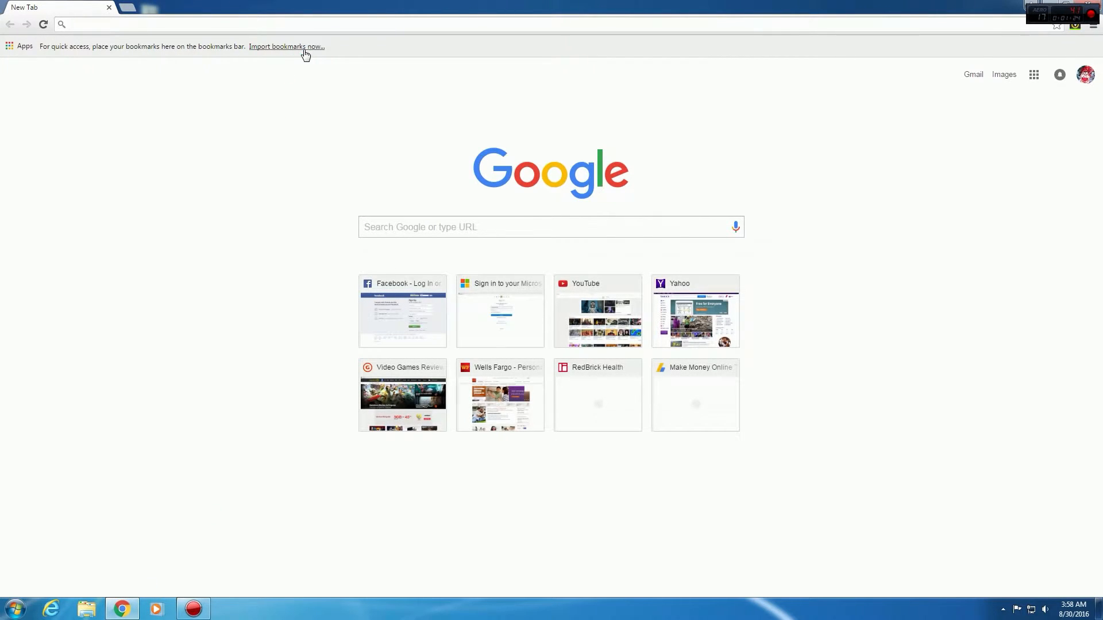
{"action": "type", "text": "www.twitch.tv"}
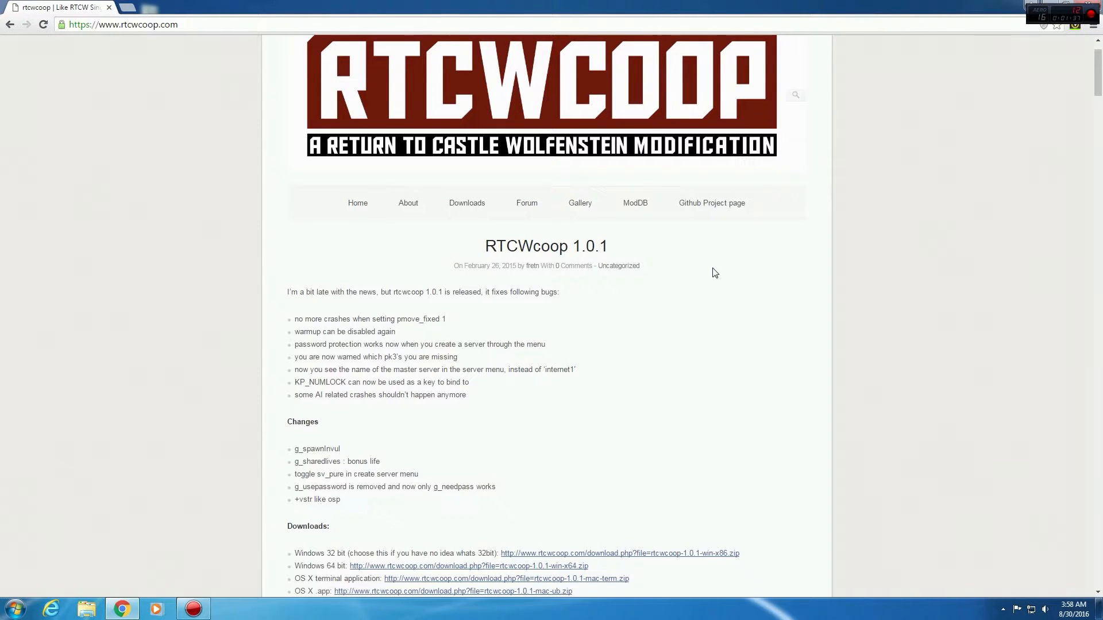
{"action": "scroll", "scroll_direction": "down", "scroll_amount": 3}
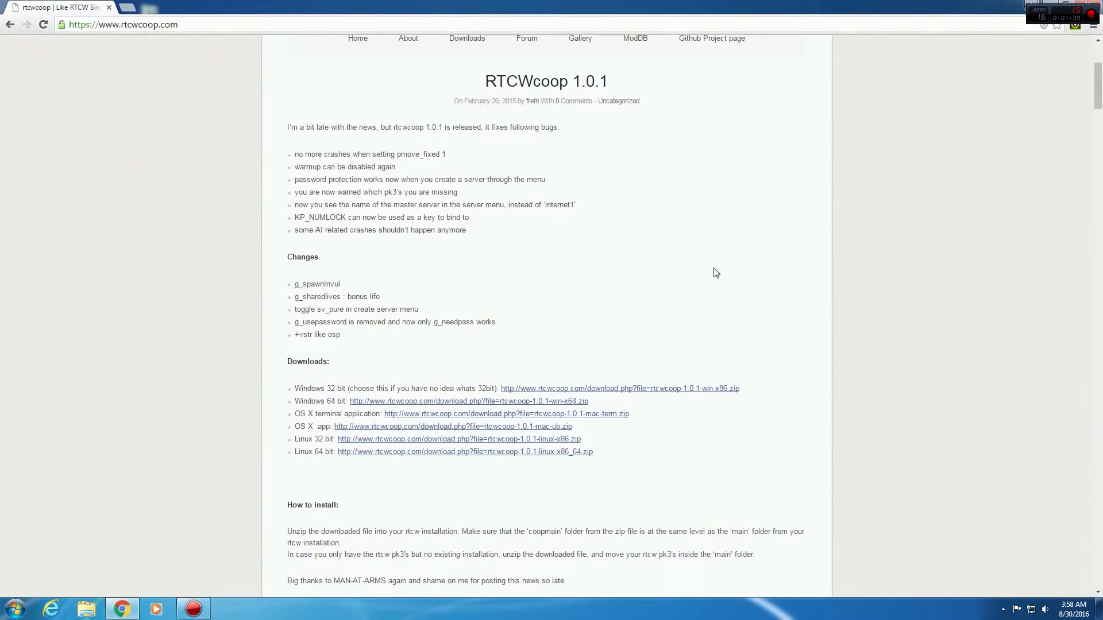
{"action": "scroll", "scroll_direction": "down", "scroll_amount": 3}
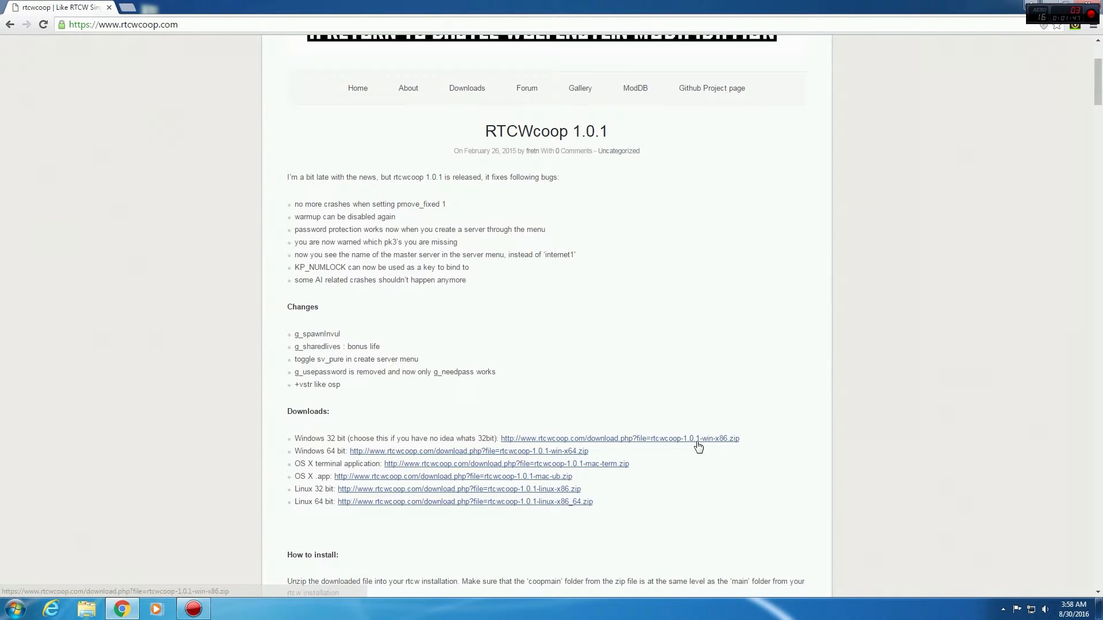
{"action": "mouse_move", "coordinate": [722, 311]}
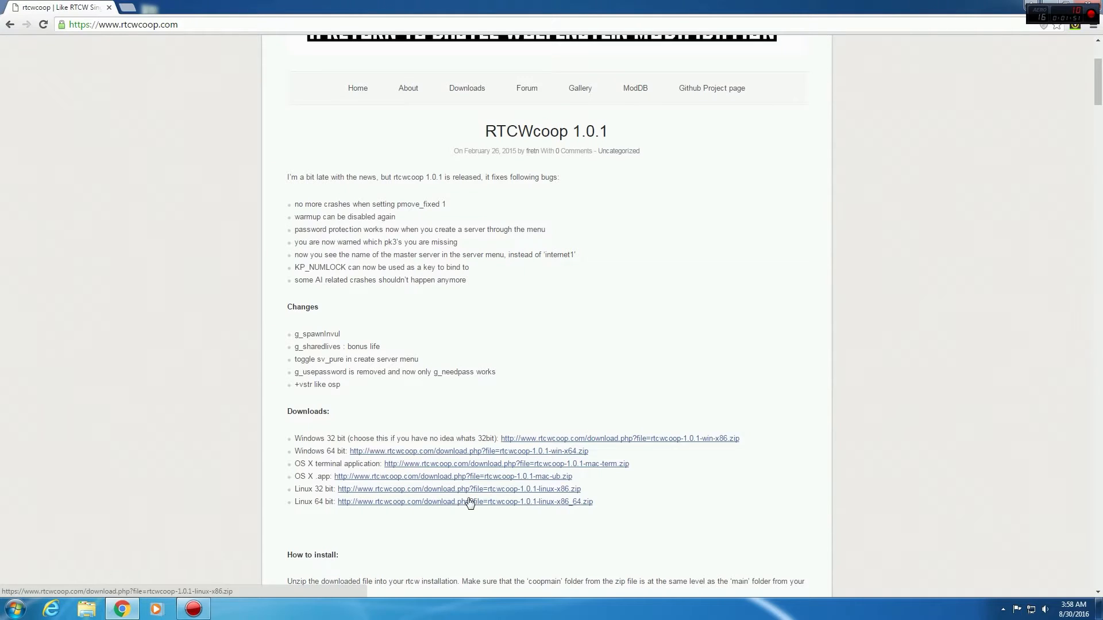
{"action": "mouse_move", "coordinate": [361, 512]}
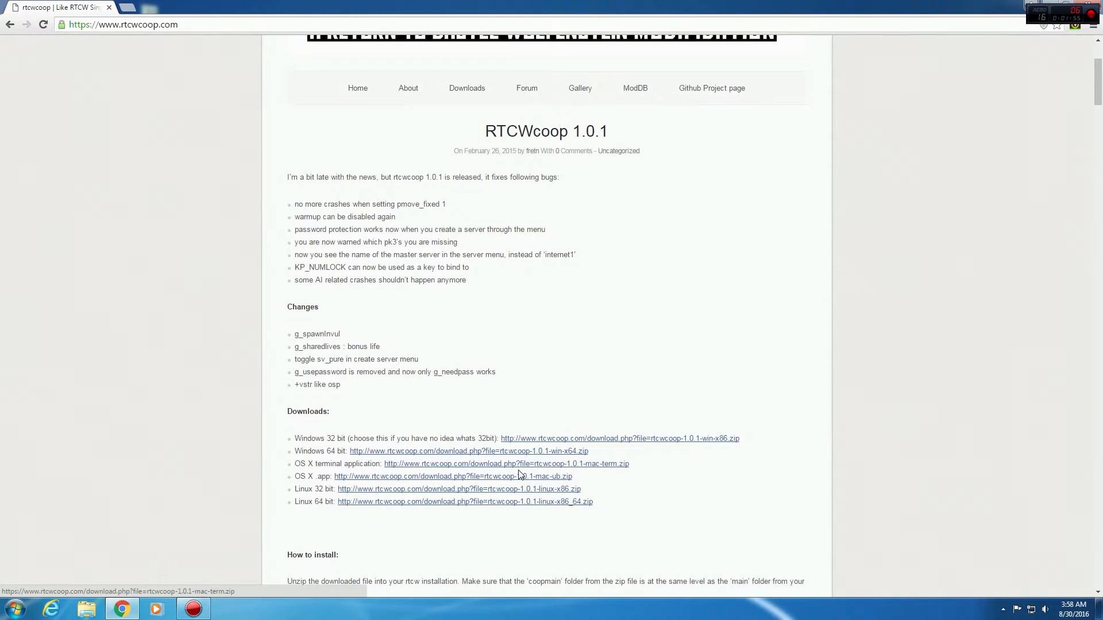
{"action": "mouse_move", "coordinate": [632, 446]}
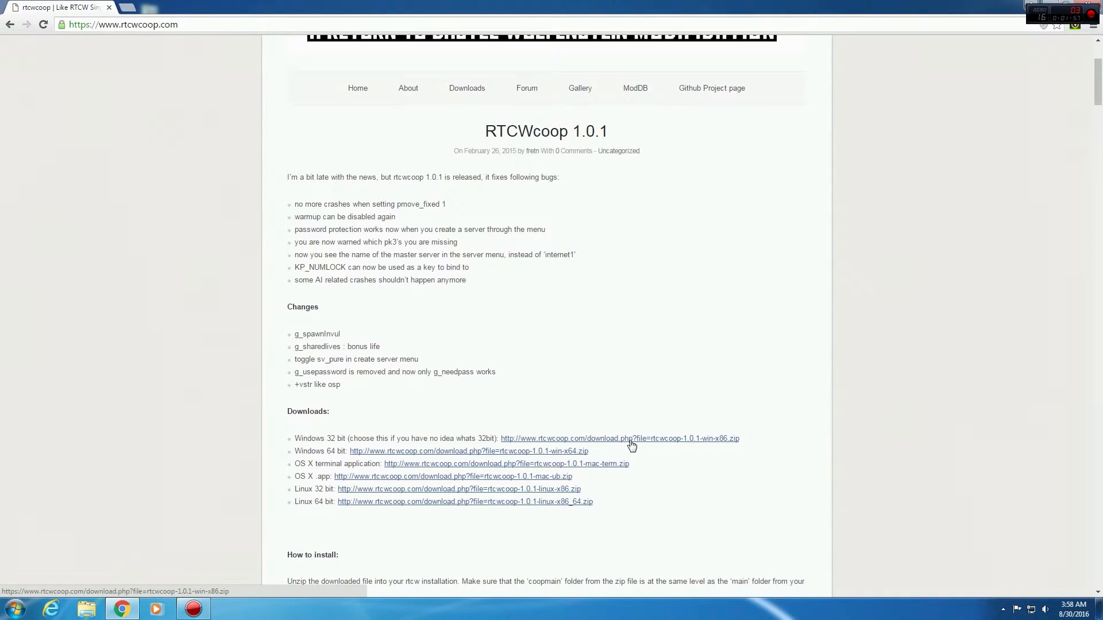
{"action": "mouse_move", "coordinate": [658, 236]}
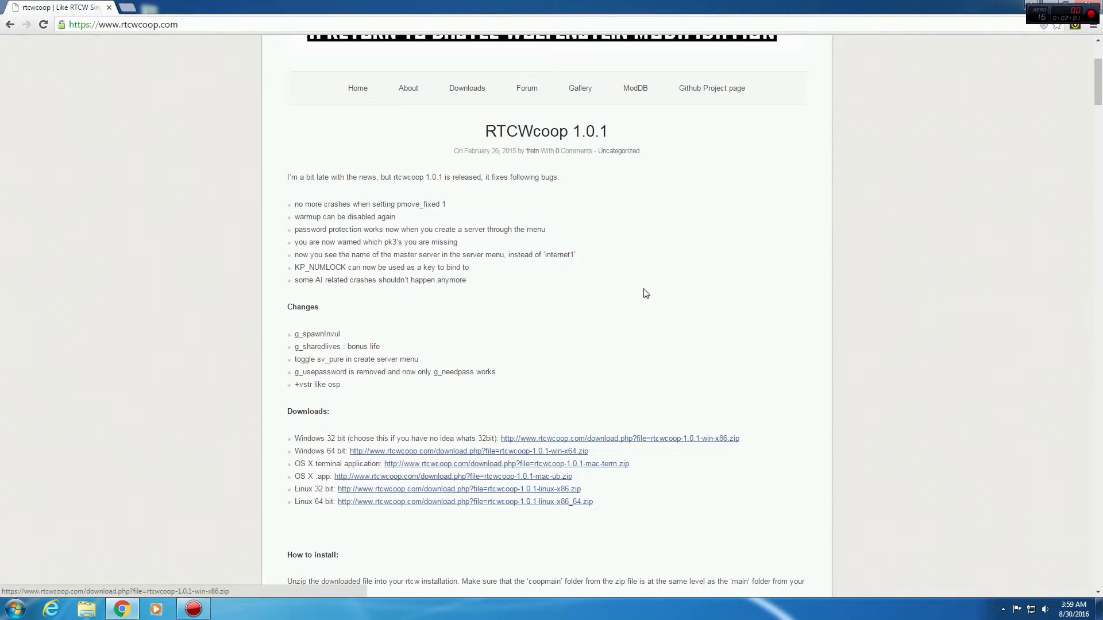
{"action": "mouse_move", "coordinate": [598, 309]}
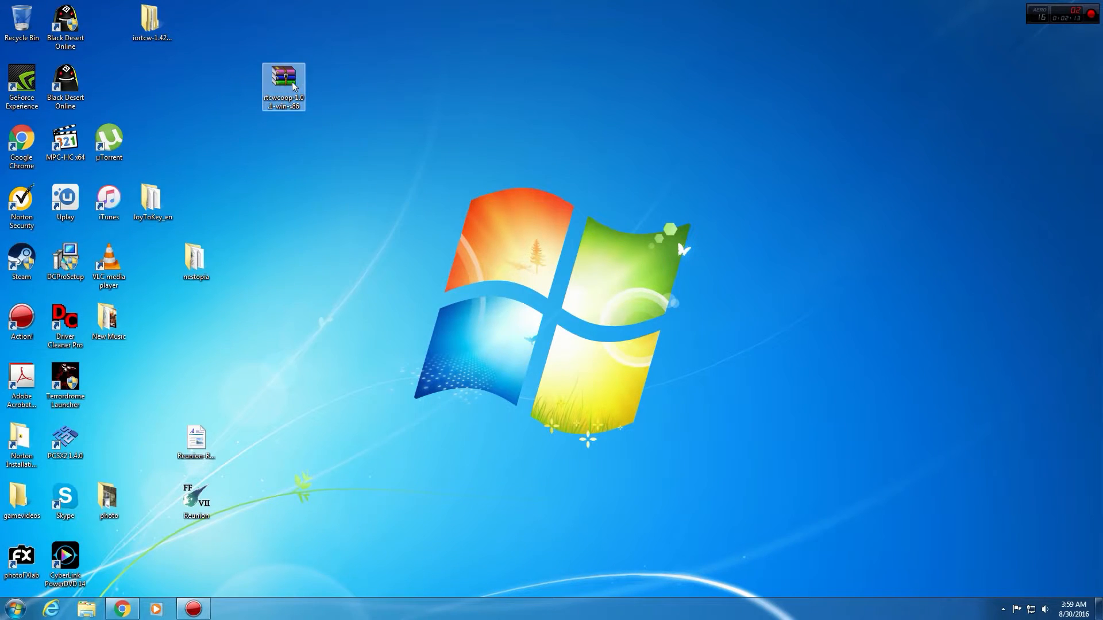
Open rtcwcoop-1.0.1-win-x86.zip in WinRAR and move its window to the right.
{"action": "double_click", "coordinate": [283, 82]}
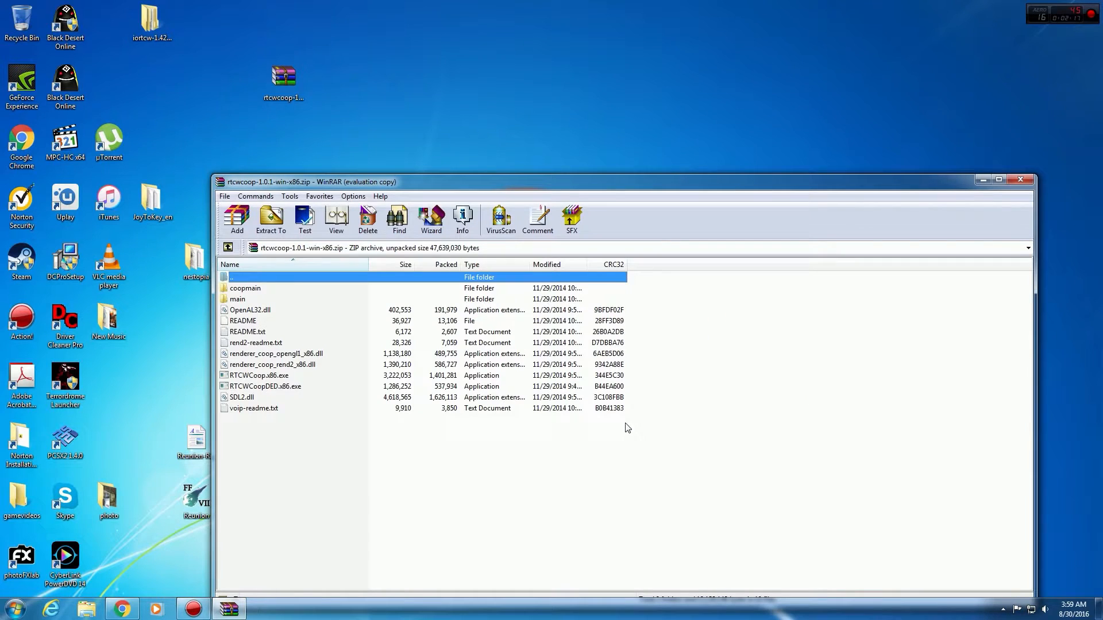
{"action": "left_click_drag", "start_coordinate": [310, 182], "coordinate": [566, 145]}
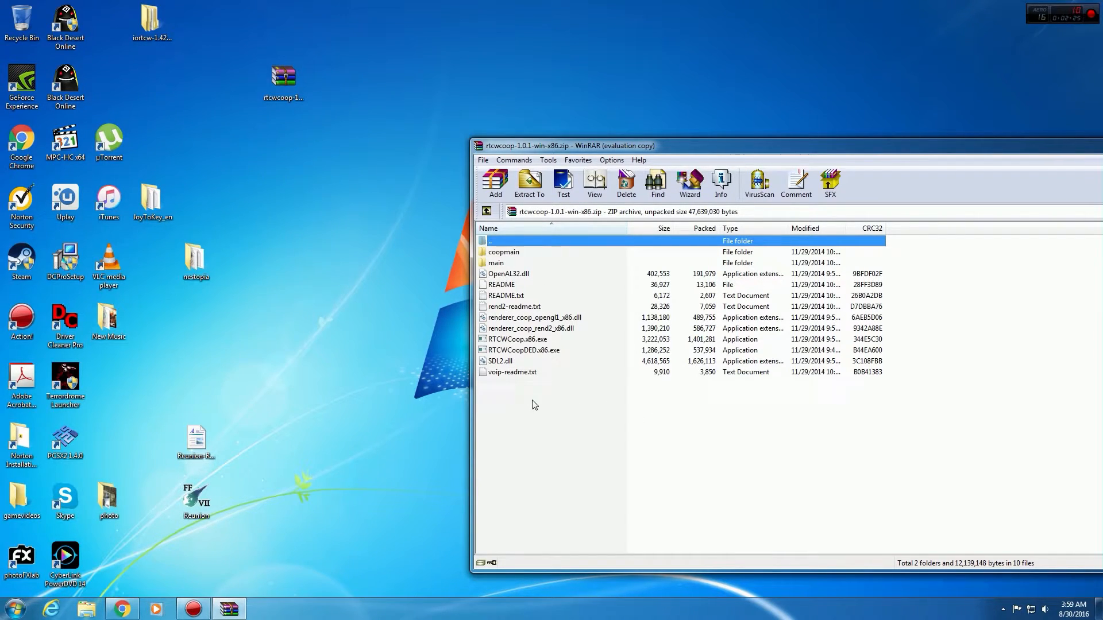
Open the Return to Castle Wolfenstein install folder on Local Disk C in Explorer.
{"action": "left_click", "coordinate": [13, 608]}
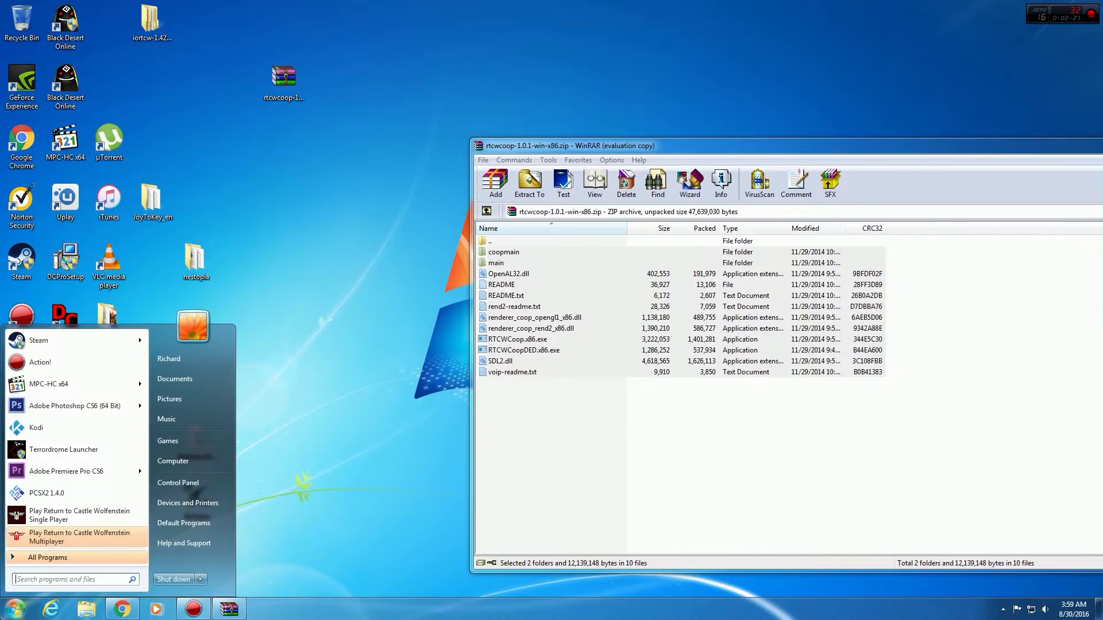
{"action": "mouse_move", "coordinate": [173, 461]}
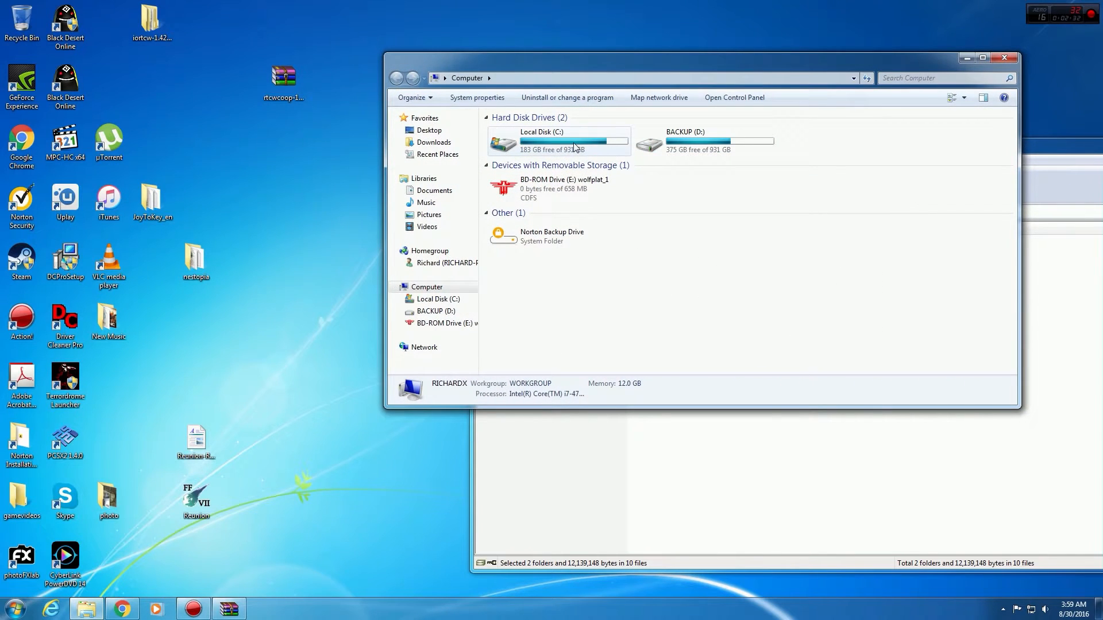
{"action": "double_click", "coordinate": [558, 143]}
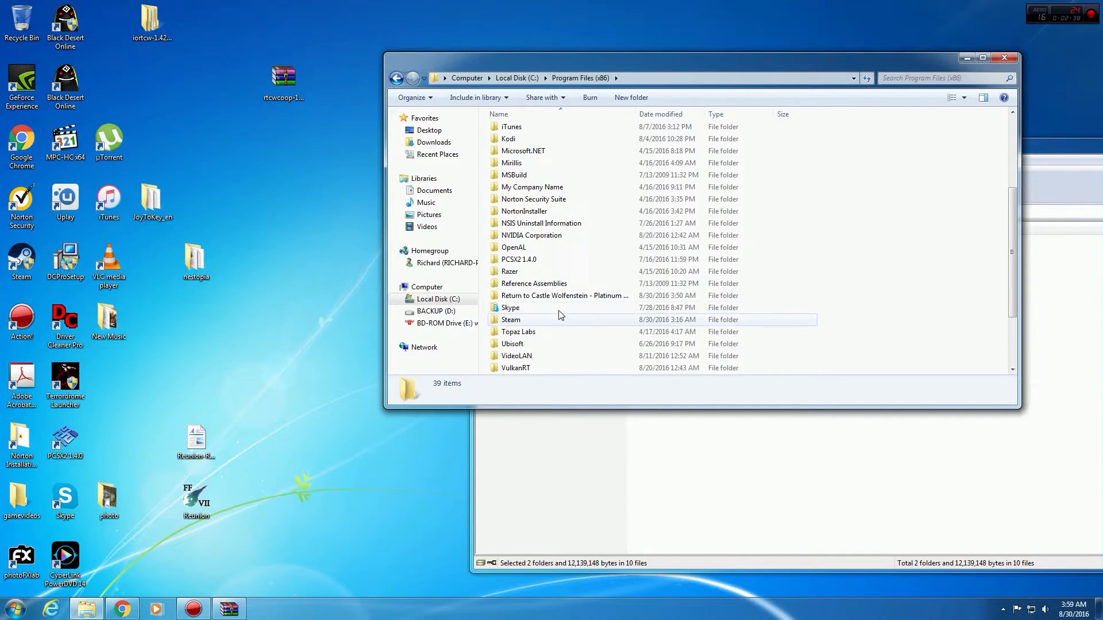
{"action": "double_click", "coordinate": [564, 294]}
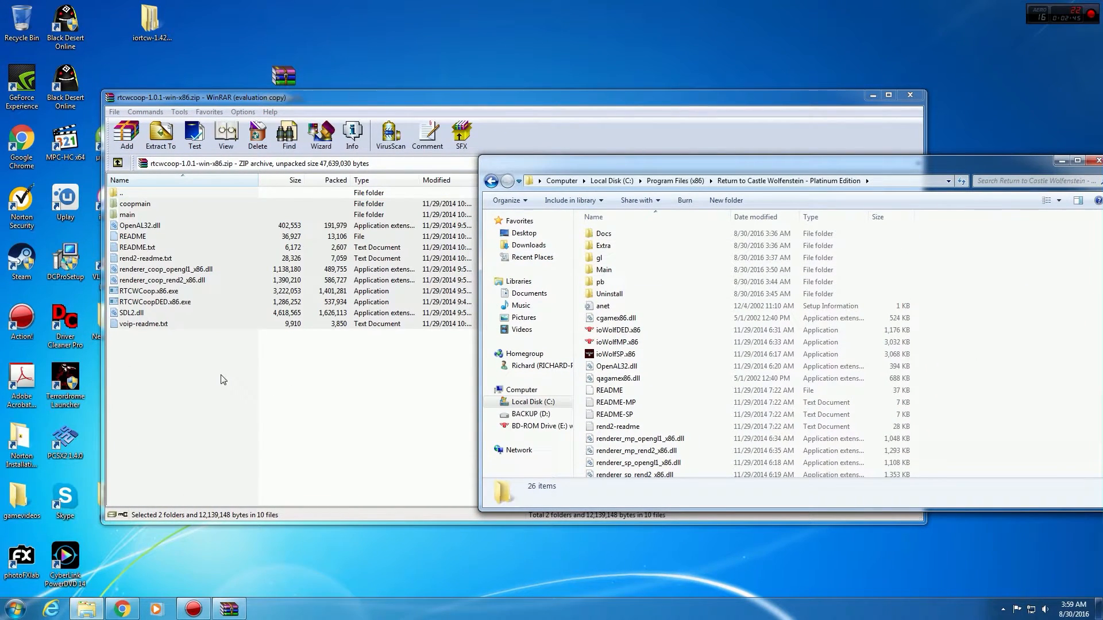
{"action": "mouse_move", "coordinate": [220, 332]}
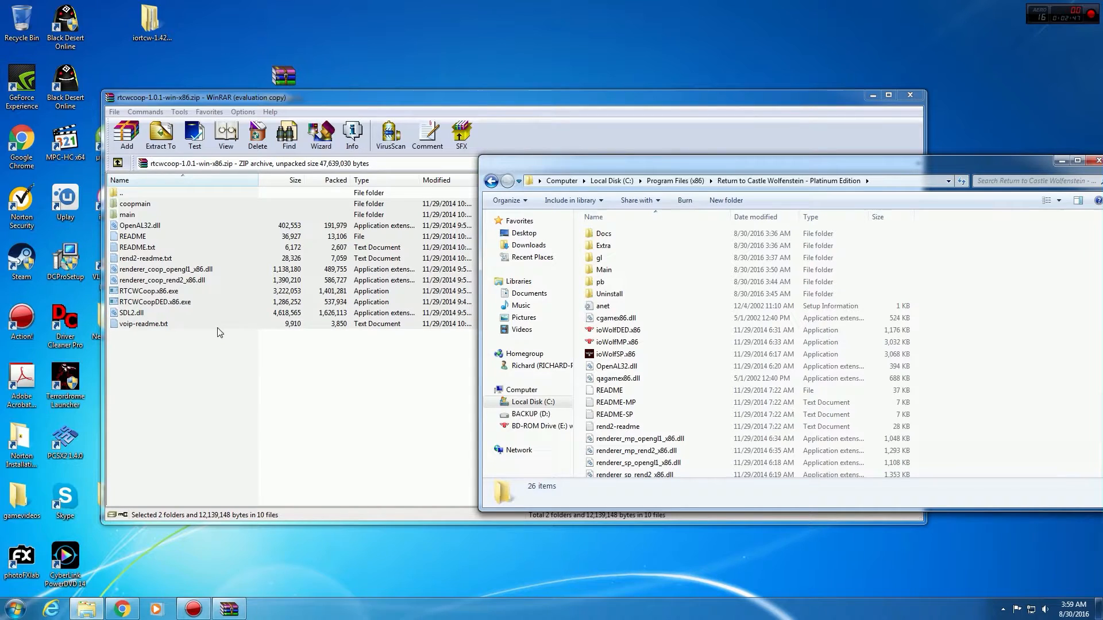
{"action": "mouse_move", "coordinate": [286, 392]}
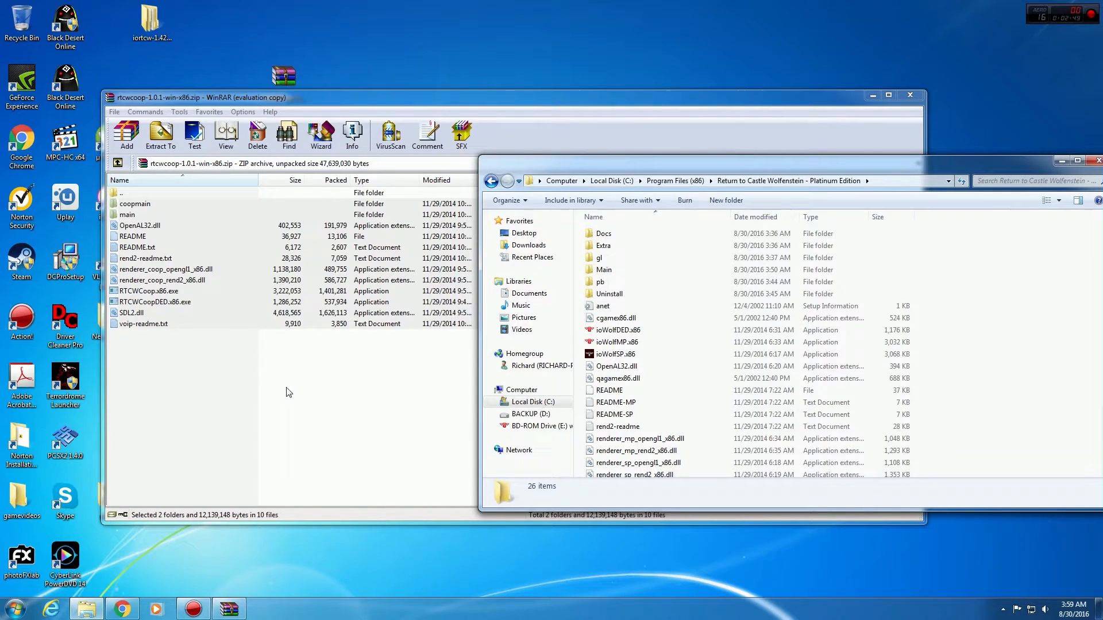
{"action": "mouse_move", "coordinate": [602, 270]}
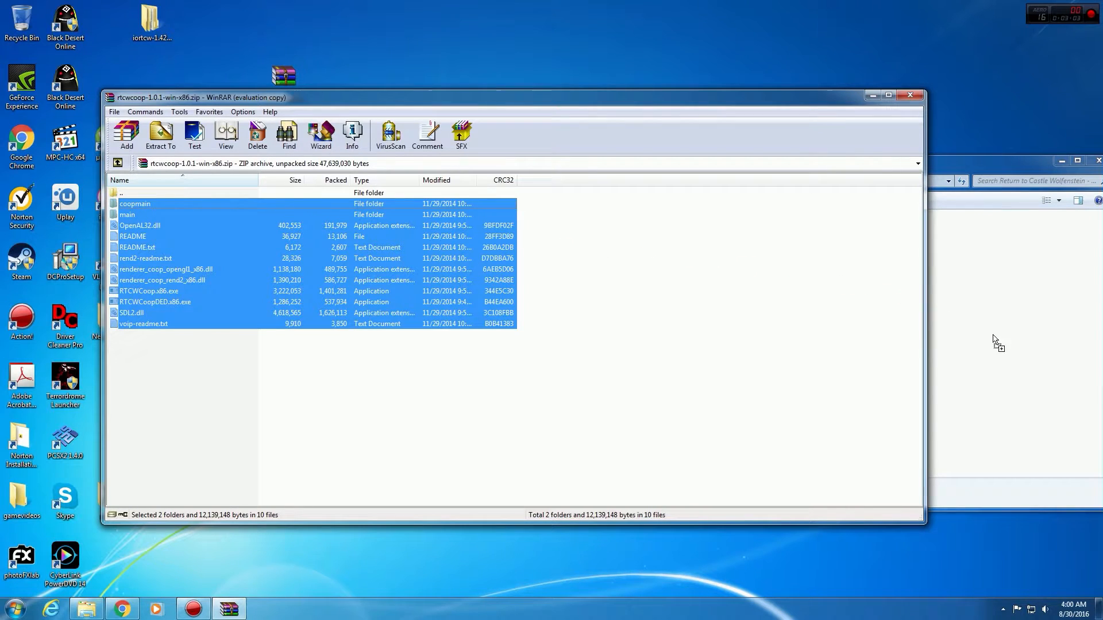
{"action": "mouse_move", "coordinate": [932, 150]}
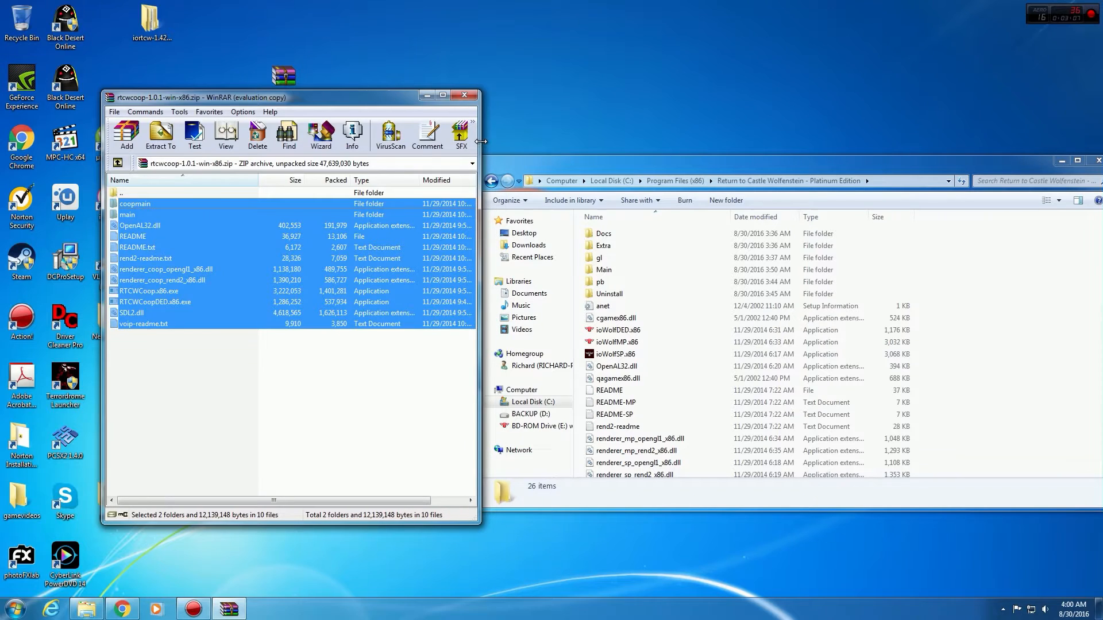
Select all archive items, including coopmain, and drag them into the game folder.
{"action": "left_click", "coordinate": [135, 203]}
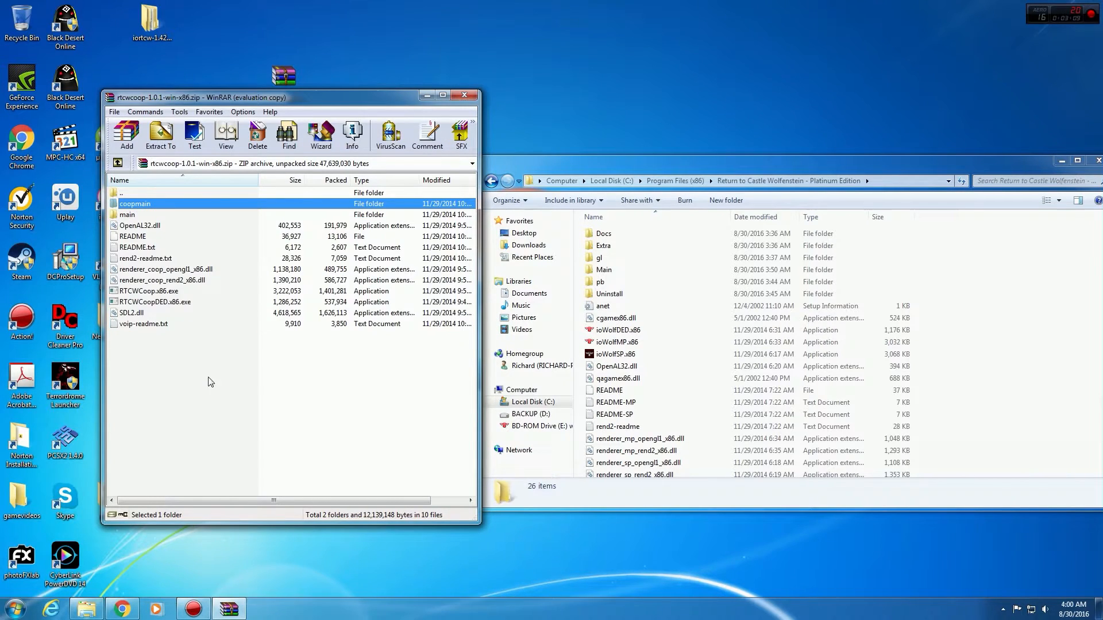
{"action": "key", "text": "ctrl+a"}
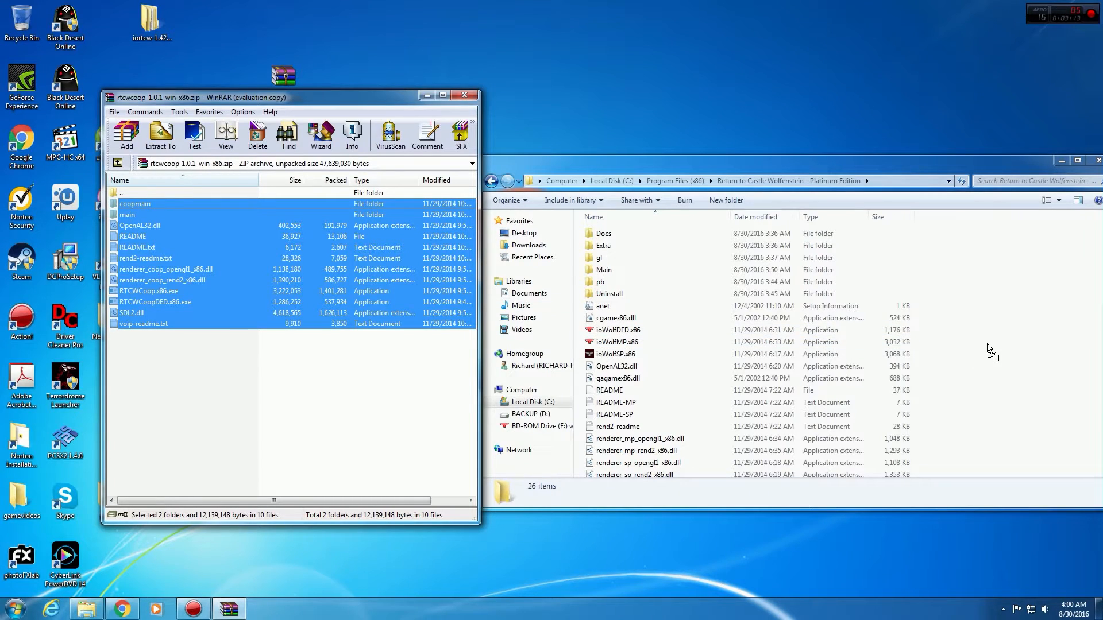
{"action": "left_click", "coordinate": [160, 134]}
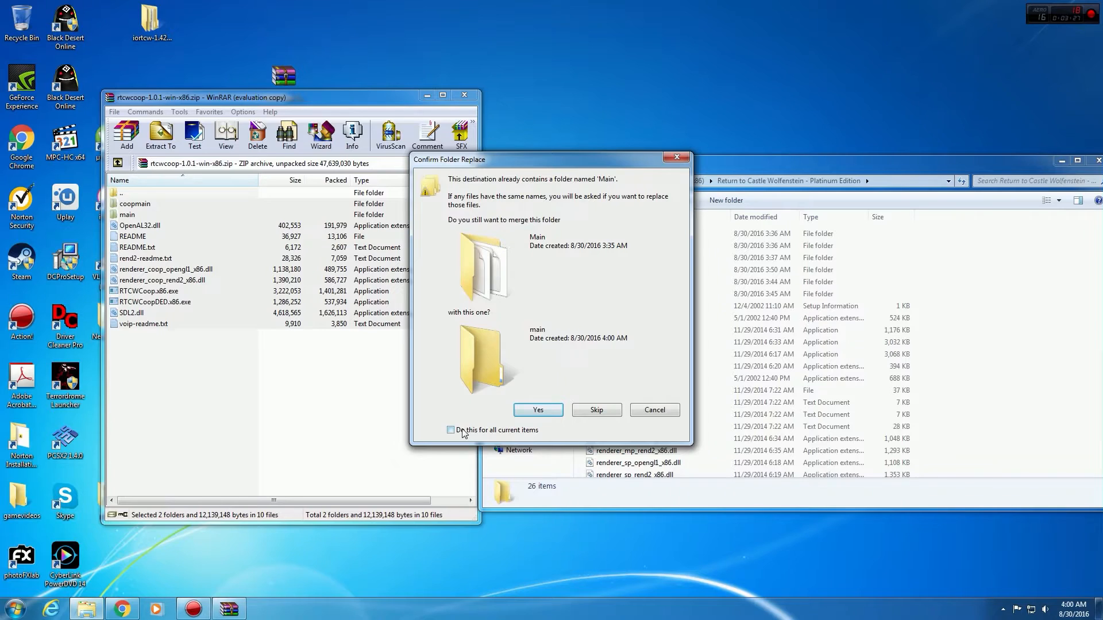
Apply the merge choice to all current items and disable Norton Auto-Protect.
{"action": "left_click", "coordinate": [451, 430]}
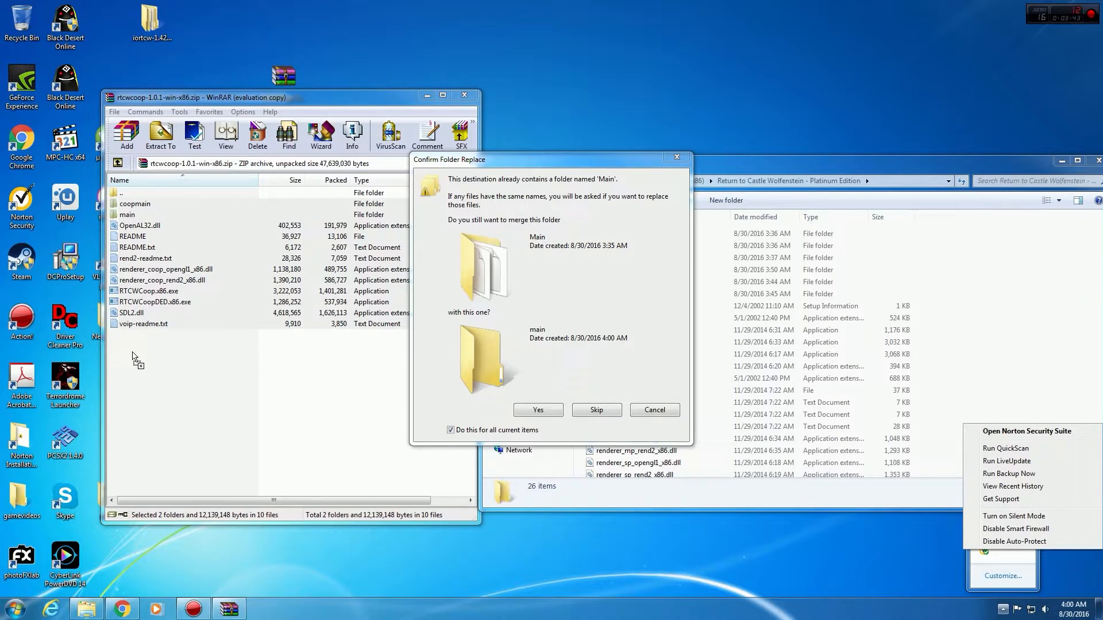
{"action": "mouse_move", "coordinate": [178, 326]}
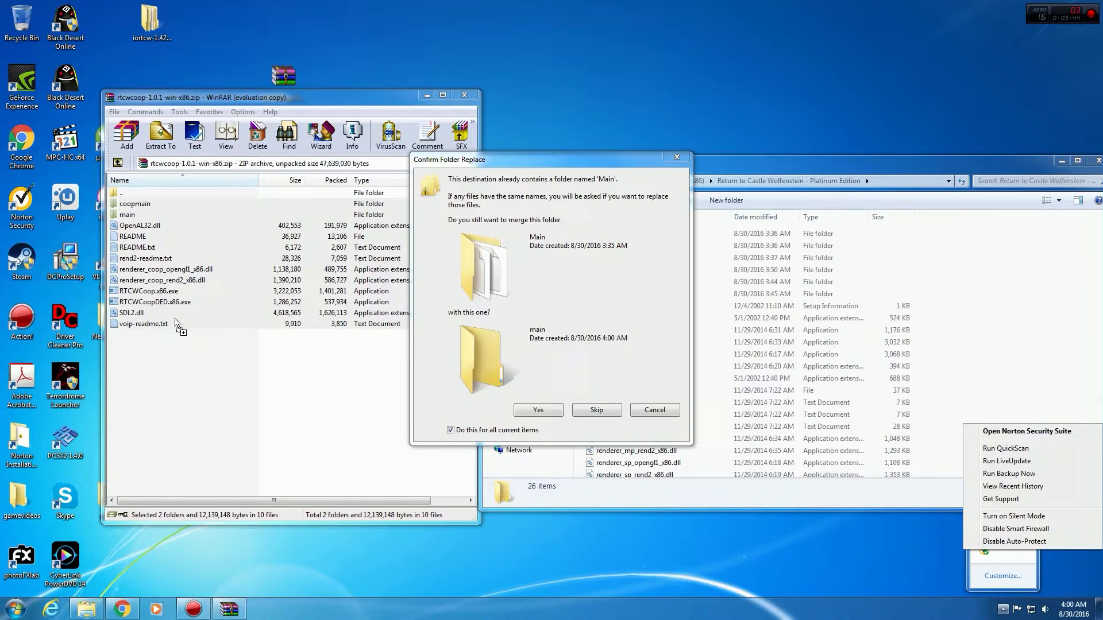
{"action": "mouse_move", "coordinate": [175, 272]}
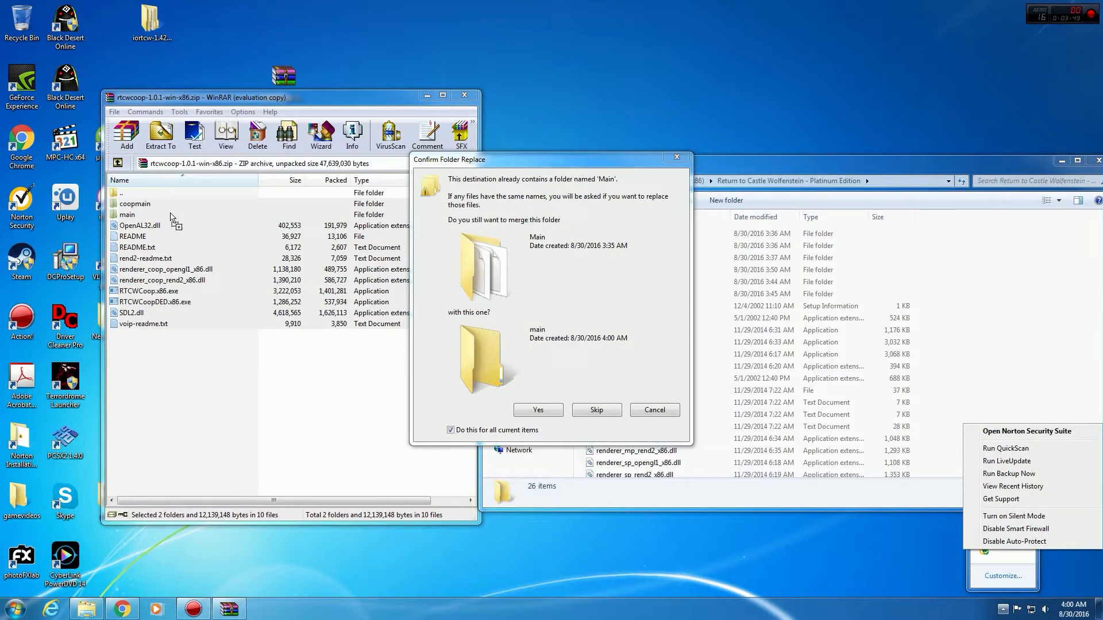
{"action": "mouse_move", "coordinate": [241, 355]}
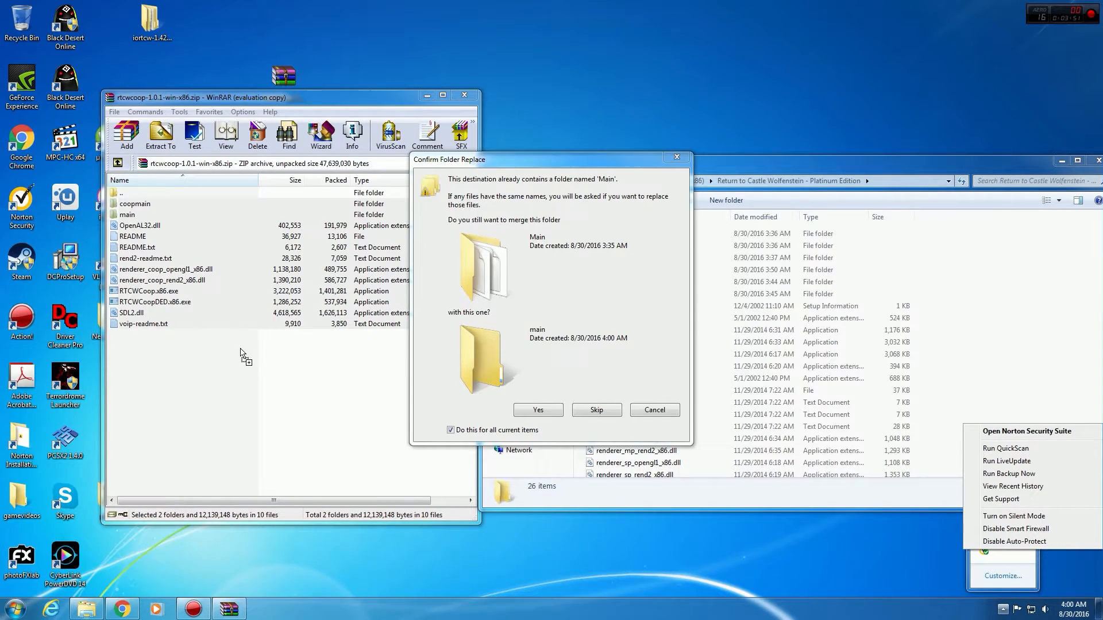
{"action": "mouse_move", "coordinate": [267, 363]}
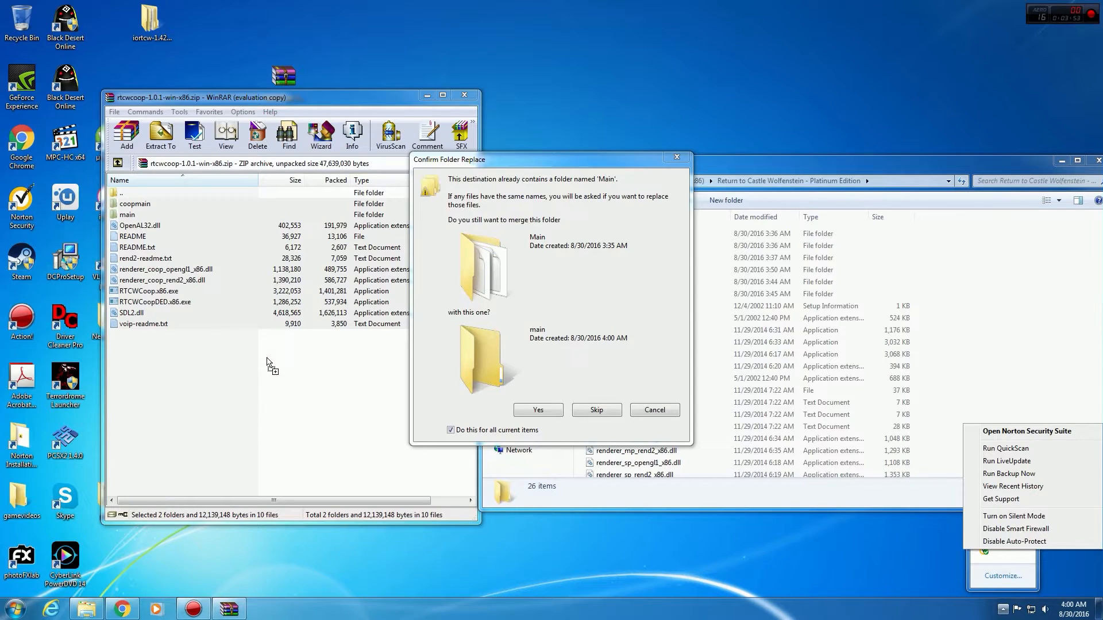
{"action": "mouse_move", "coordinate": [1016, 542]}
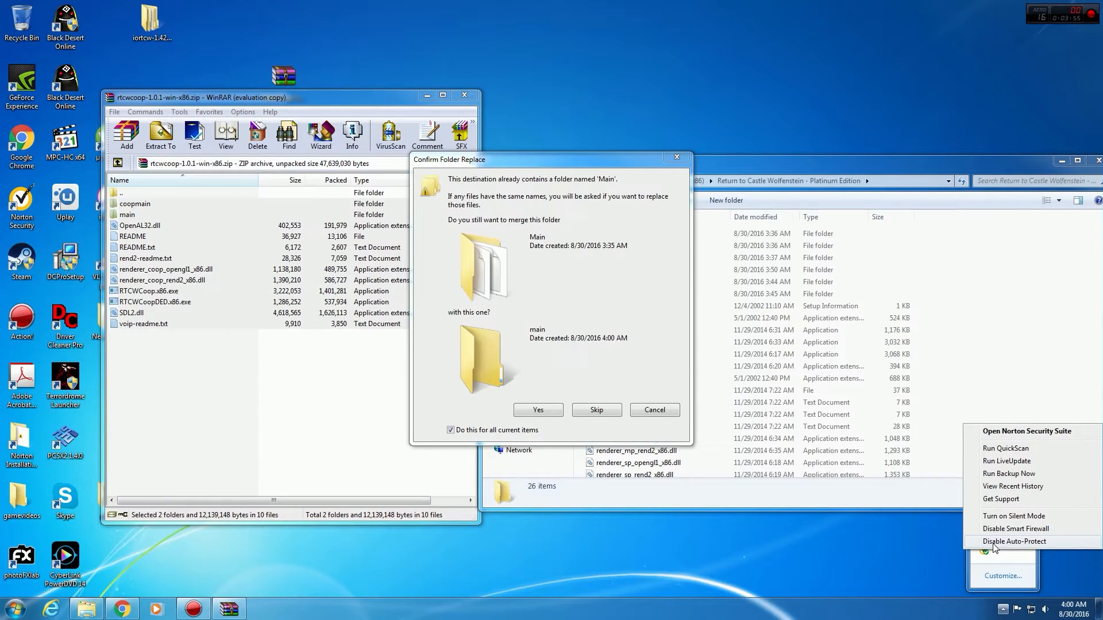
{"action": "left_click", "coordinate": [1015, 542]}
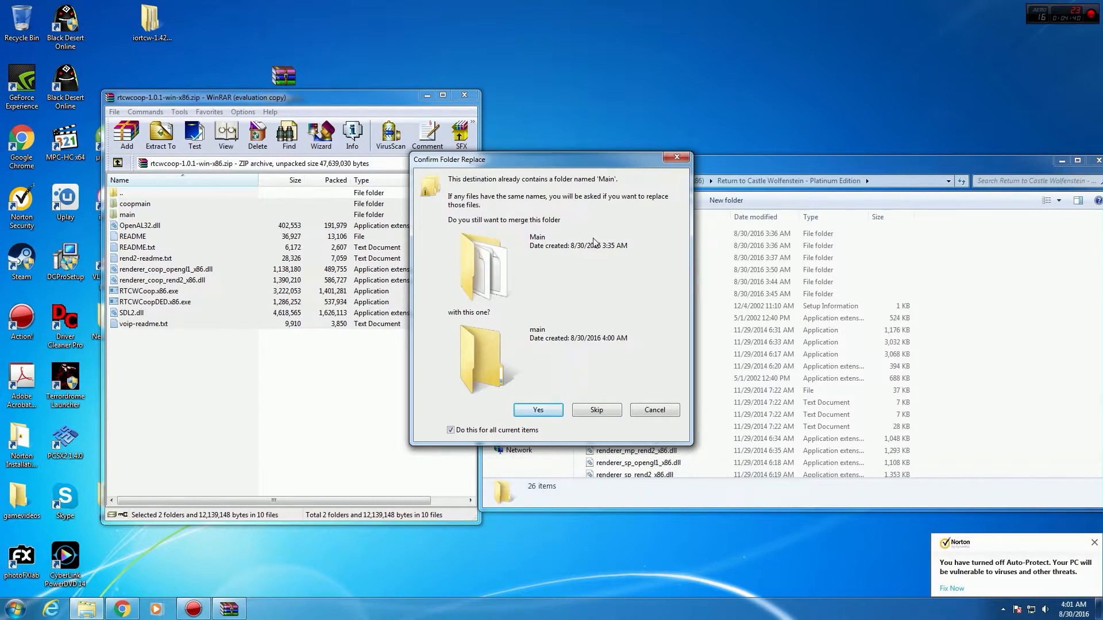
{"action": "mouse_move", "coordinate": [516, 256]}
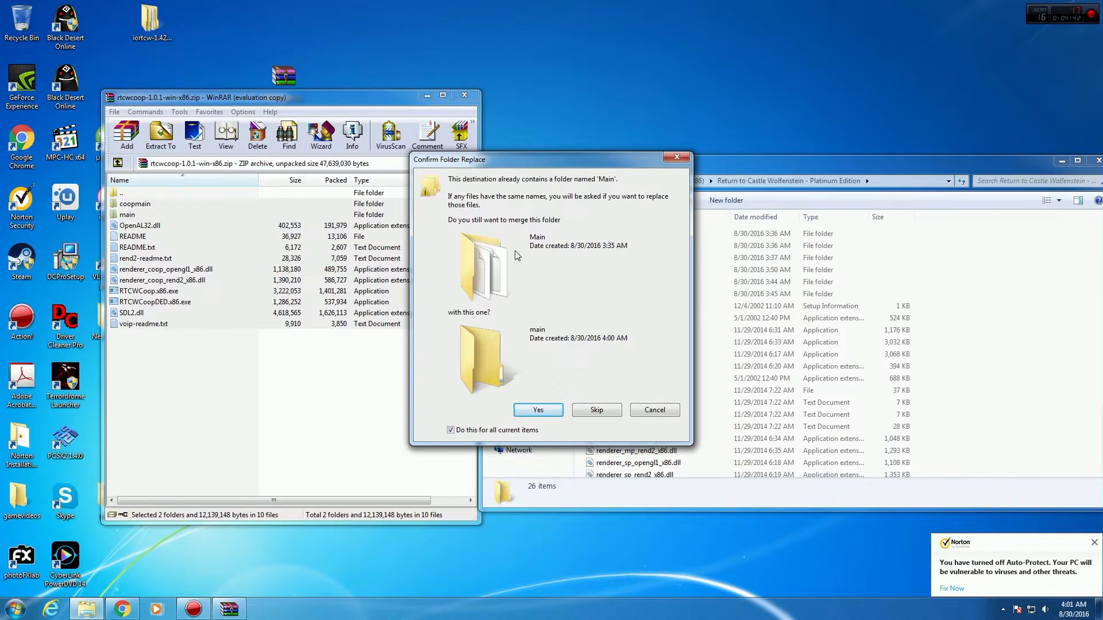
{"action": "mouse_move", "coordinate": [568, 213]}
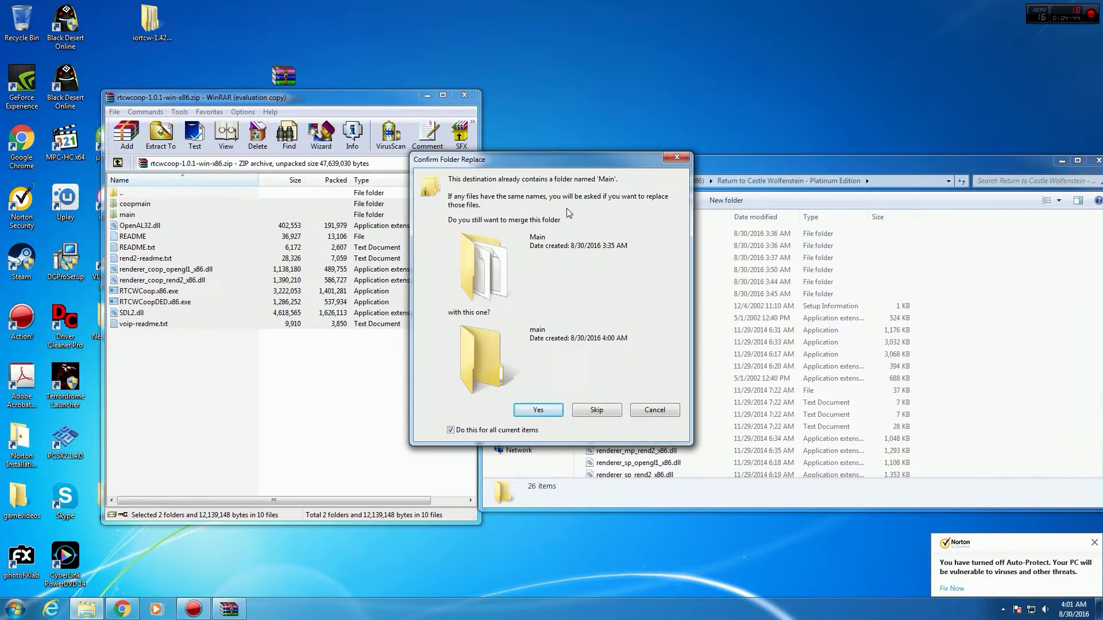
{"action": "mouse_move", "coordinate": [536, 322]}
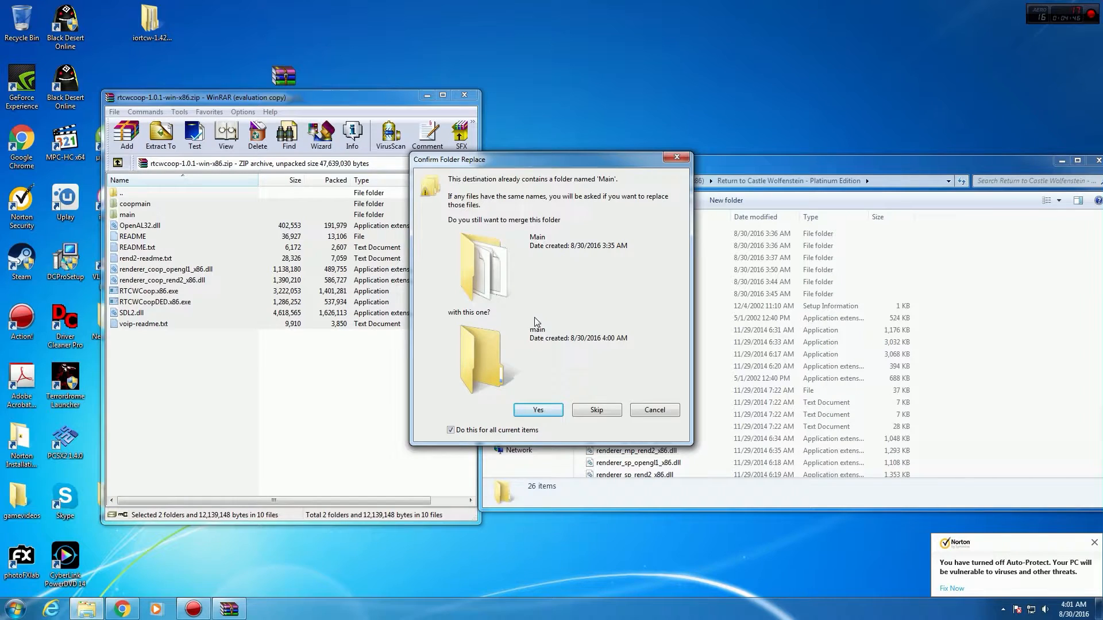
{"action": "mouse_move", "coordinate": [514, 190]}
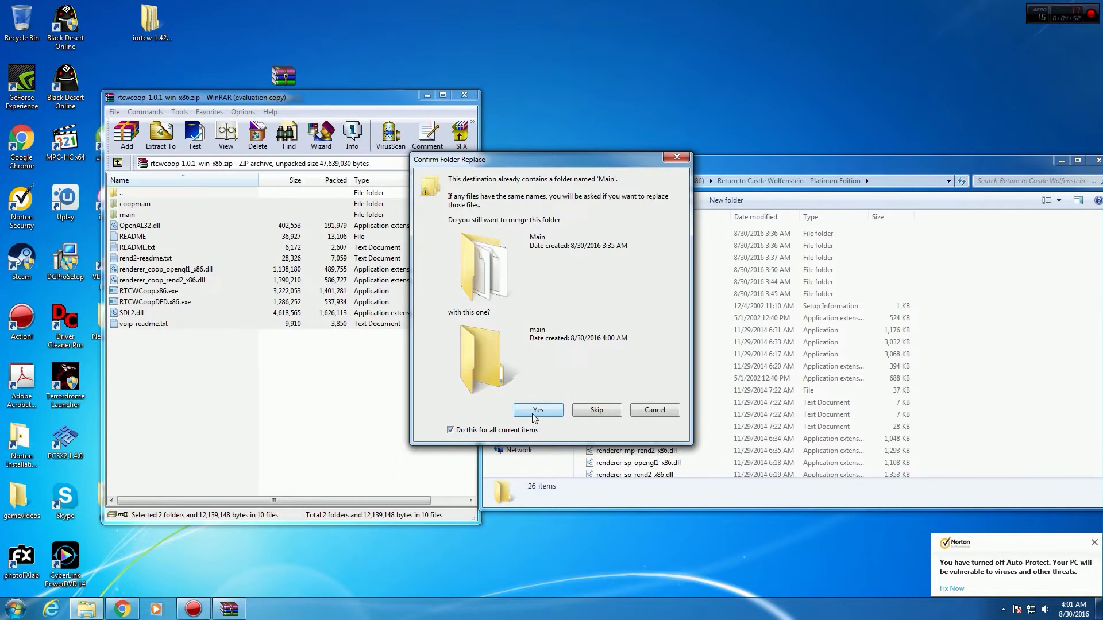
Merge the Main folder and replace conflicting files for all remaining conflicts.
{"action": "left_click", "coordinate": [537, 410]}
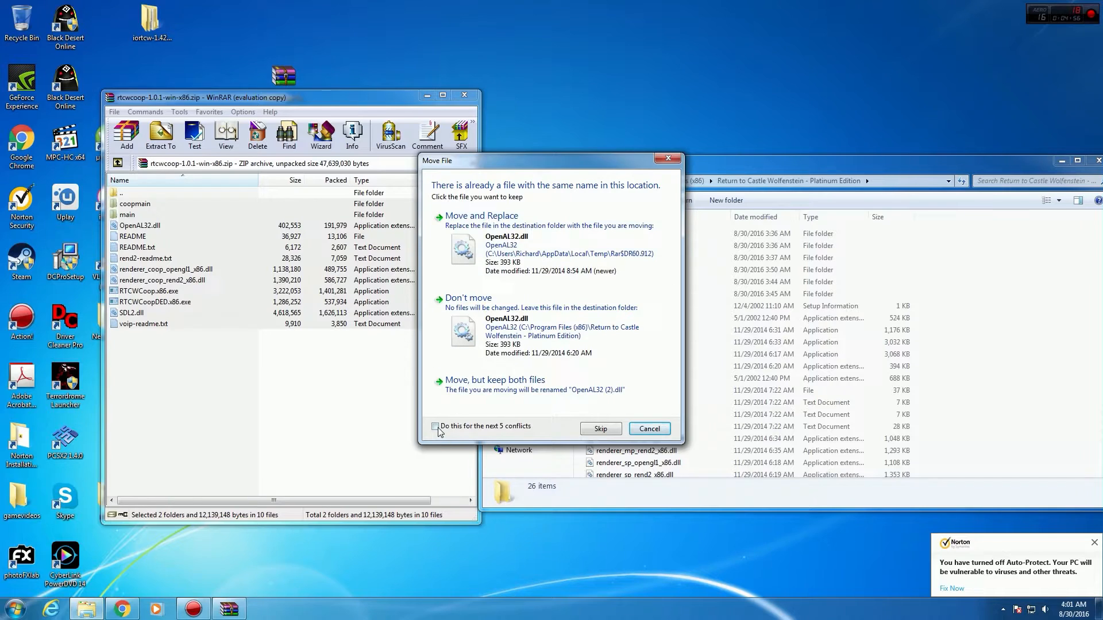
{"action": "left_click", "coordinate": [435, 426]}
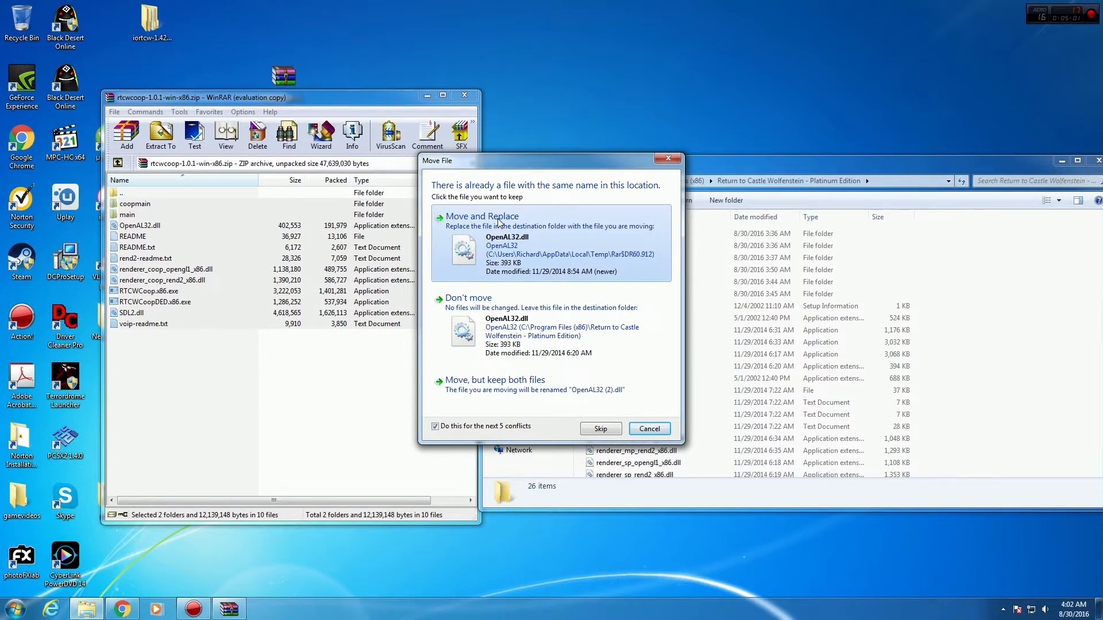
{"action": "left_click", "coordinate": [483, 216]}
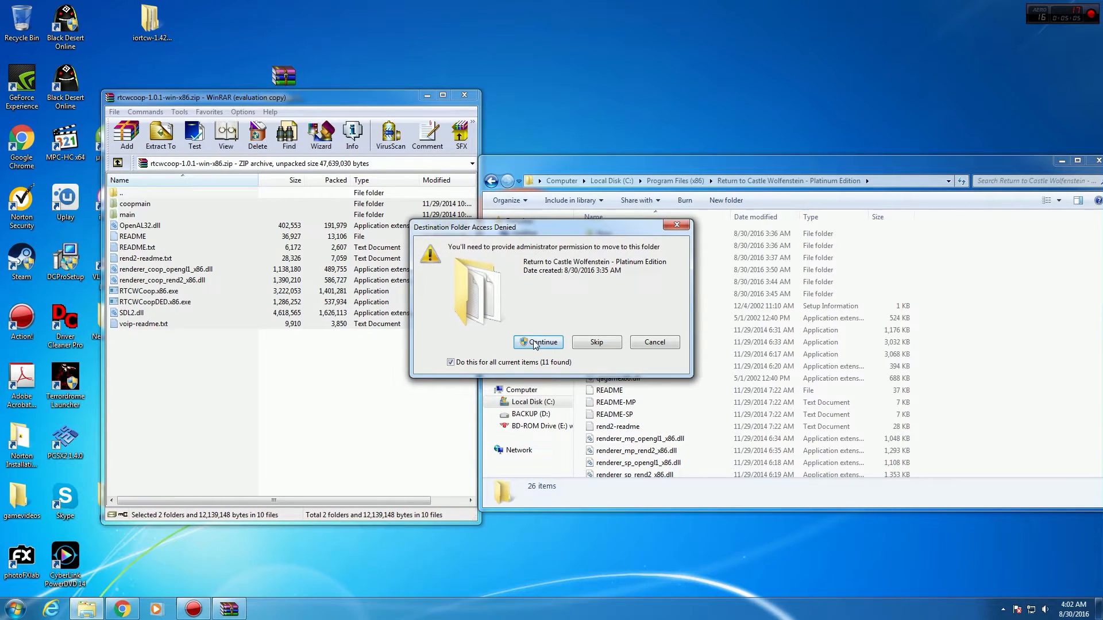
Grant administrator permission to finish moving the files, then scroll the folder list.
{"action": "left_click", "coordinate": [538, 342]}
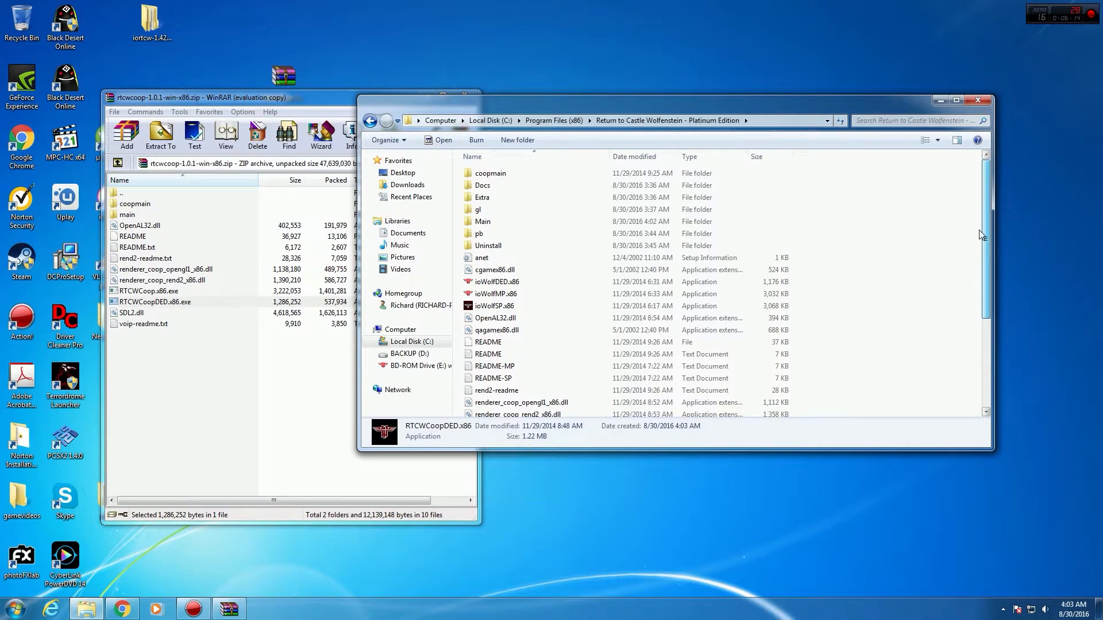
{"action": "scroll", "scroll_direction": "down", "scroll_amount": 3}
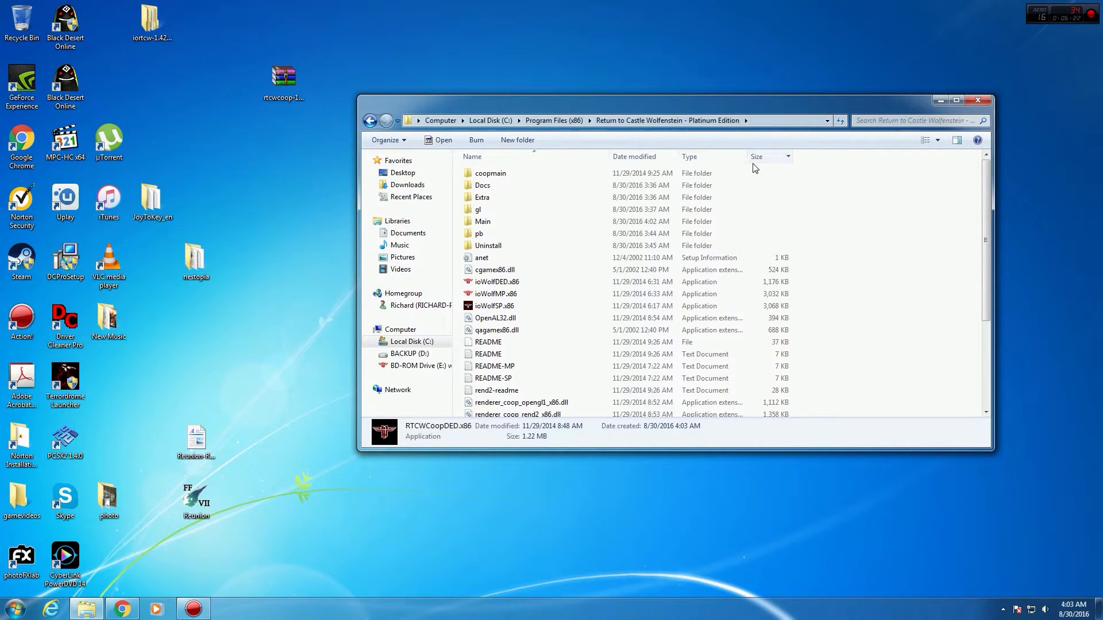
{"action": "mouse_move", "coordinate": [563, 318]}
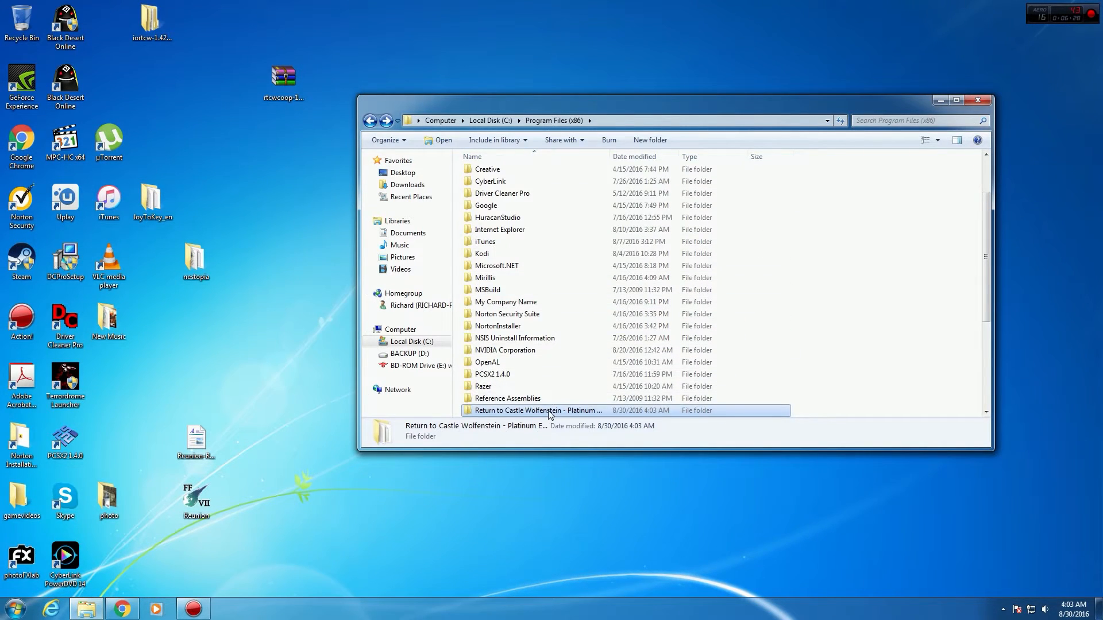
Open the Return to Castle Wolfenstein folder and launch RTCWCoop.x86.
{"action": "double_click", "coordinate": [549, 410]}
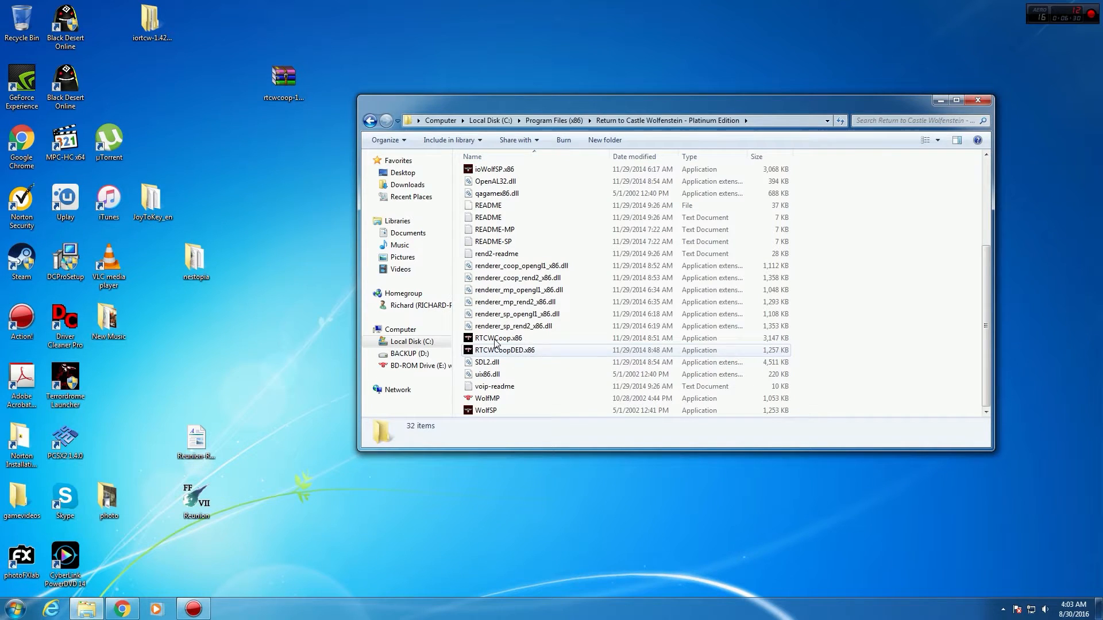
{"action": "mouse_move", "coordinate": [496, 338]}
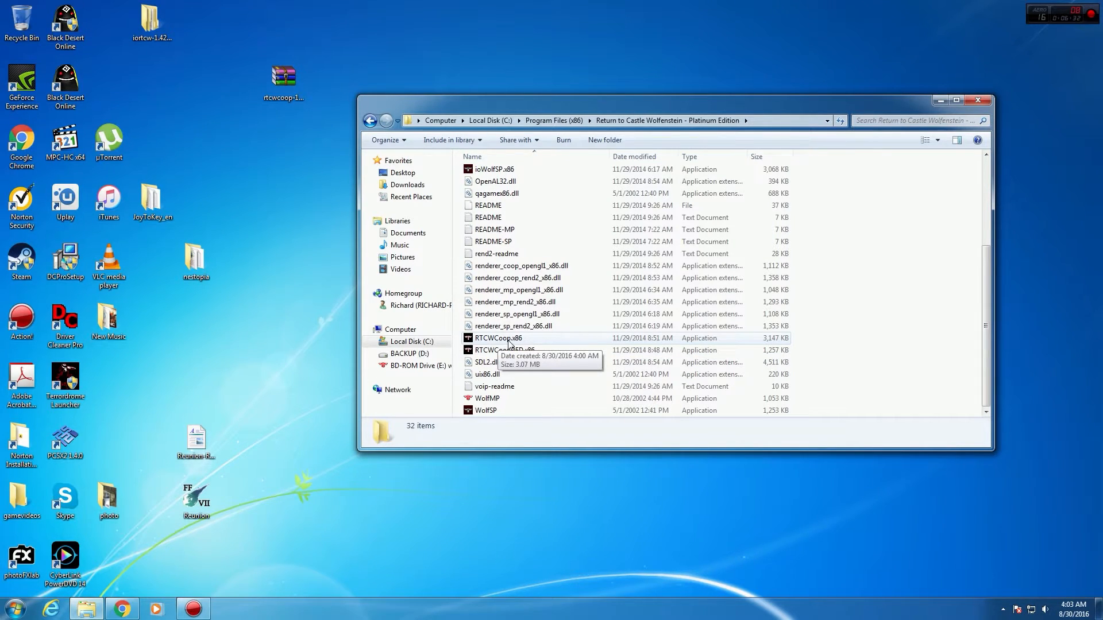
{"action": "left_click", "coordinate": [498, 339]}
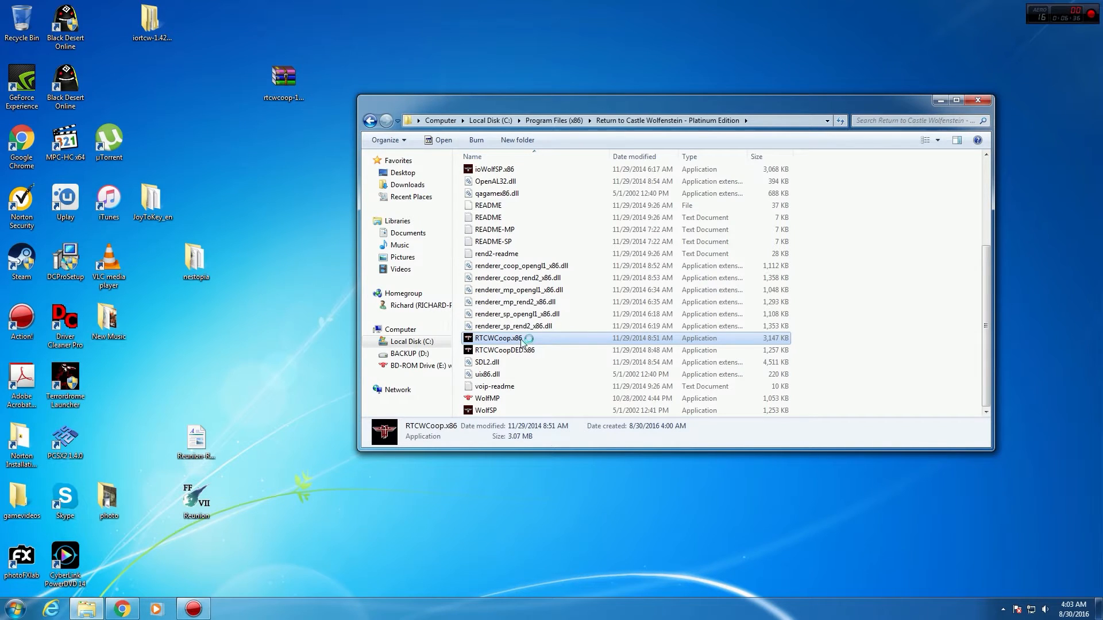
{"action": "double_click", "coordinate": [500, 338]}
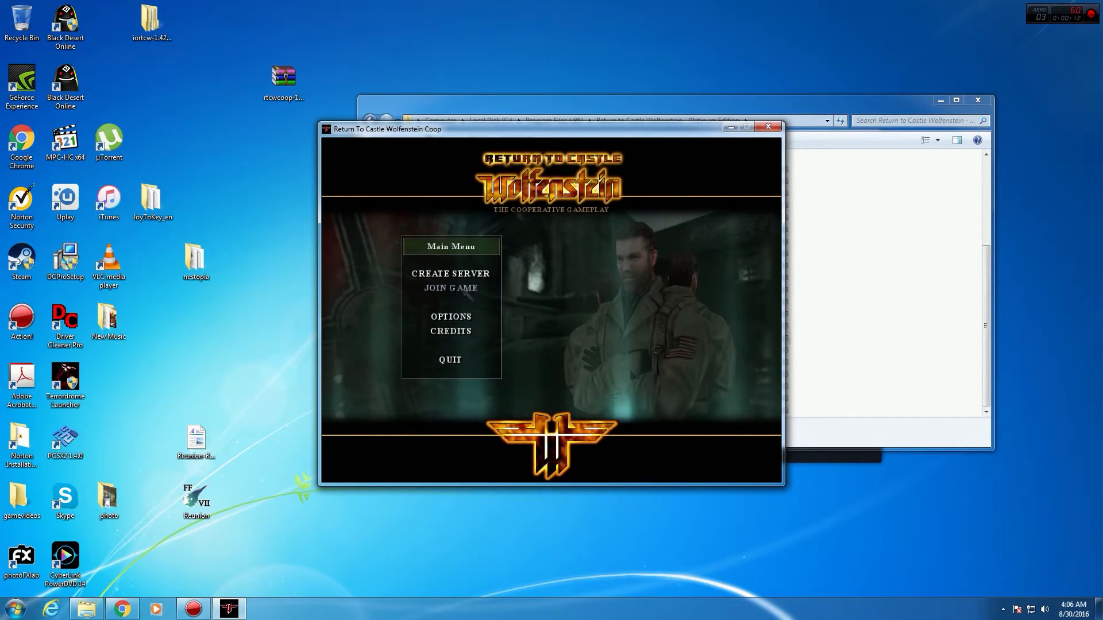
Open Join Game from the main menu and request a new coop server list.
{"action": "left_click", "coordinate": [450, 287]}
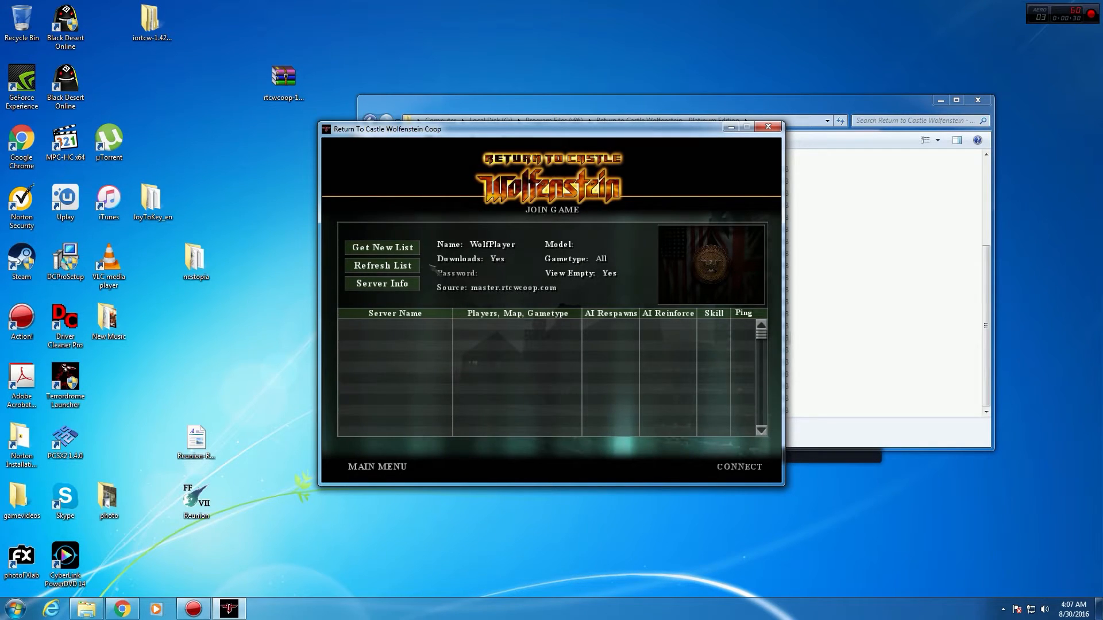
{"action": "mouse_move", "coordinate": [382, 248]}
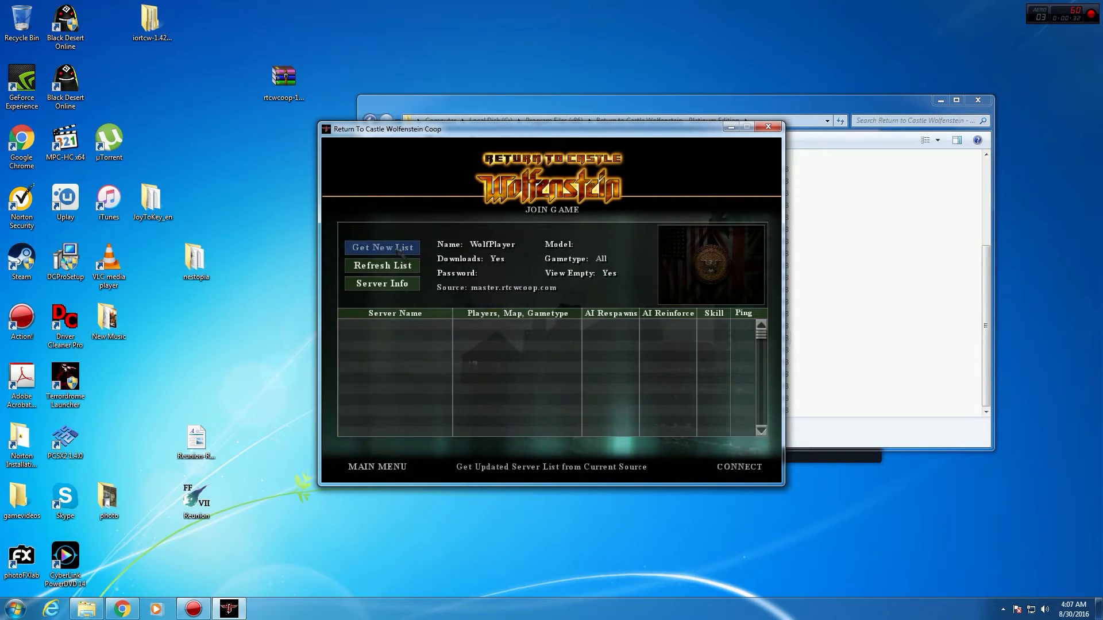
{"action": "left_click", "coordinate": [382, 247]}
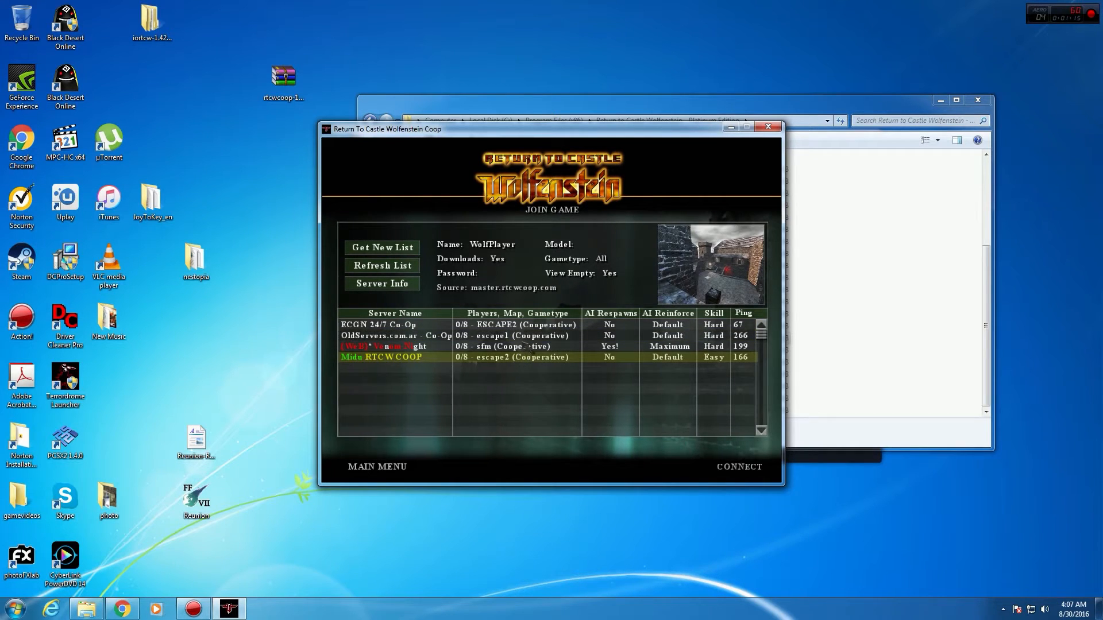
Select the OldServers.com.ar server running escape1 in the list.
{"action": "left_click", "coordinate": [395, 335]}
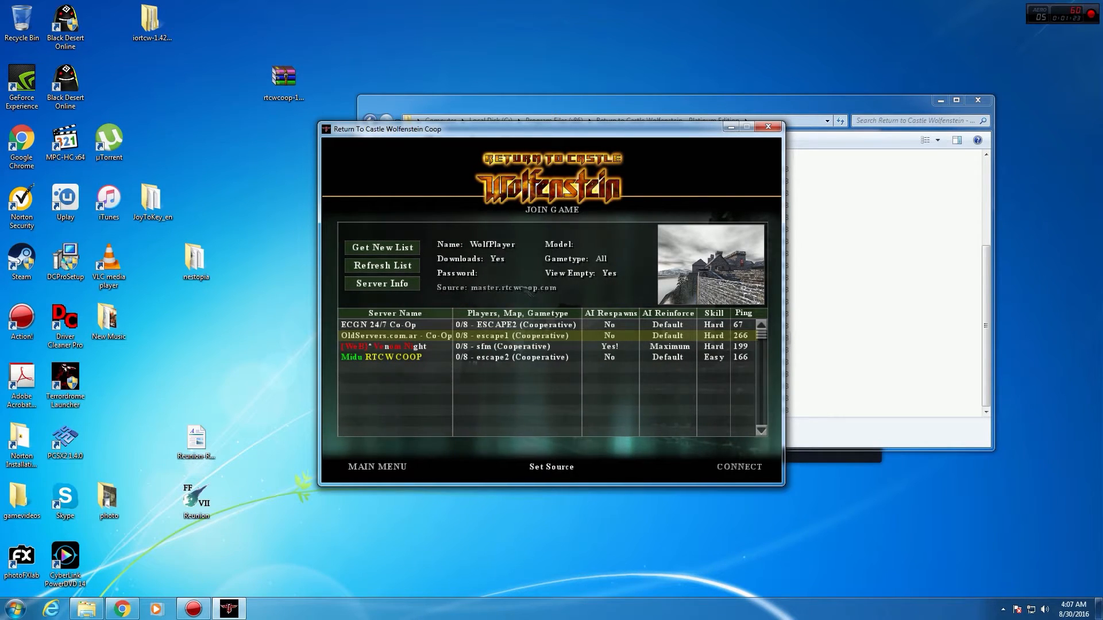
Switch the Join Game server source to Local.
{"action": "left_click", "coordinate": [551, 467]}
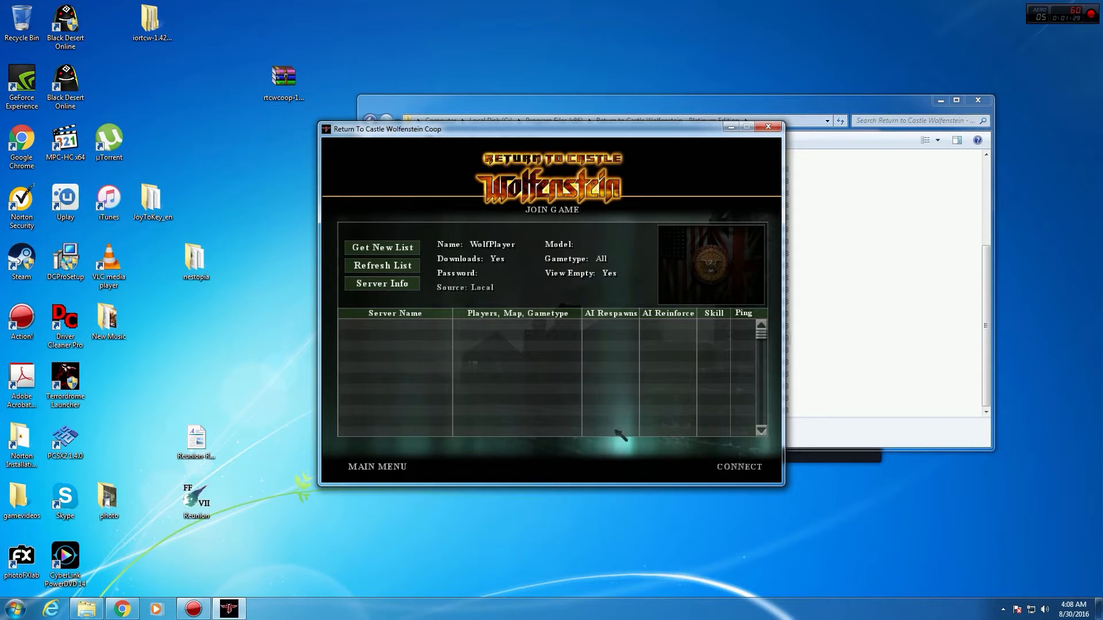
{"action": "mouse_move", "coordinate": [377, 466]}
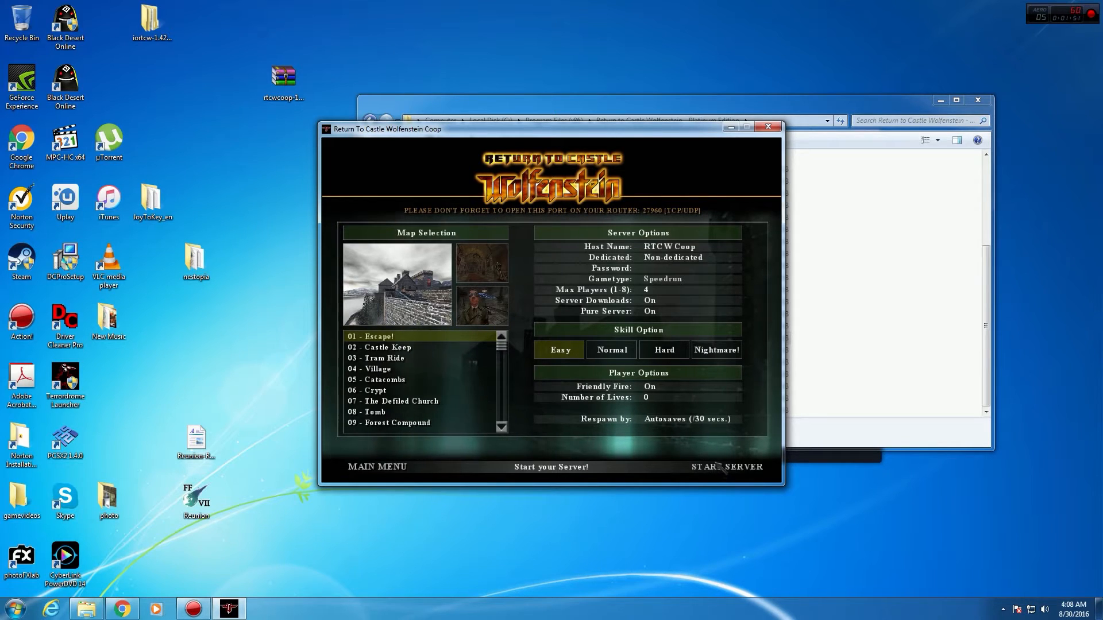
Start the local coop server, then launch a second copy of RTCWCoop.x86 from Explorer.
{"action": "left_click", "coordinate": [726, 467]}
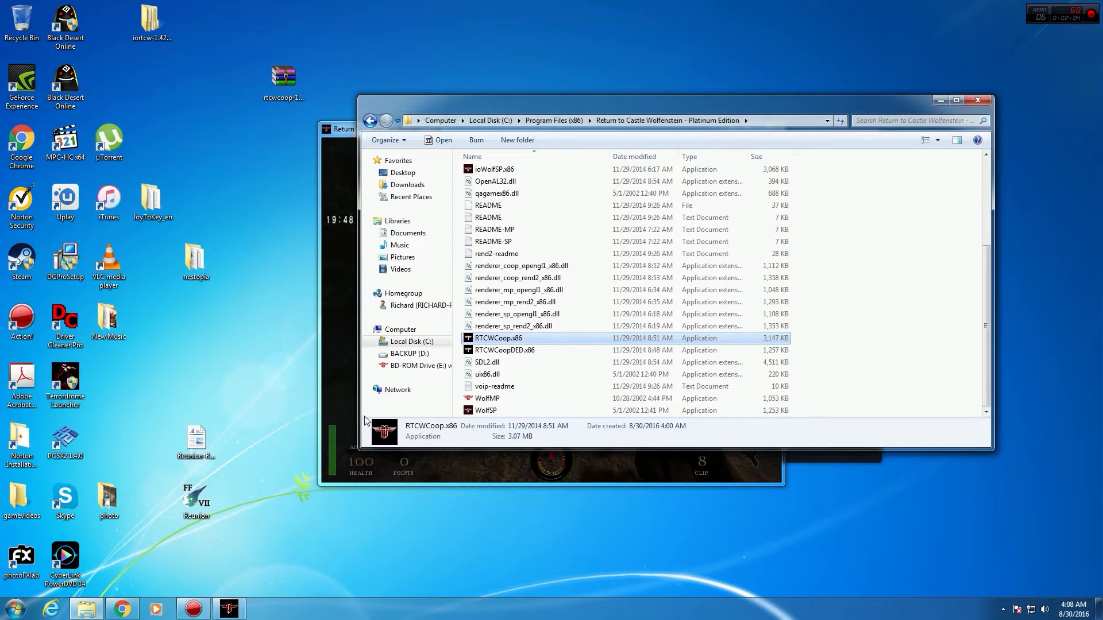
{"action": "double_click", "coordinate": [498, 338]}
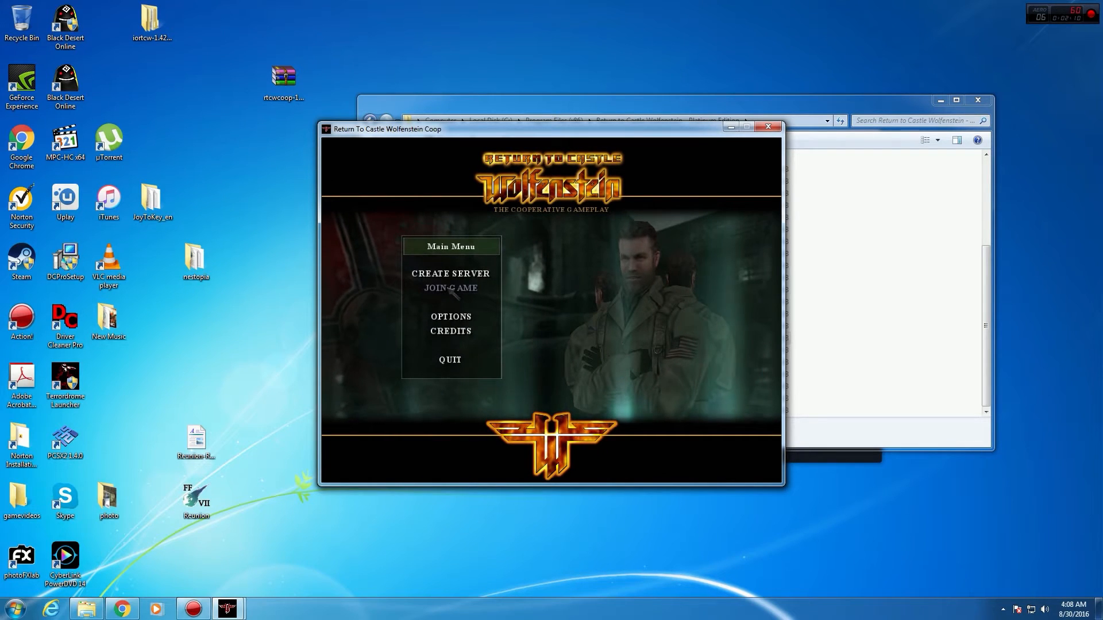
Choose JOIN GAME in the new RTCWCoop window to connect to the local server.
{"action": "left_click", "coordinate": [450, 288]}
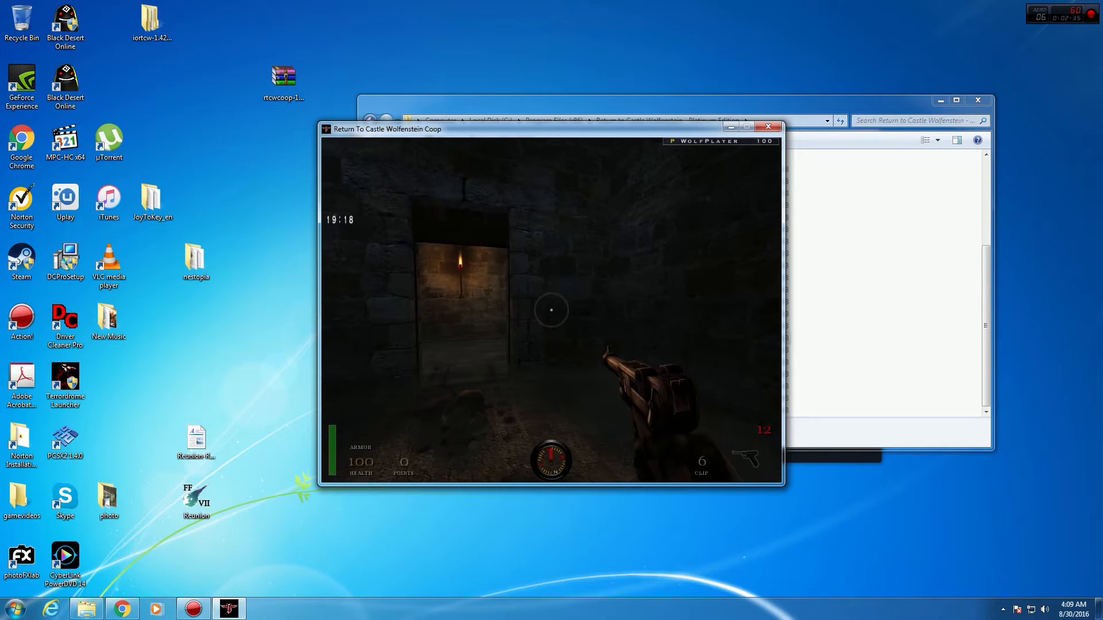
Bring up the Esc in-game menu and view the SYSTEM video and sound settings.
{"action": "key", "text": "Escape"}
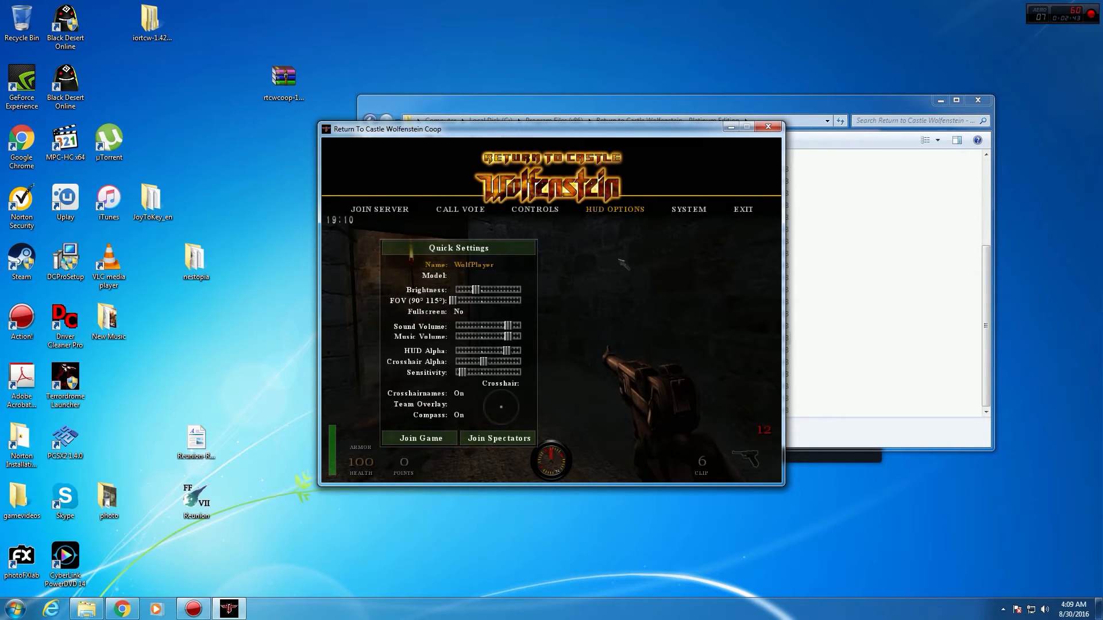
{"action": "left_click", "coordinate": [687, 209]}
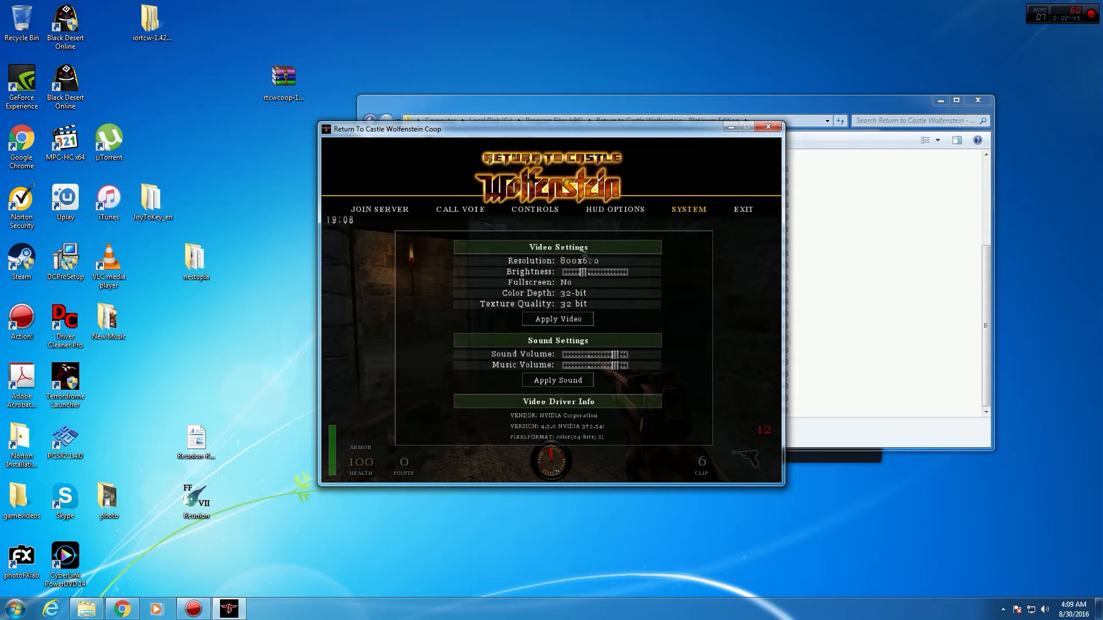
{"action": "left_click", "coordinate": [743, 209]}
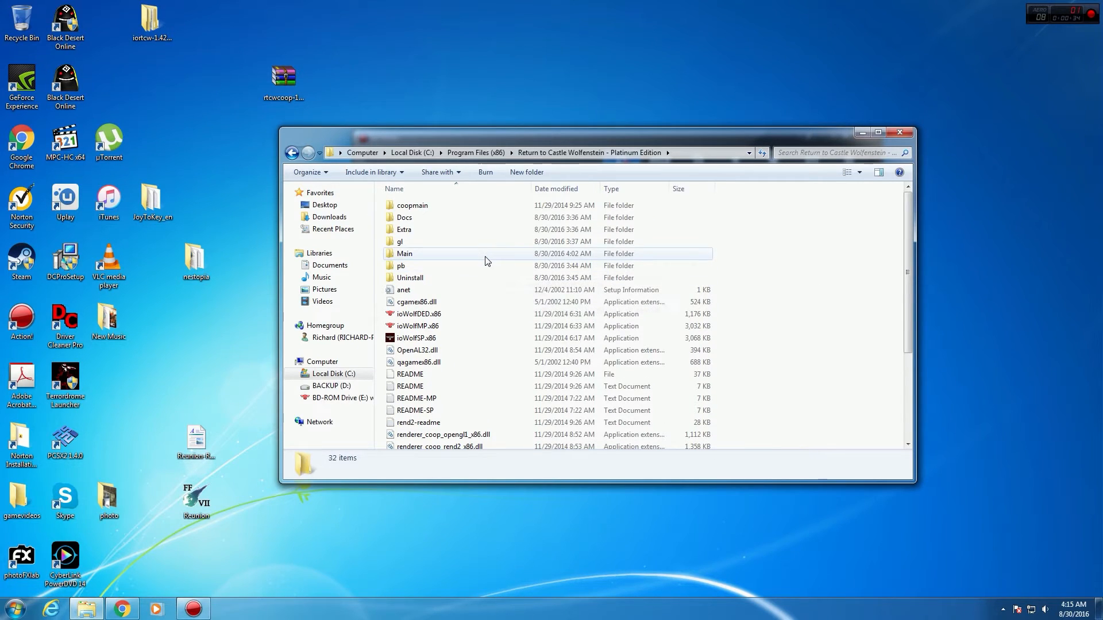
Open the Main folder and scroll through its contents.
{"action": "double_click", "coordinate": [405, 253]}
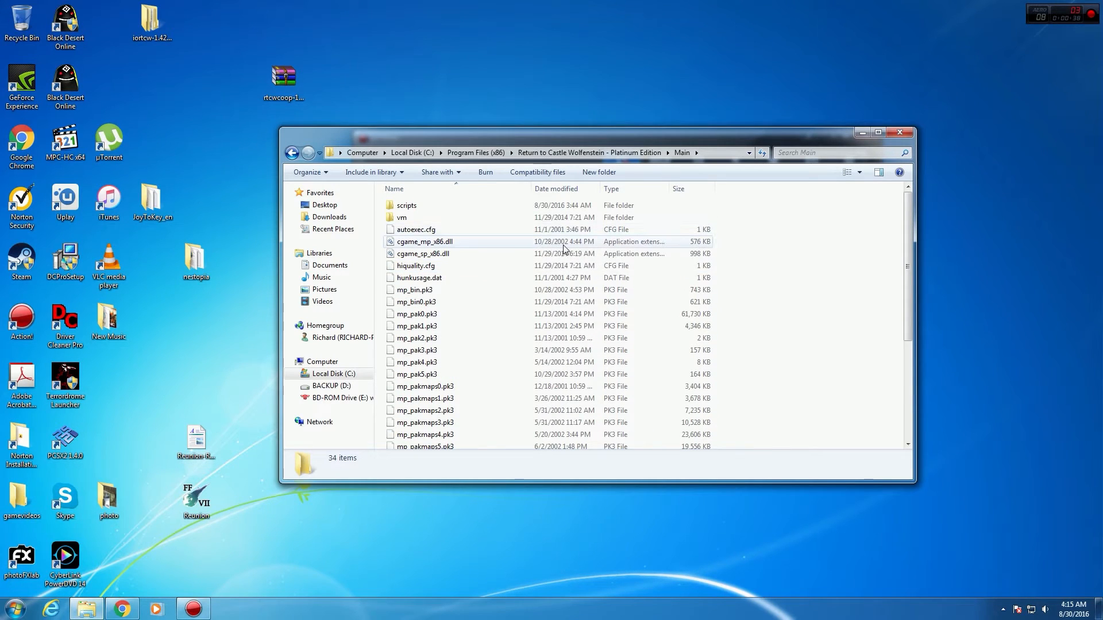
{"action": "scroll", "scroll_direction": "down", "scroll_amount": 3}
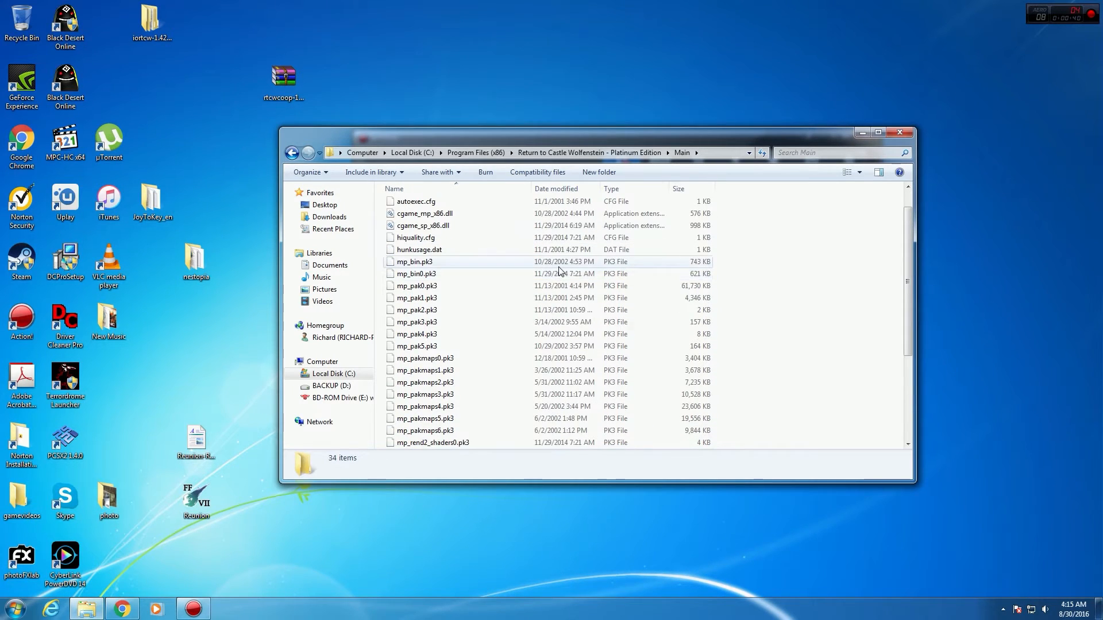
{"action": "scroll", "scroll_direction": "down", "scroll_amount": 3}
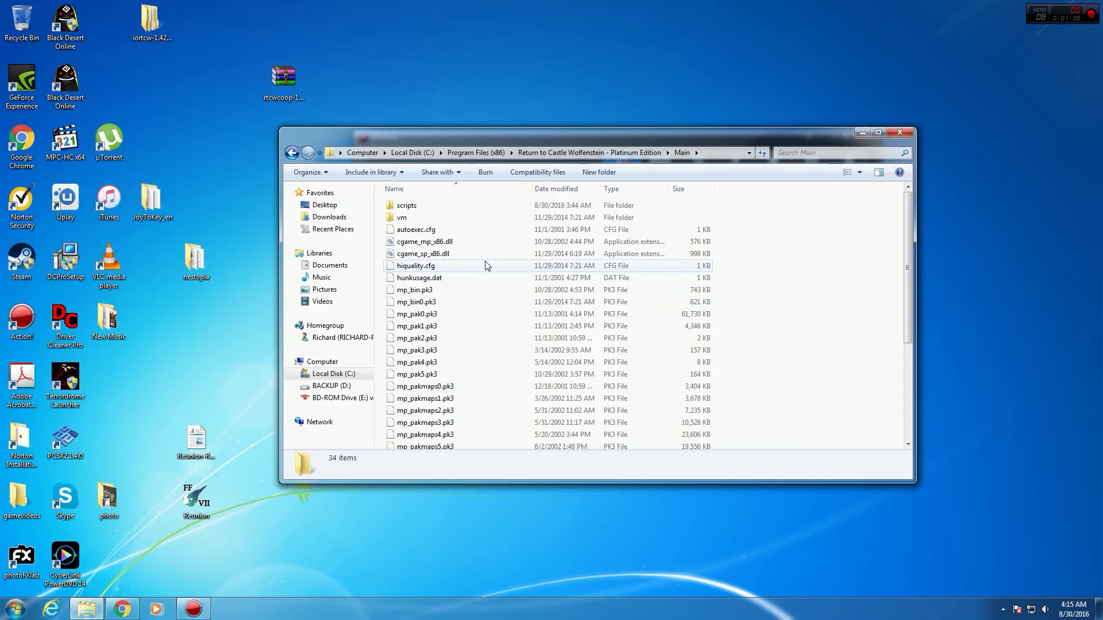
{"action": "scroll", "scroll_direction": "down", "scroll_amount": 3}
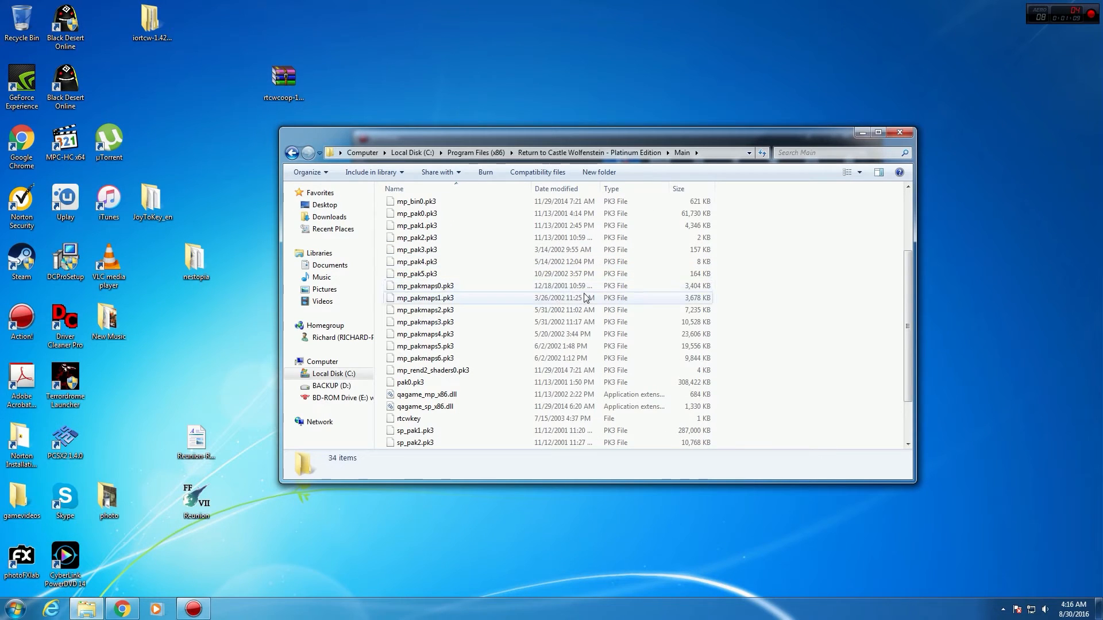
{"action": "scroll", "scroll_direction": "down", "scroll_amount": 3}
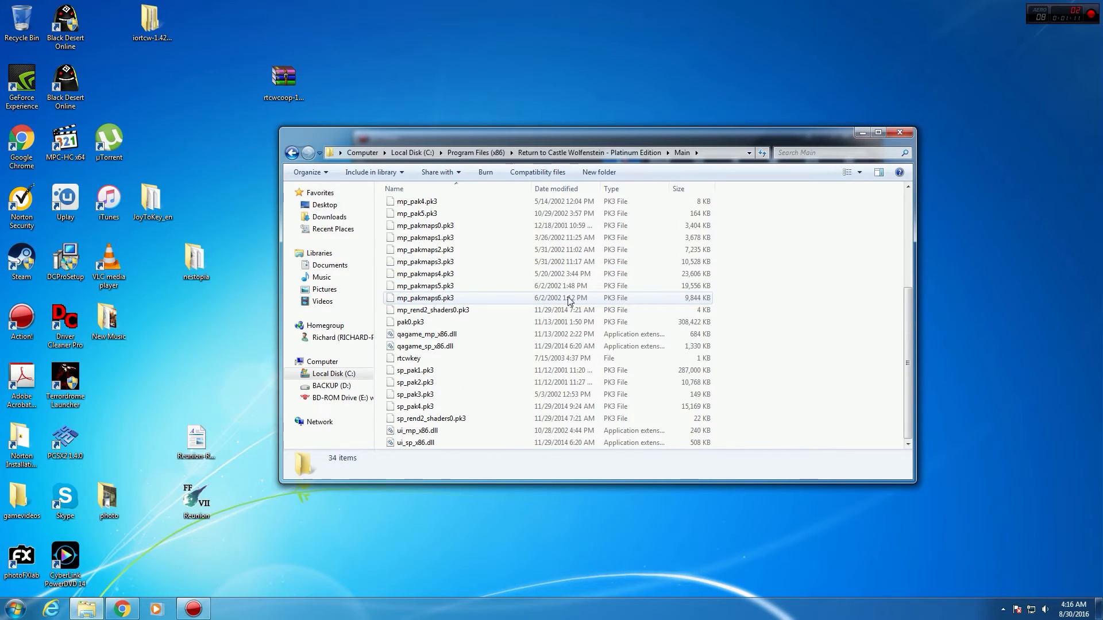
Go back to the Wolfenstein game folder and open the rtcwcoop.com Forum index.
{"action": "left_click", "coordinate": [291, 153]}
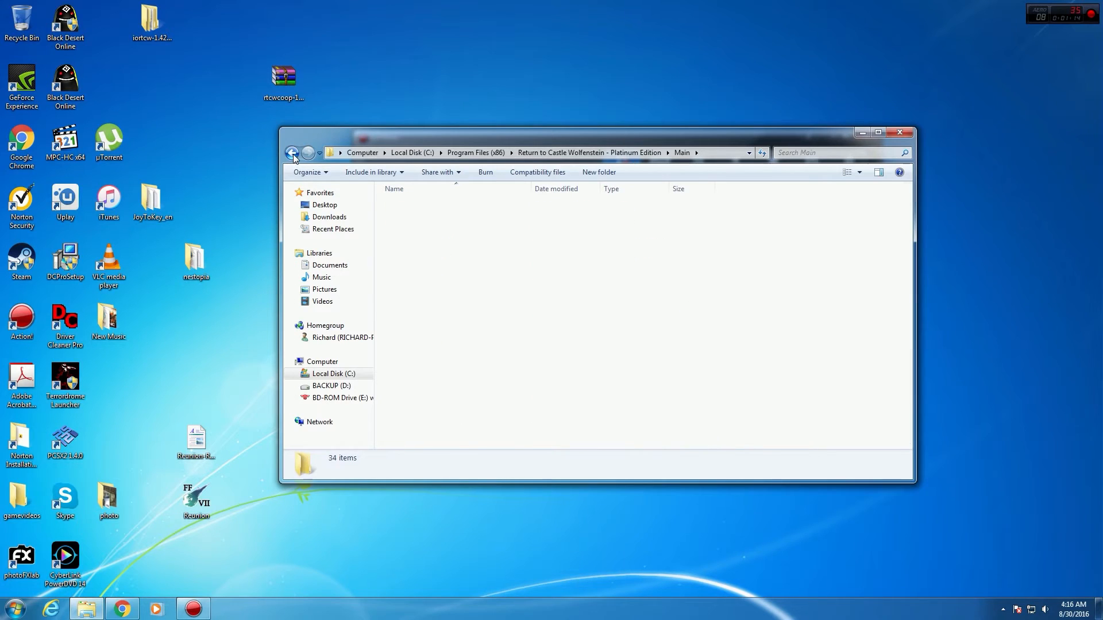
{"action": "left_click", "coordinate": [292, 153]}
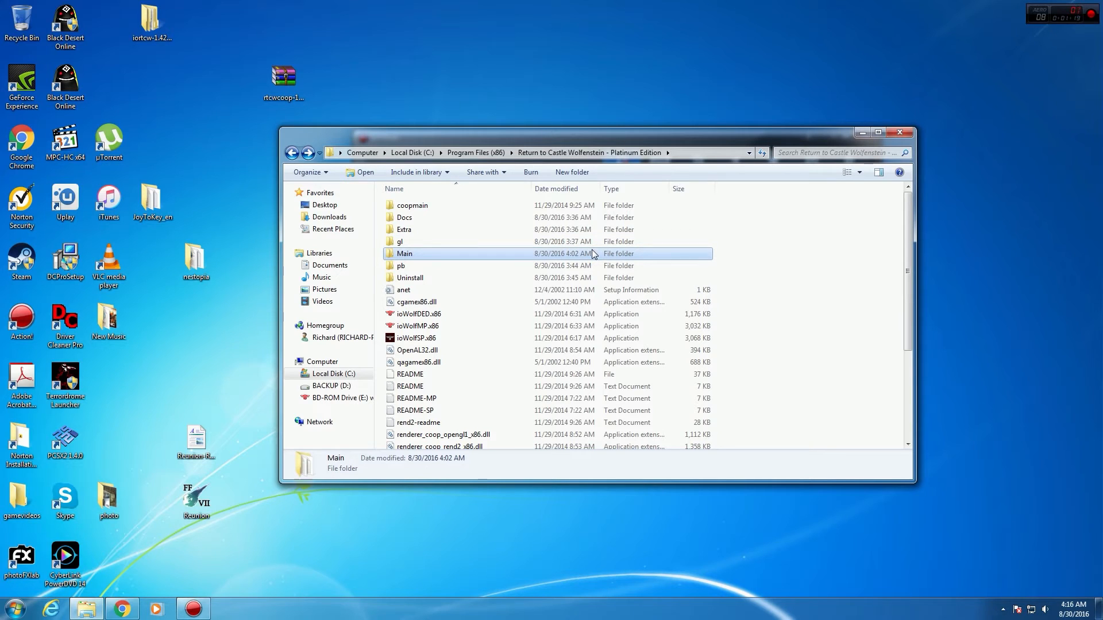
{"action": "mouse_move", "coordinate": [163, 565]}
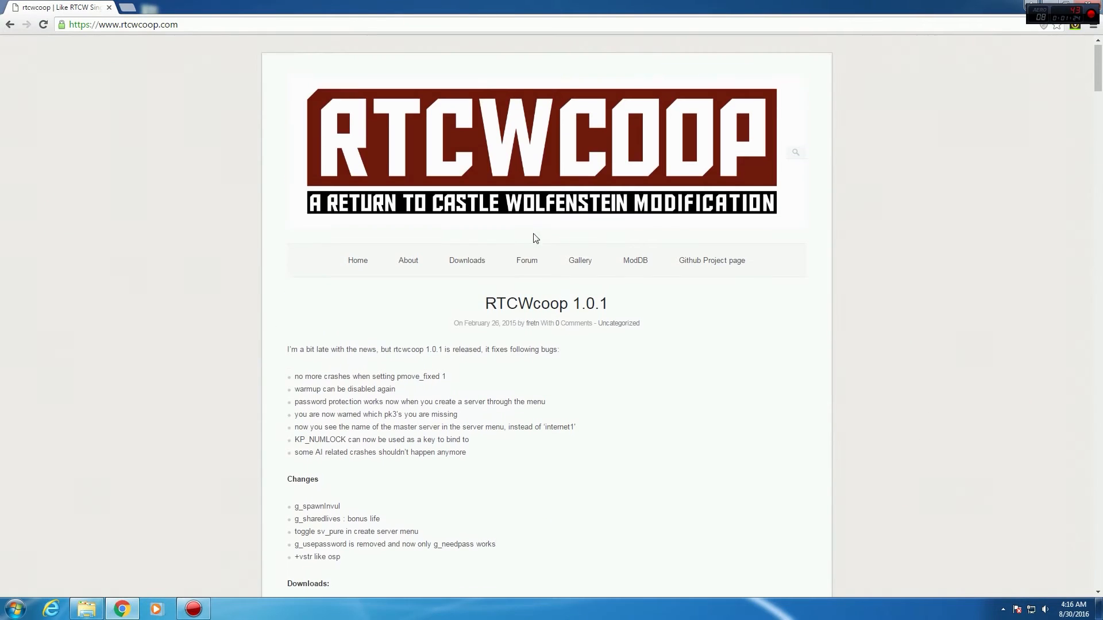
{"action": "mouse_move", "coordinate": [526, 260]}
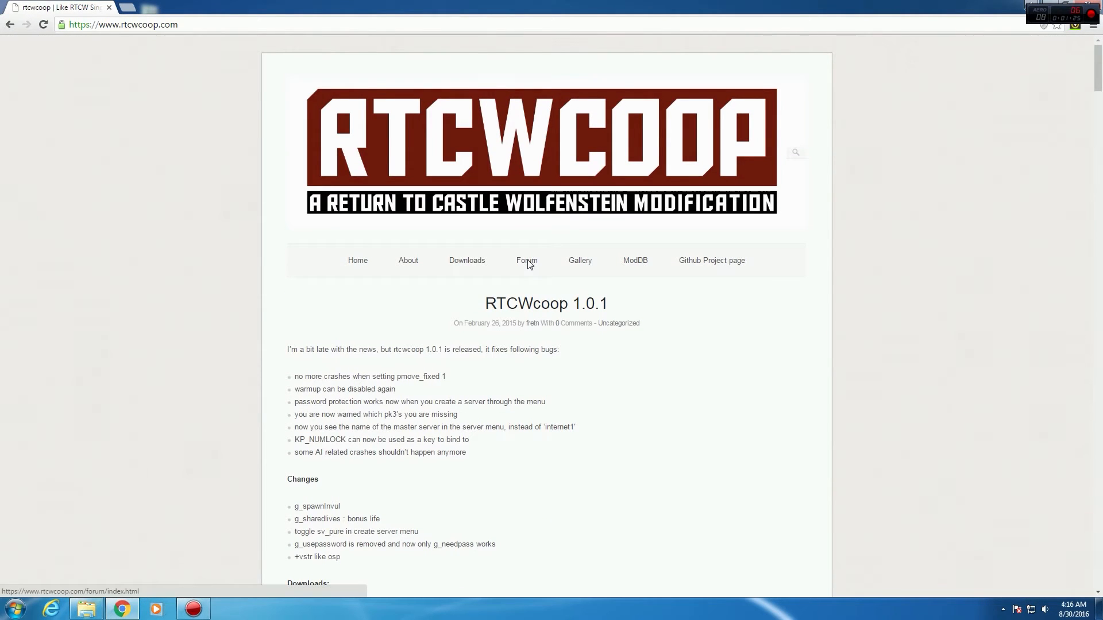
{"action": "left_click", "coordinate": [526, 260]}
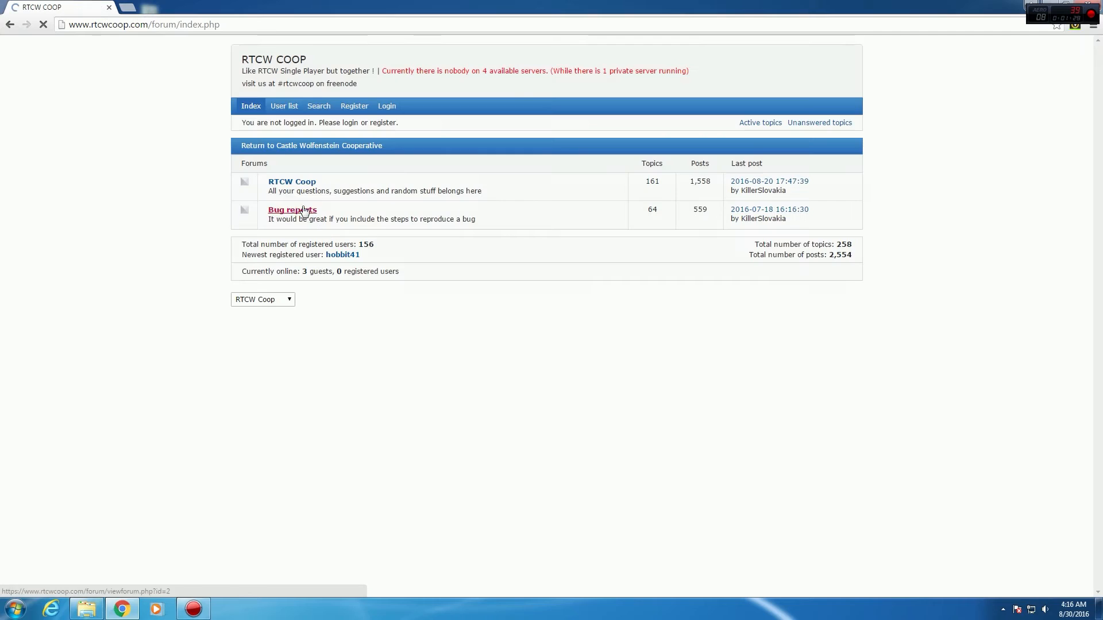
Open the RTCW Coop board and go to its second page of topics.
{"action": "left_click", "coordinate": [291, 181]}
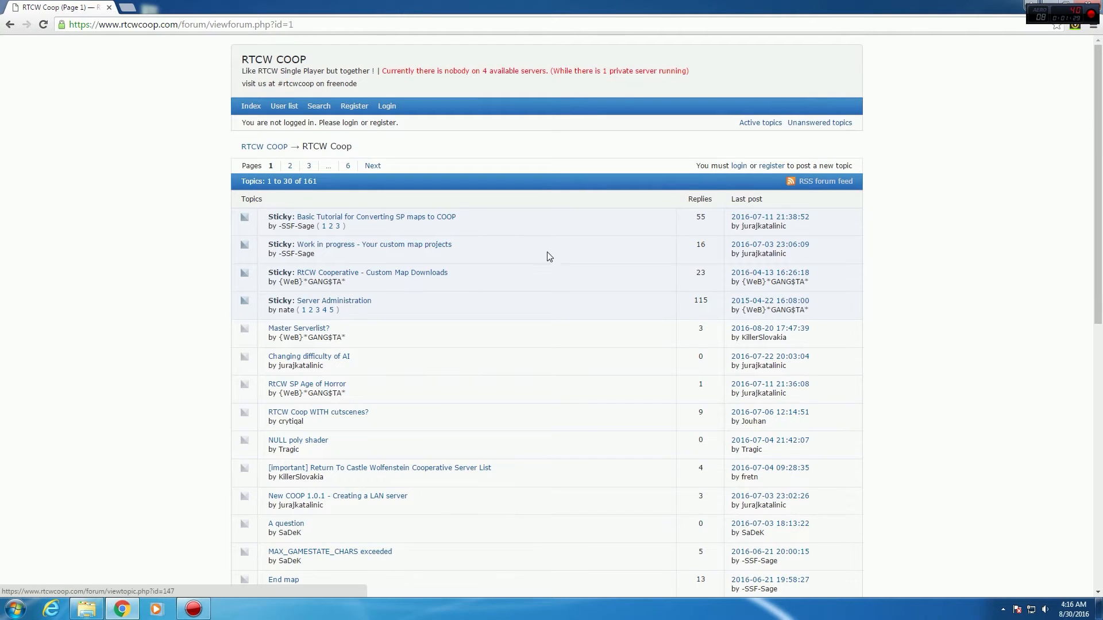
{"action": "scroll", "scroll_direction": "down", "scroll_amount": 3}
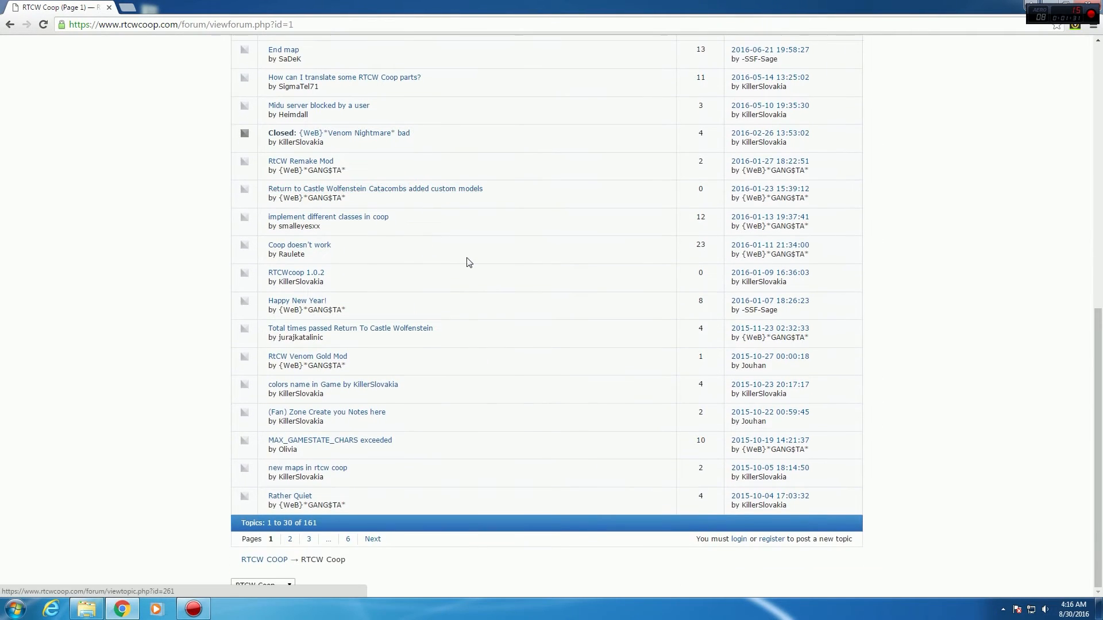
{"action": "left_click", "coordinate": [373, 539]}
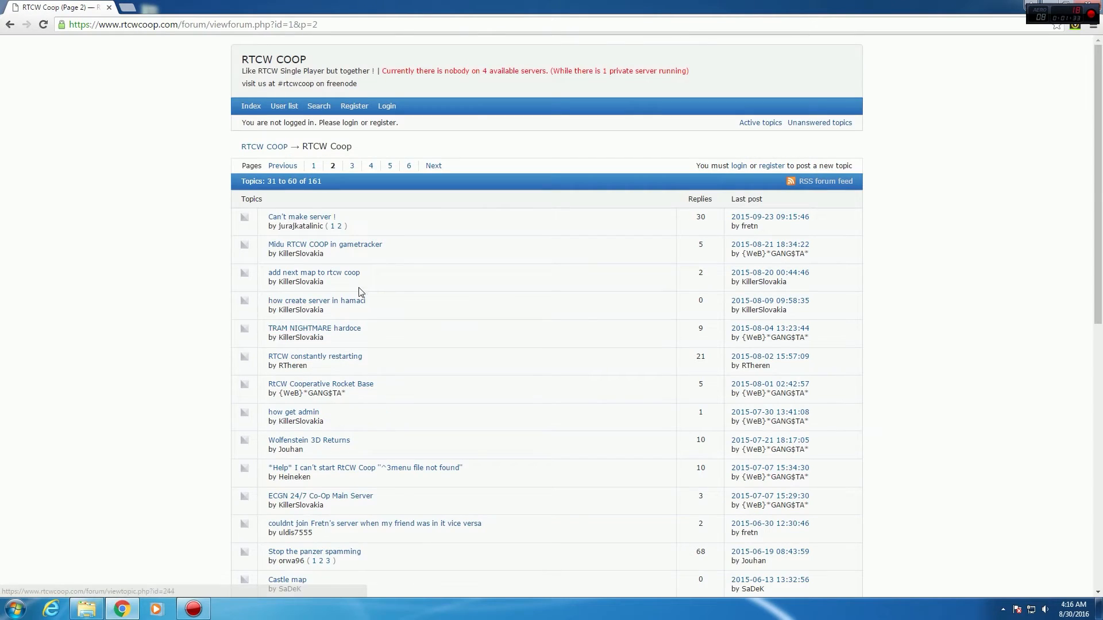
Browse the page-2 topics, then return to the rtcwcoop.com home page.
{"action": "scroll", "scroll_direction": "down", "scroll_amount": 3}
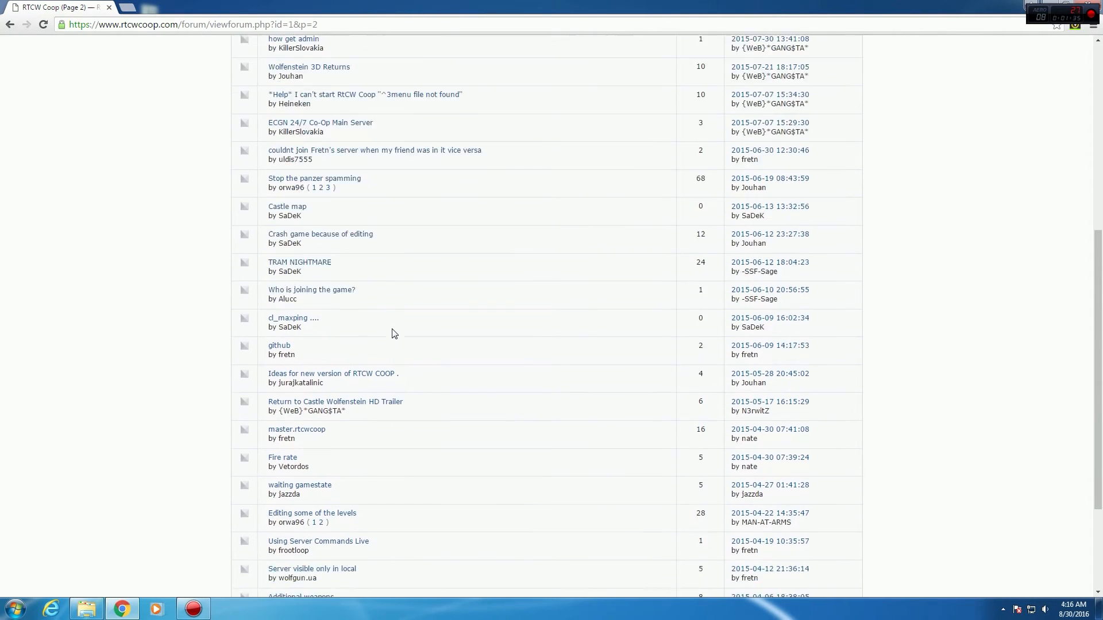
{"action": "scroll", "scroll_direction": "up", "scroll_amount": 3}
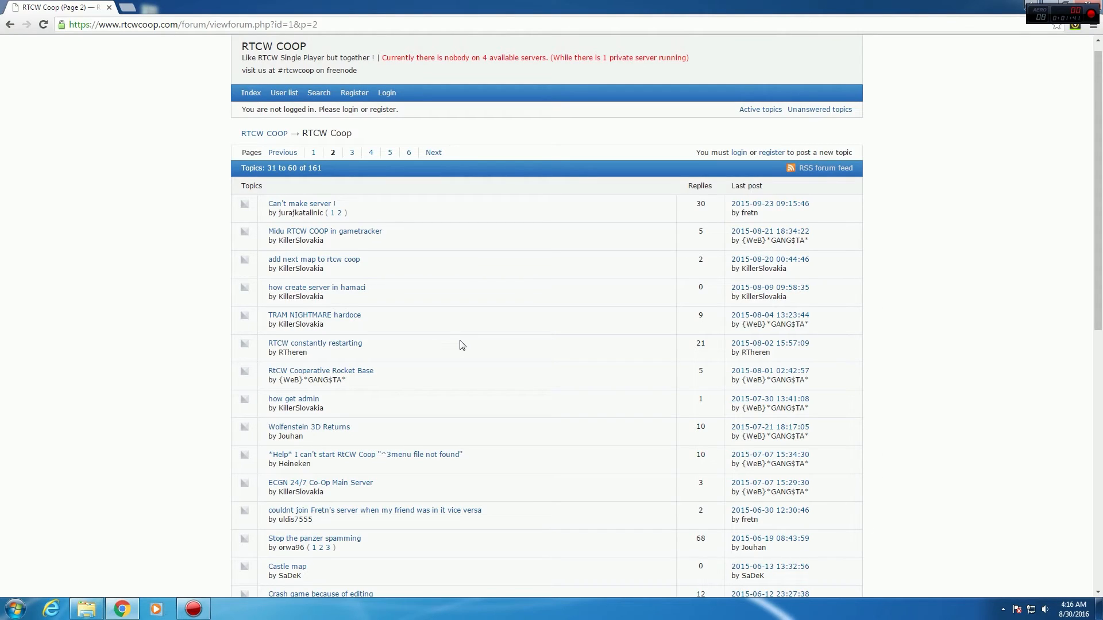
{"action": "scroll", "scroll_direction": "down", "scroll_amount": 3}
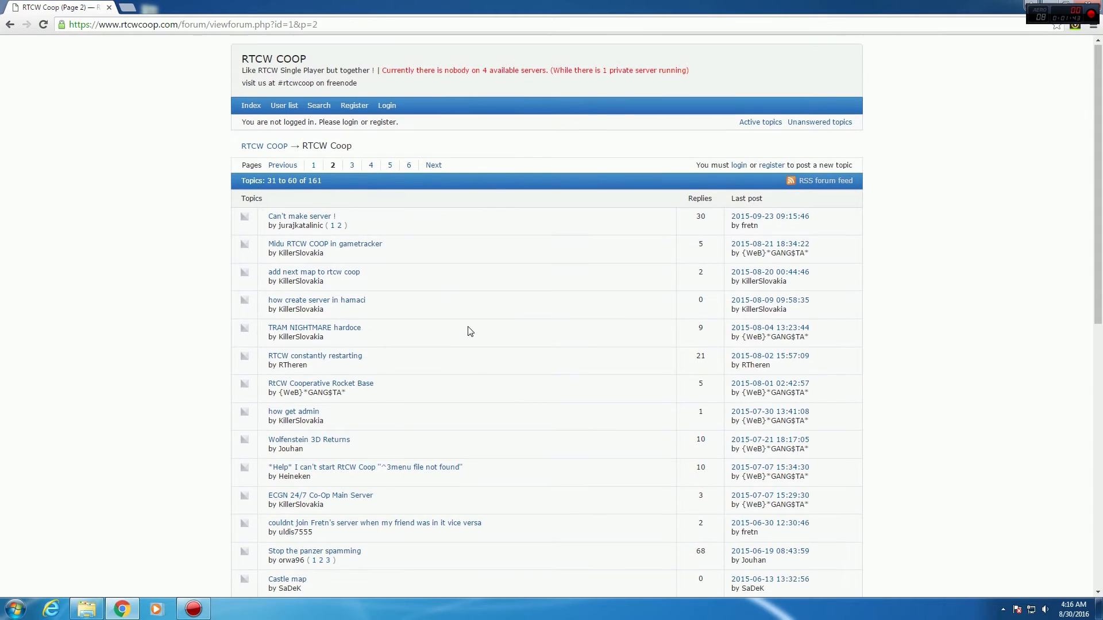
{"action": "mouse_move", "coordinate": [466, 330]}
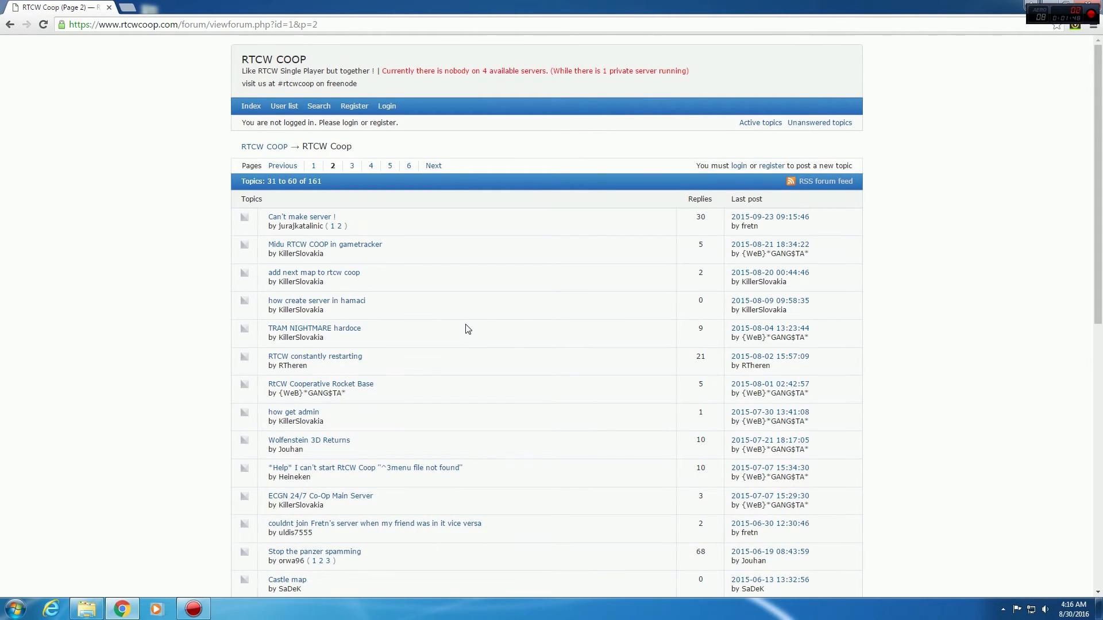
{"action": "scroll", "scroll_direction": "down", "scroll_amount": 3}
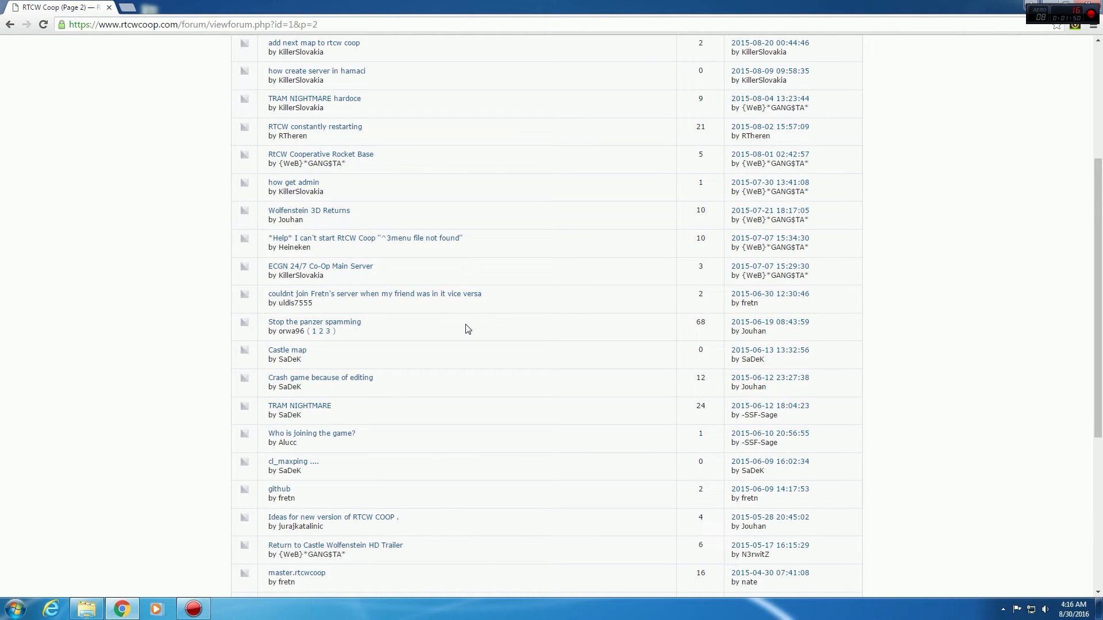
{"action": "scroll", "scroll_direction": "down", "scroll_amount": 3}
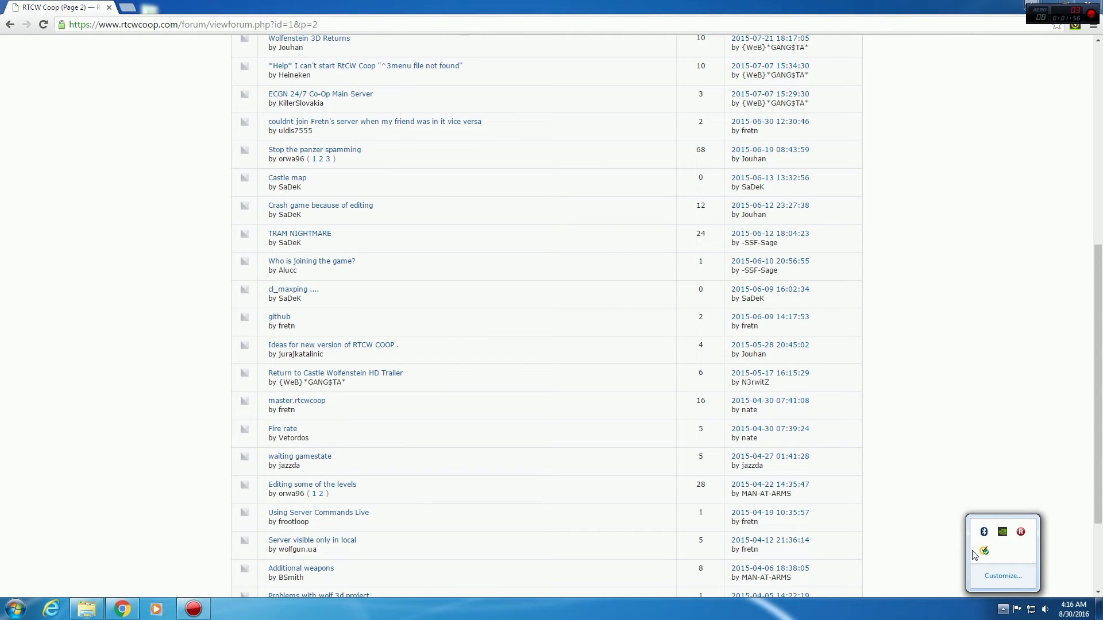
{"action": "mouse_move", "coordinate": [591, 358]}
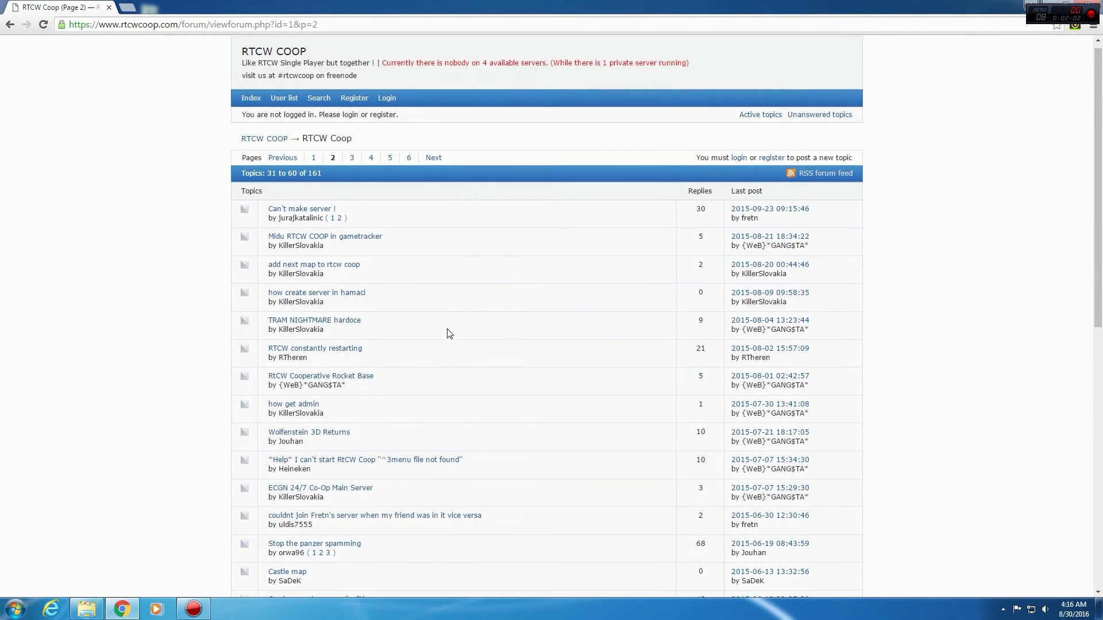
{"action": "scroll", "scroll_direction": "down", "scroll_amount": 3}
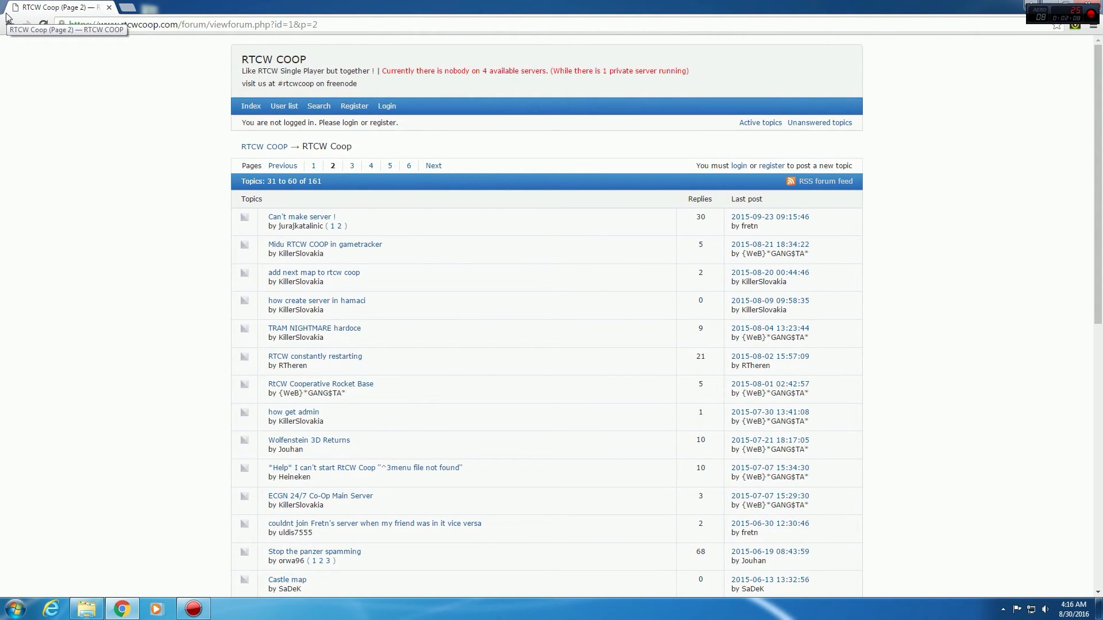
{"action": "mouse_move", "coordinate": [13, 24]}
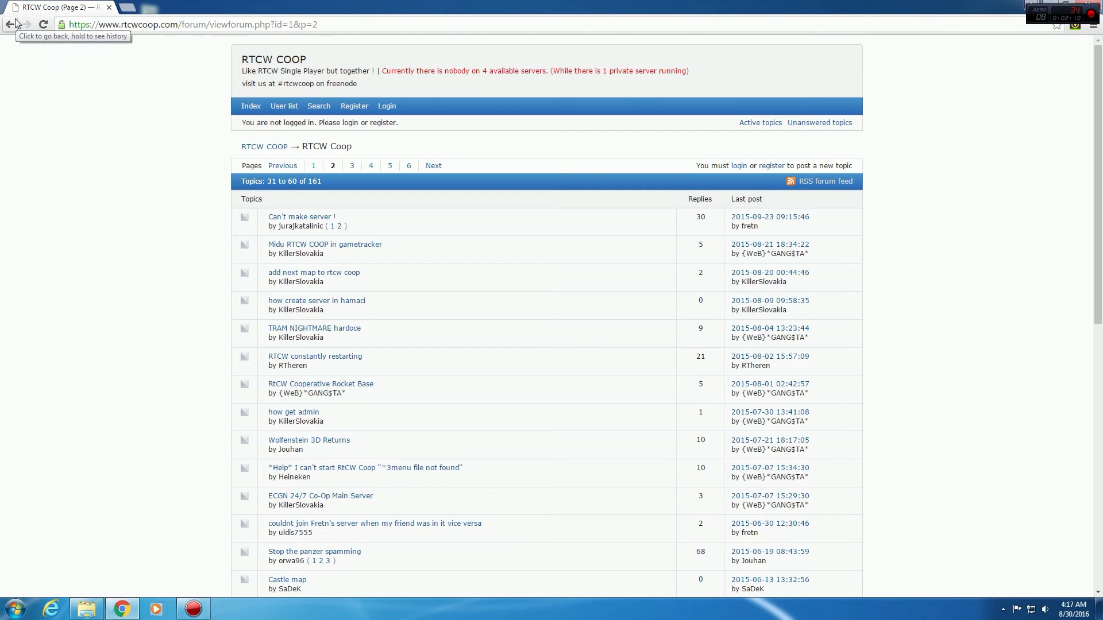
{"action": "left_click", "coordinate": [9, 24]}
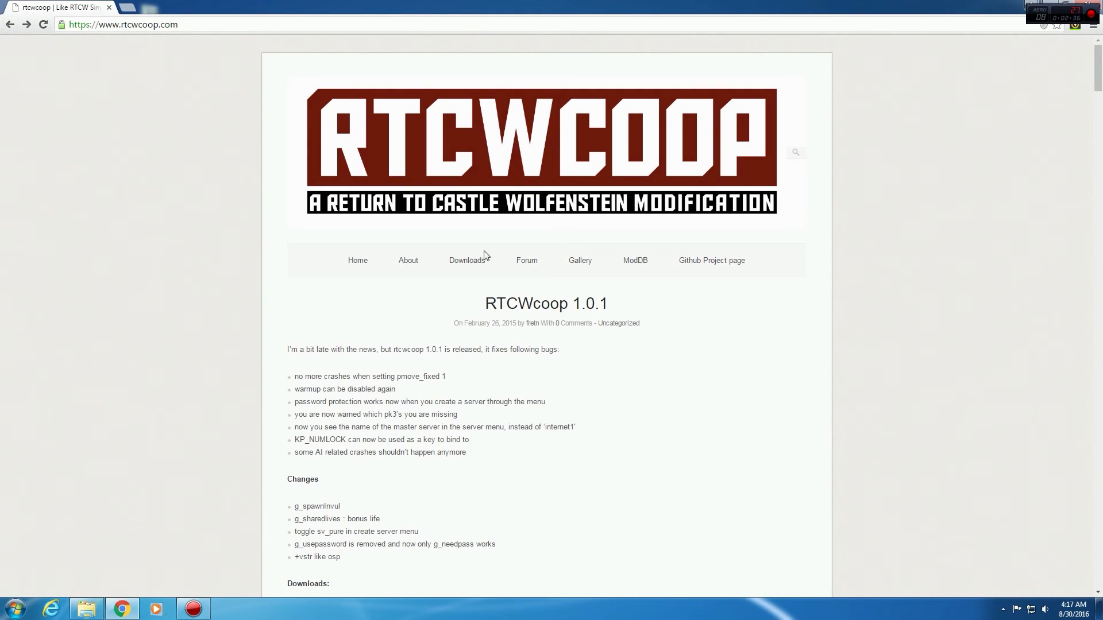
{"action": "mouse_move", "coordinate": [711, 260]}
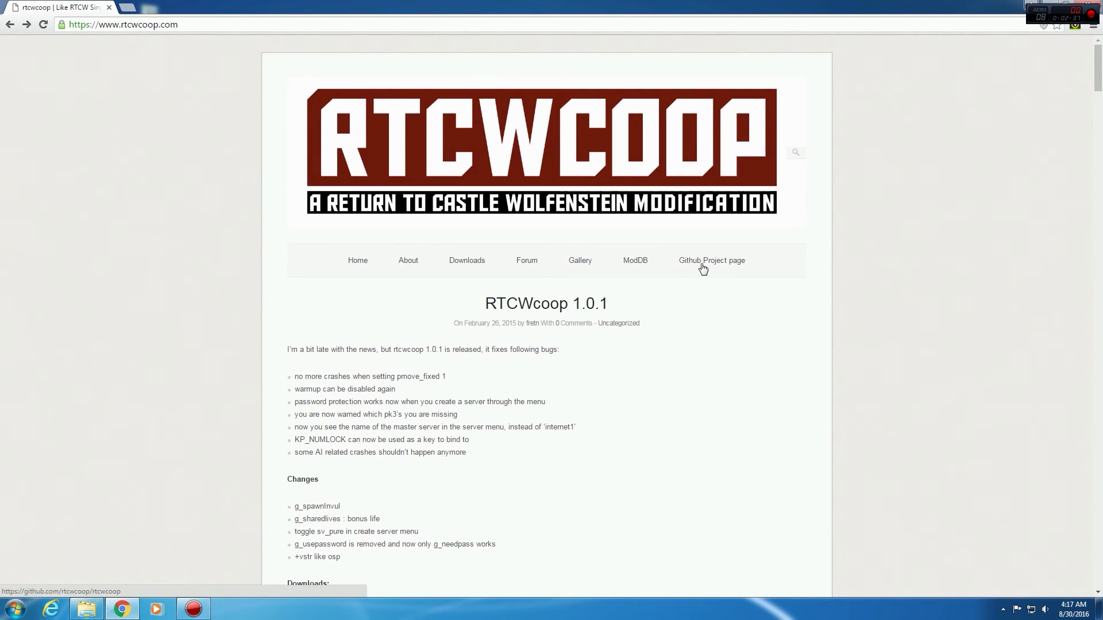
Scroll down through the RTCWcoop 1.0.1 release post's bug fixes and changes.
{"action": "scroll", "scroll_direction": "down", "scroll_amount": 3}
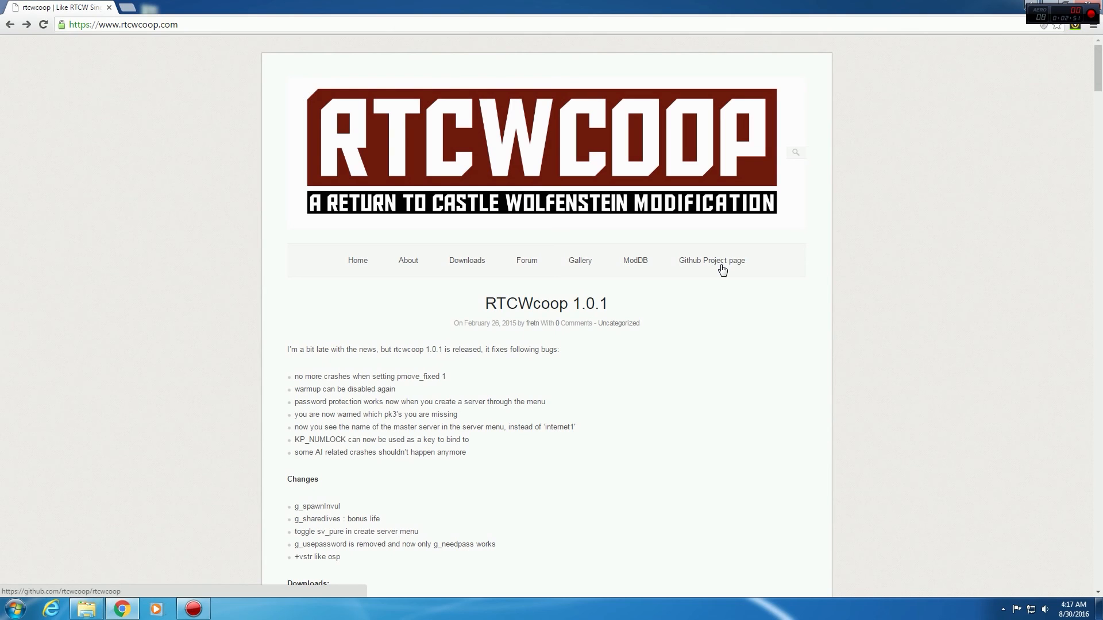
{"action": "mouse_move", "coordinate": [633, 255]}
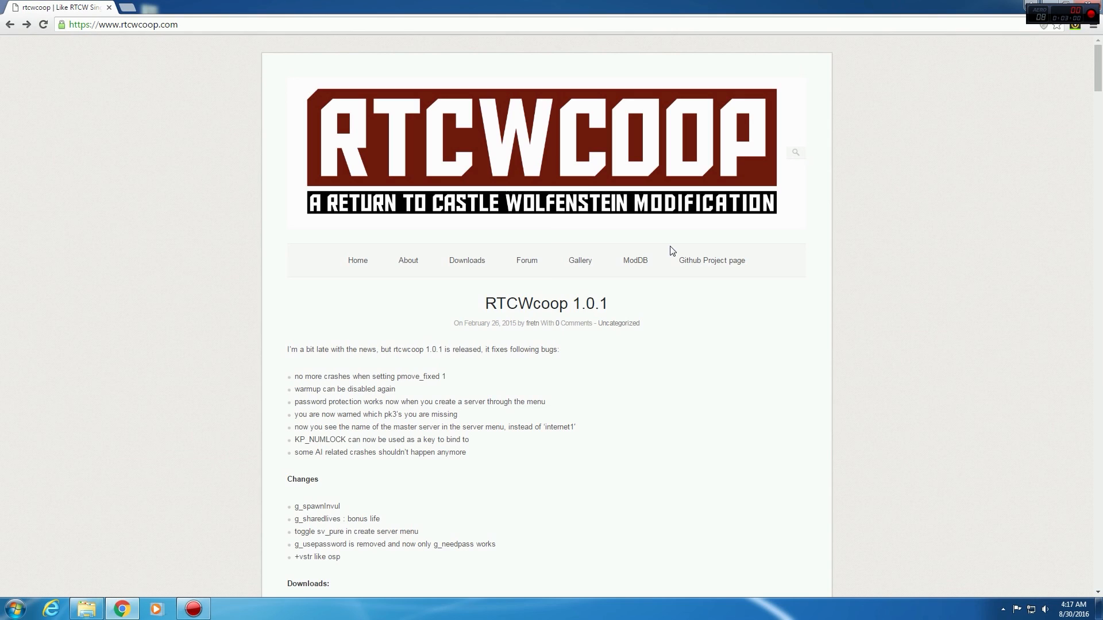
{"action": "mouse_move", "coordinate": [488, 75]}
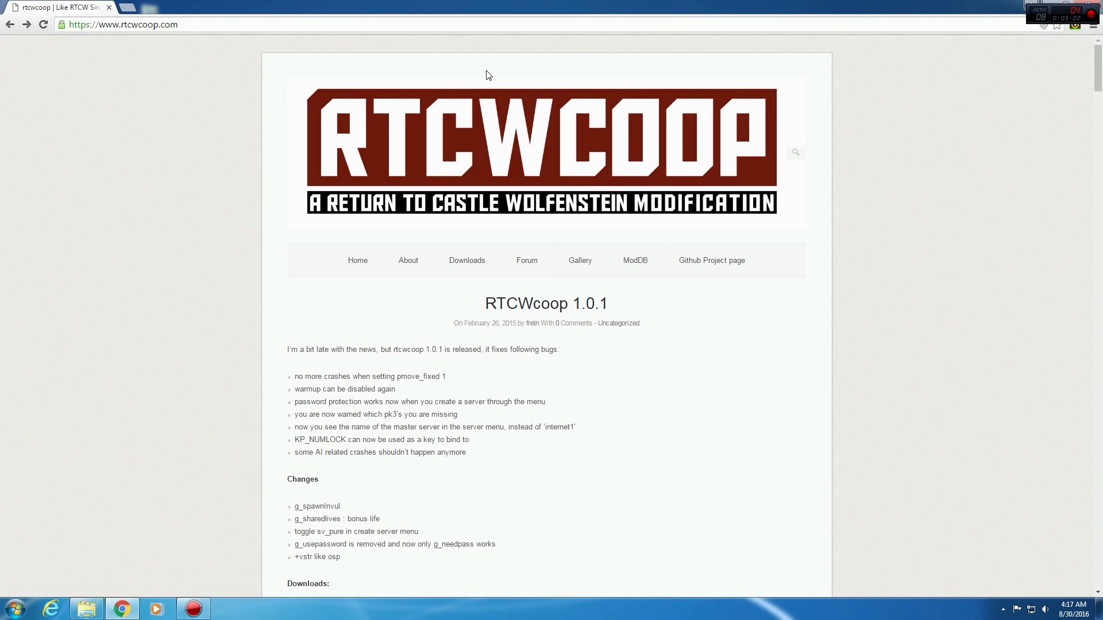
{"action": "mouse_move", "coordinate": [613, 311]}
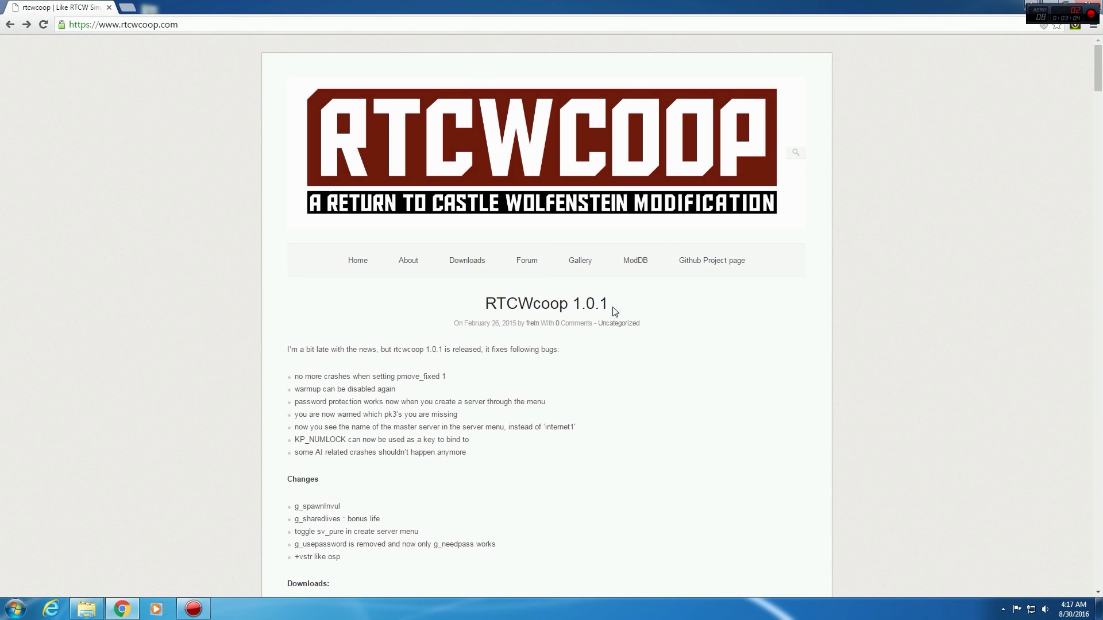